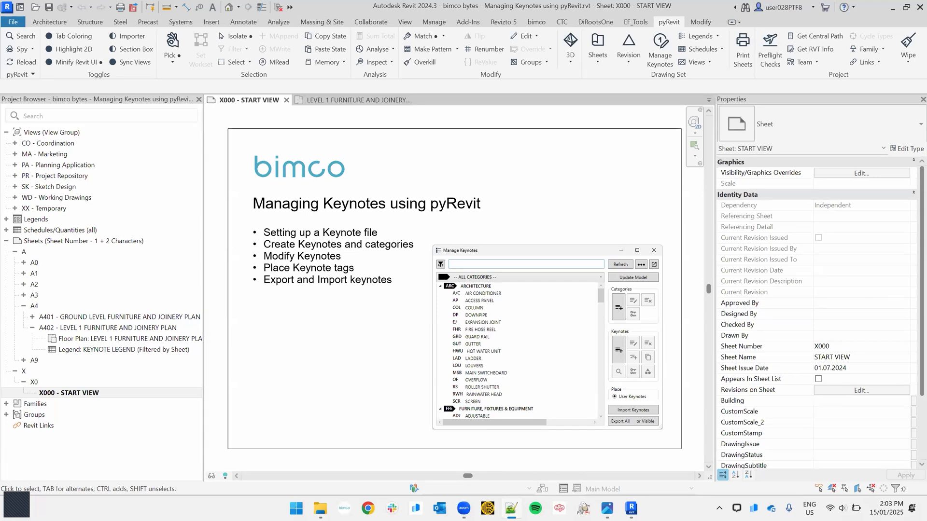
mouse_move(671, 106)
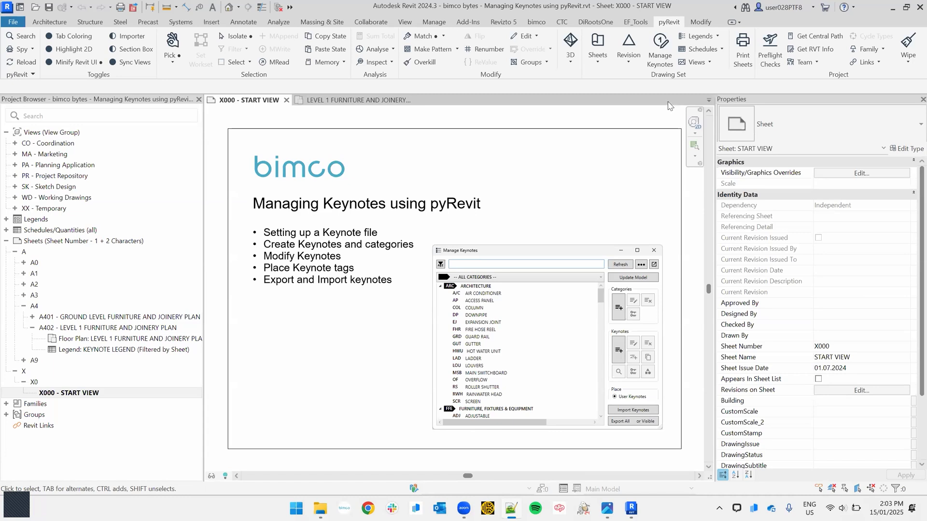
mouse_move(620, 184)
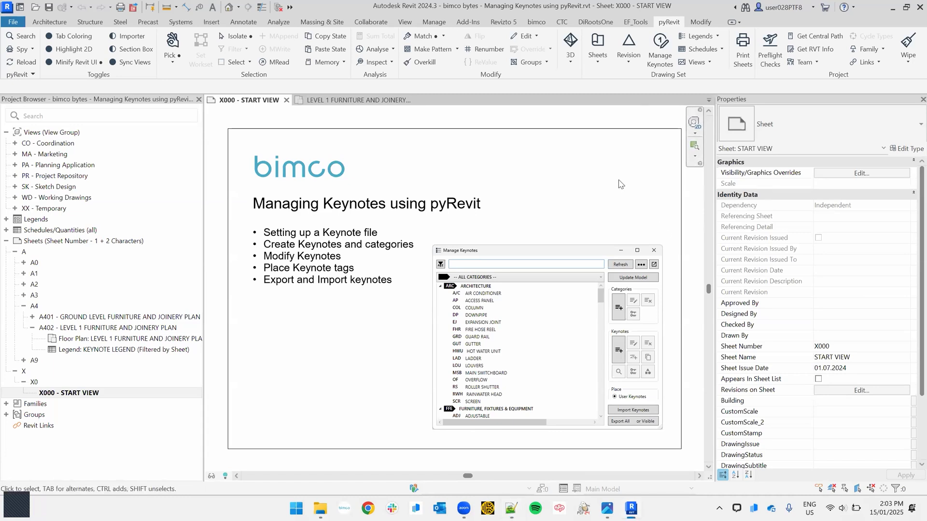
mouse_move(625, 164)
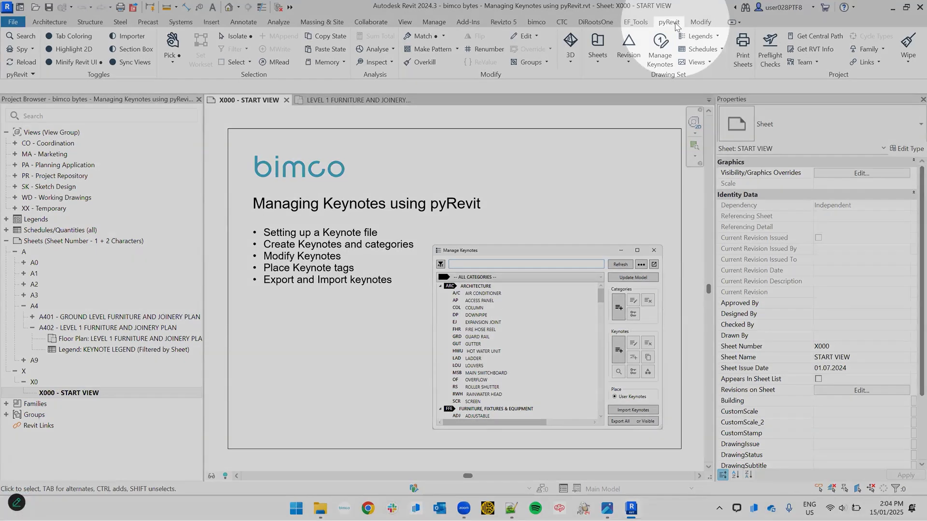
mouse_move(660, 50)
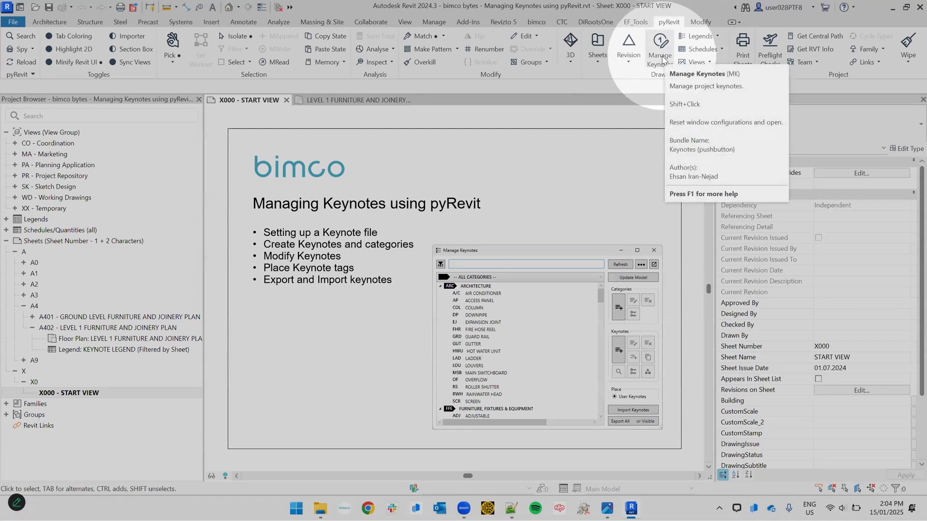
Open the keynote manager and dismiss the missing keynote file warning
click(660, 45)
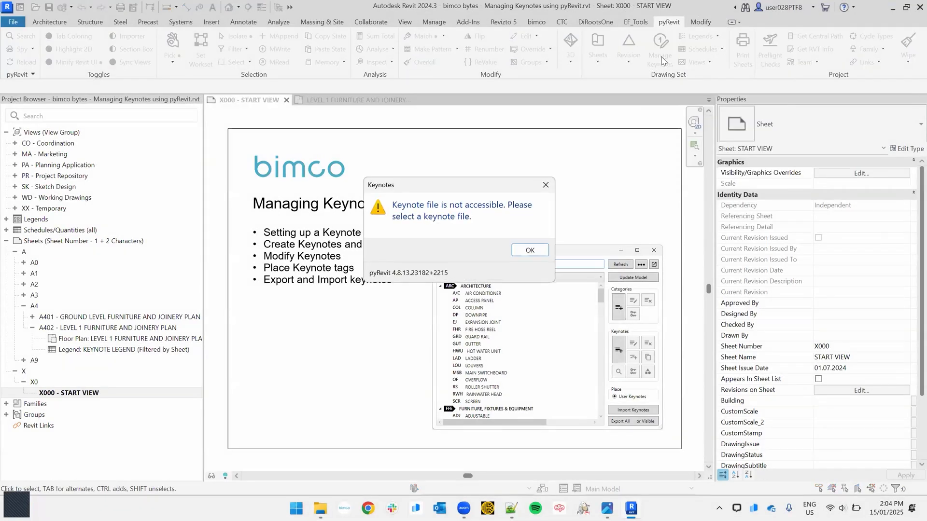
mouse_move(503, 219)
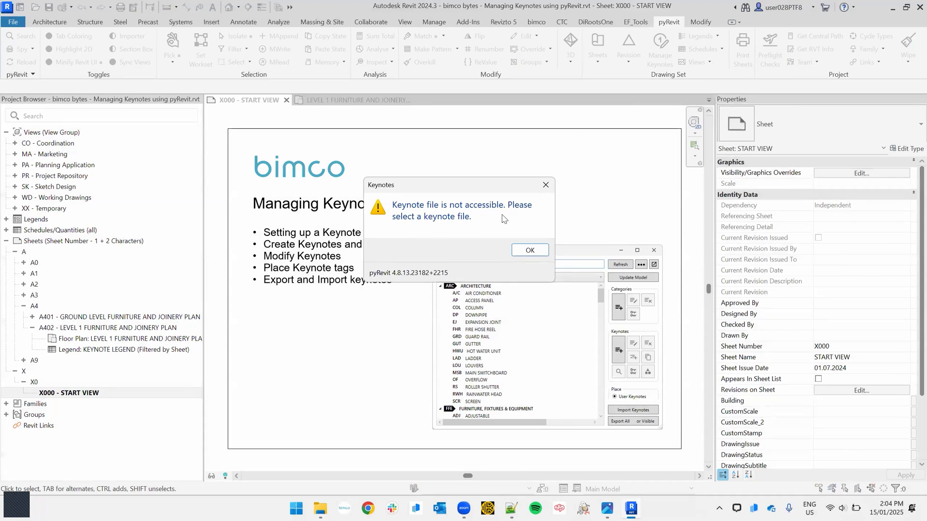
mouse_move(477, 225)
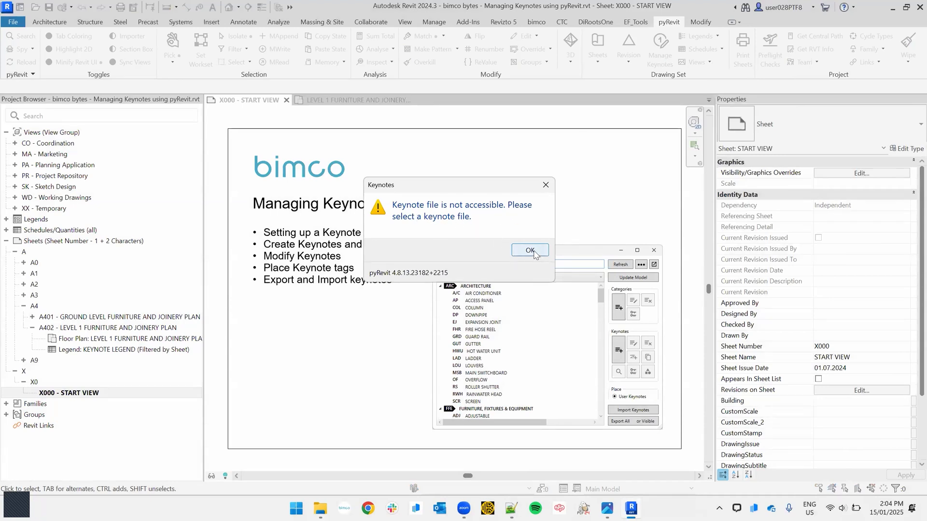
click(529, 250)
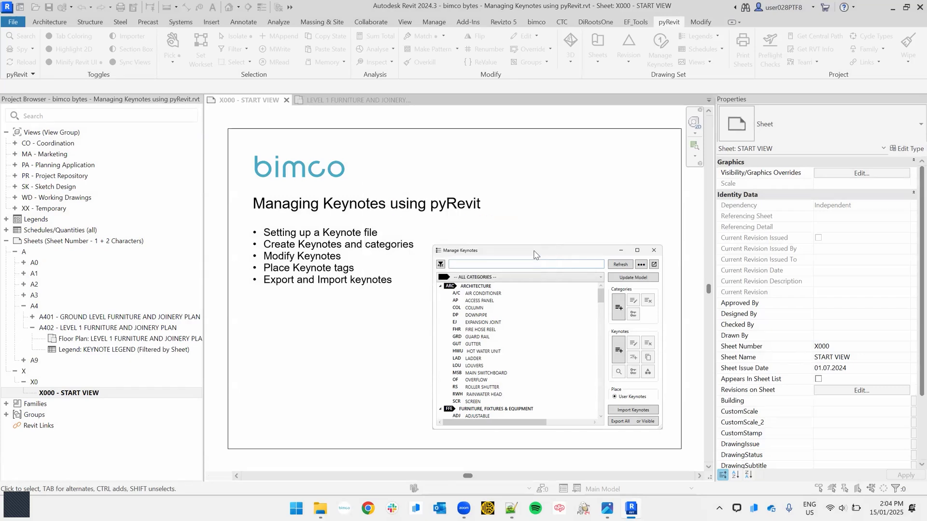
click(632, 410)
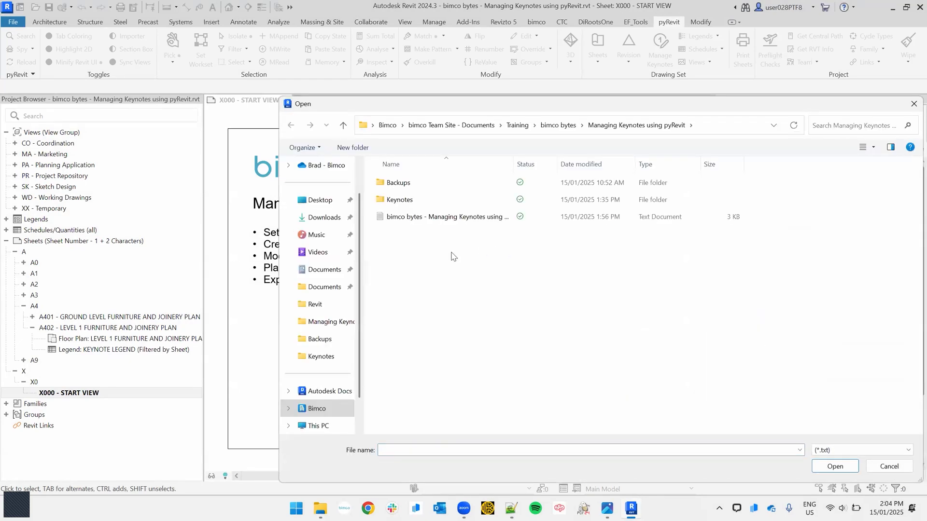
Create a new text document named 00000_Keynotes.txt and open it as the keynote file
right_click(451, 252)
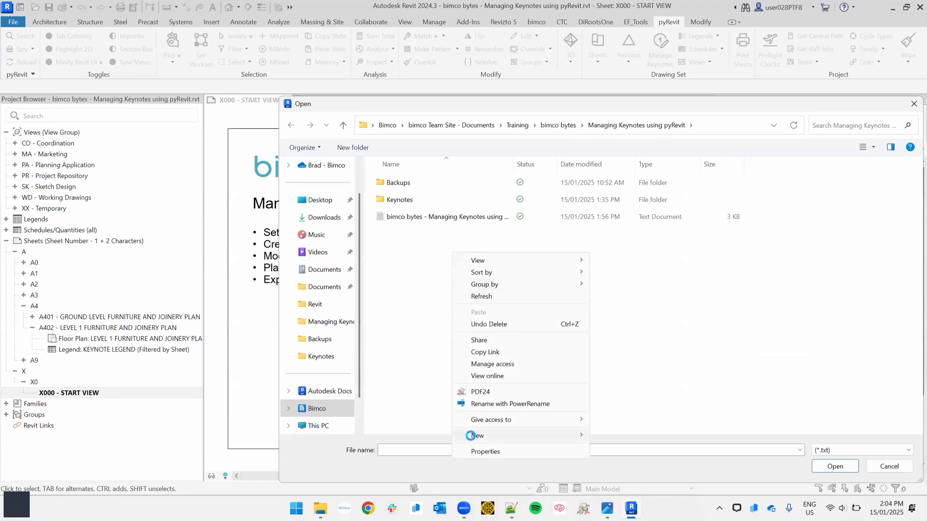
click(475, 435)
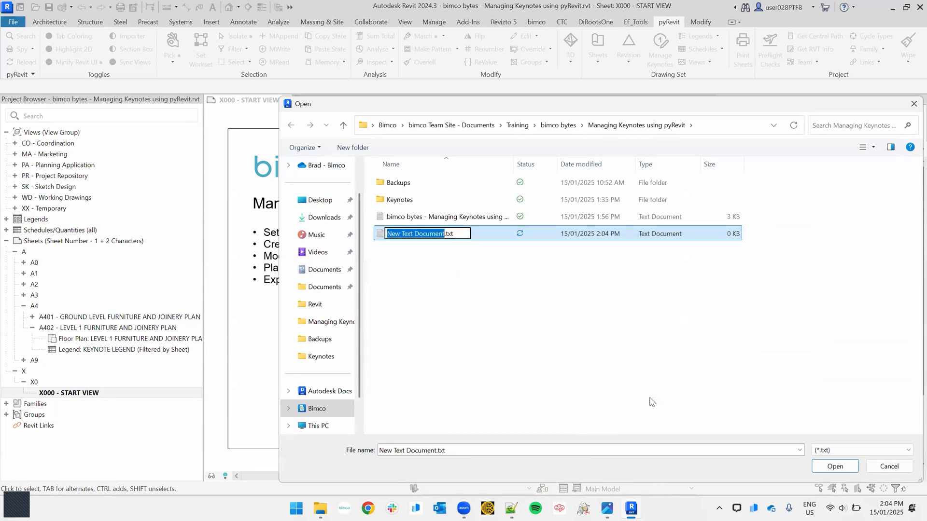
mouse_move(511, 319)
text(00000)
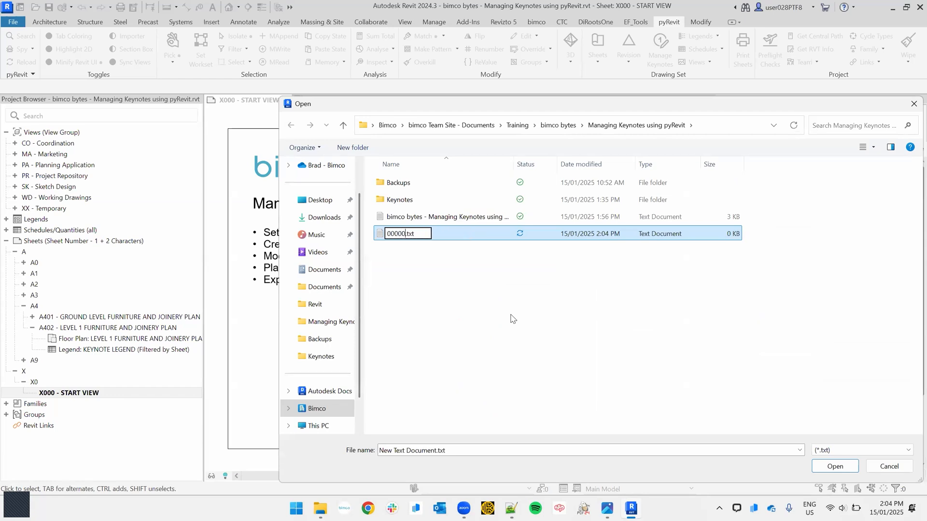
text(_Key)
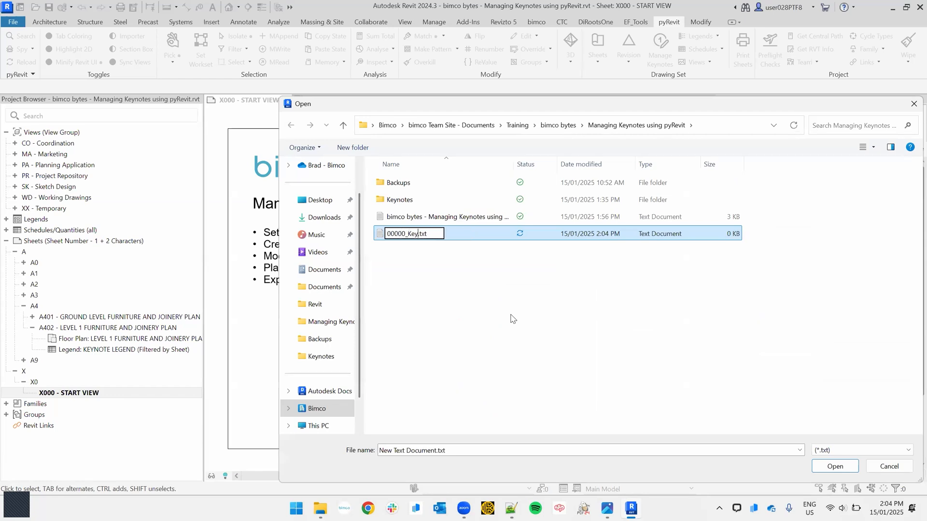
key(Return)
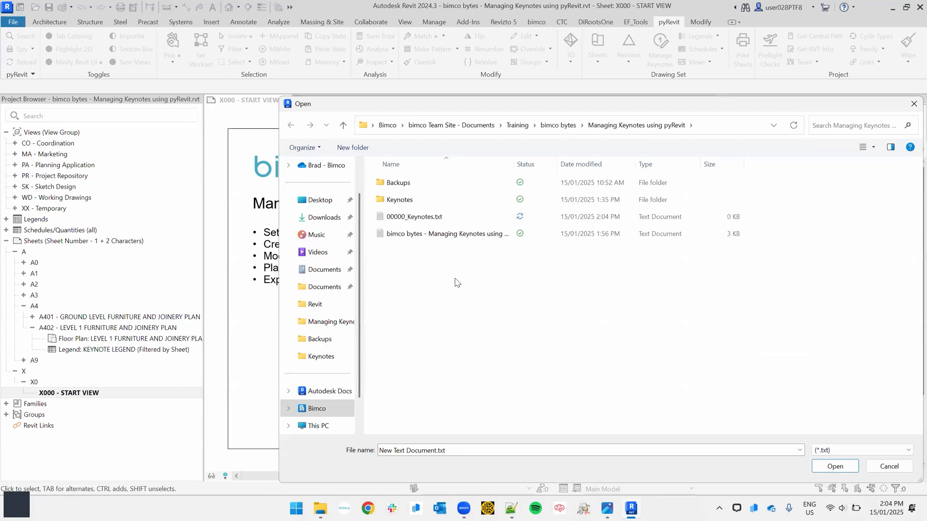
click(414, 216)
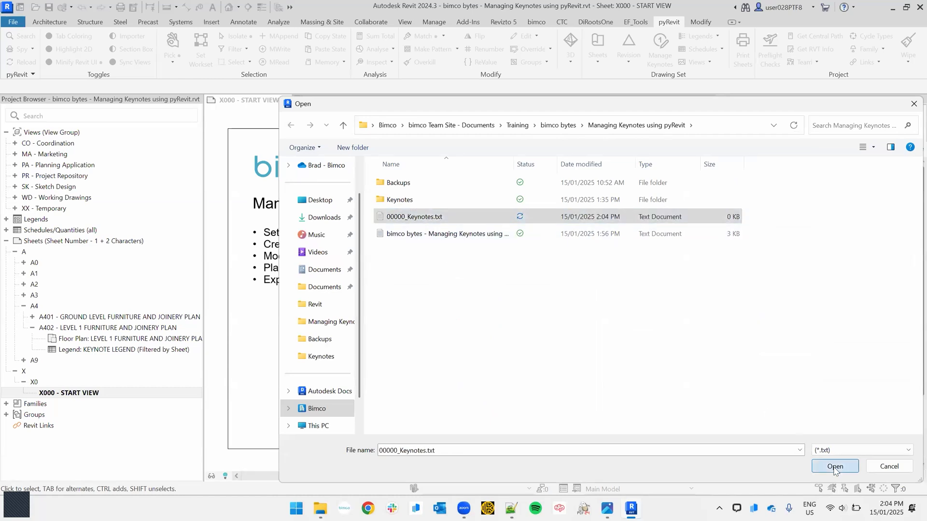
click(834, 467)
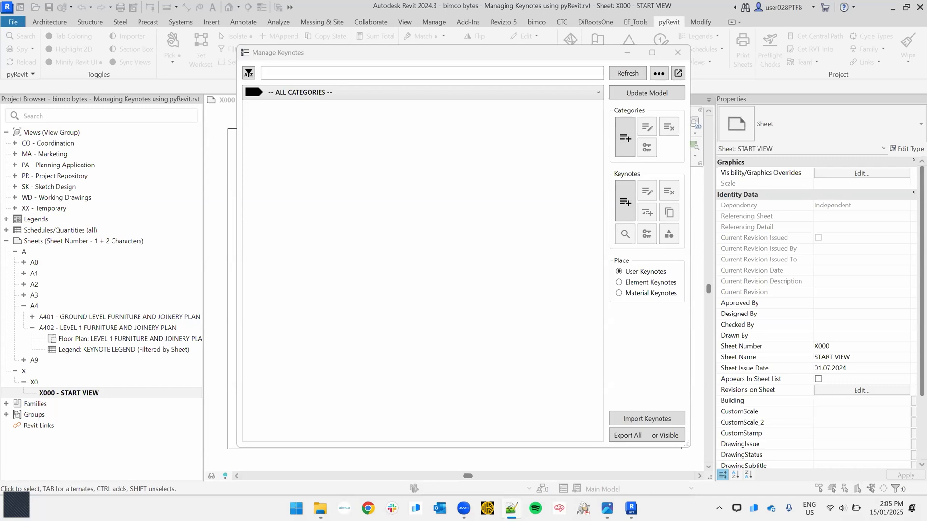
mouse_move(533, 194)
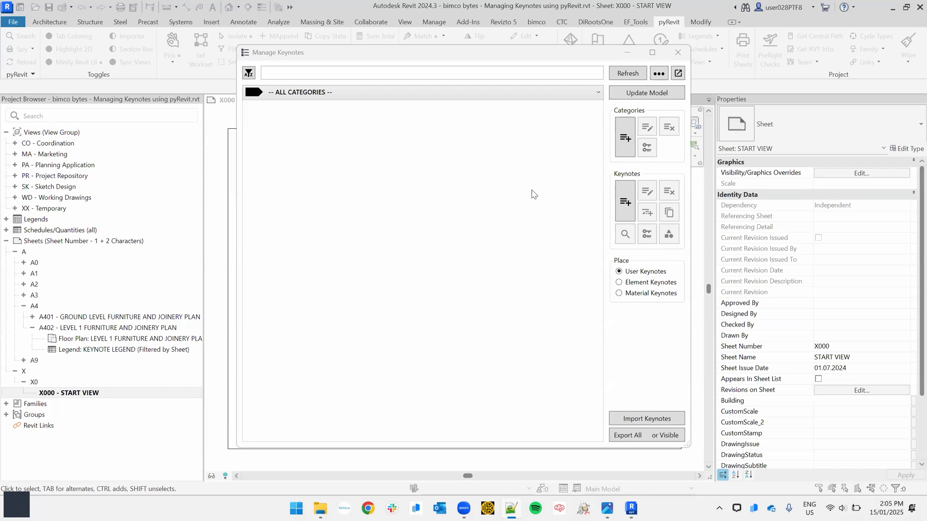
mouse_move(624, 137)
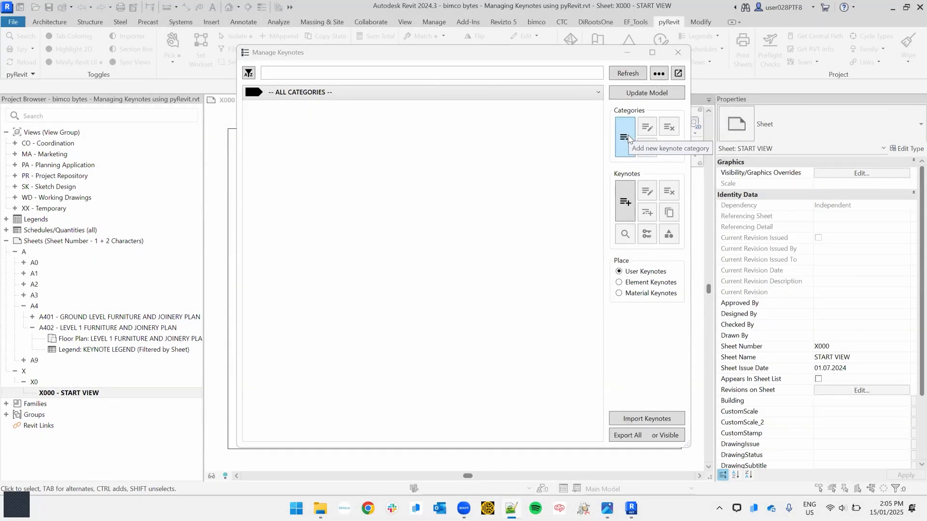
Add keynote category key FFE titled 'FURNITURE, FIXTURES & EQUIPMENT'
click(625, 126)
text(FFE)
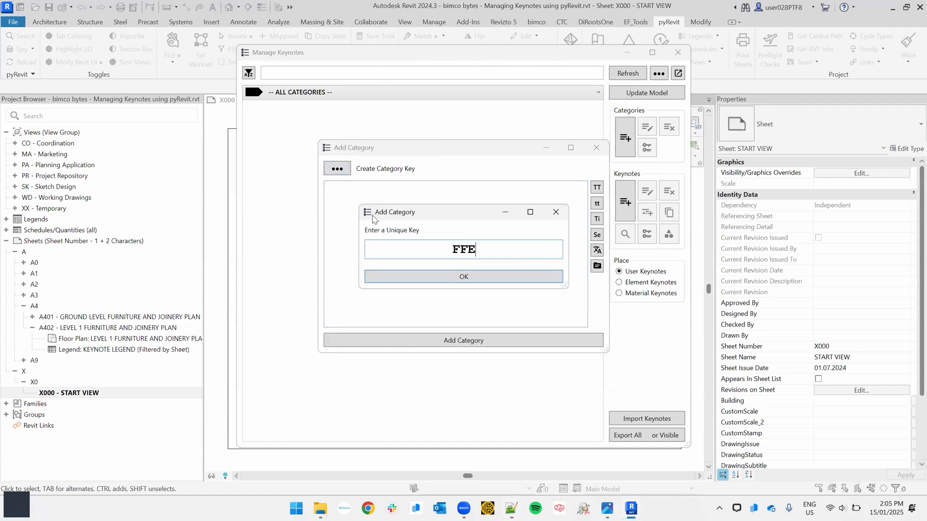
click(463, 277)
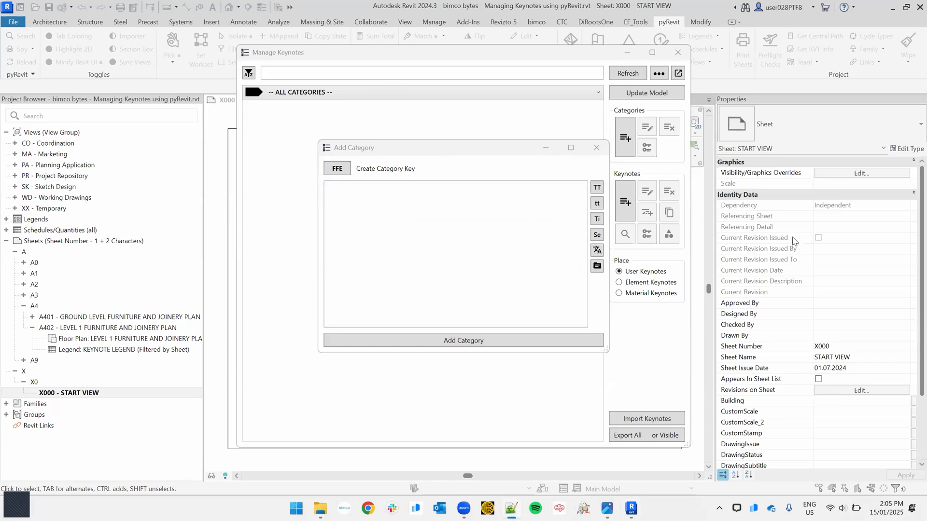
text(FURNITURE, FIXTURES & EQUIPMENT)
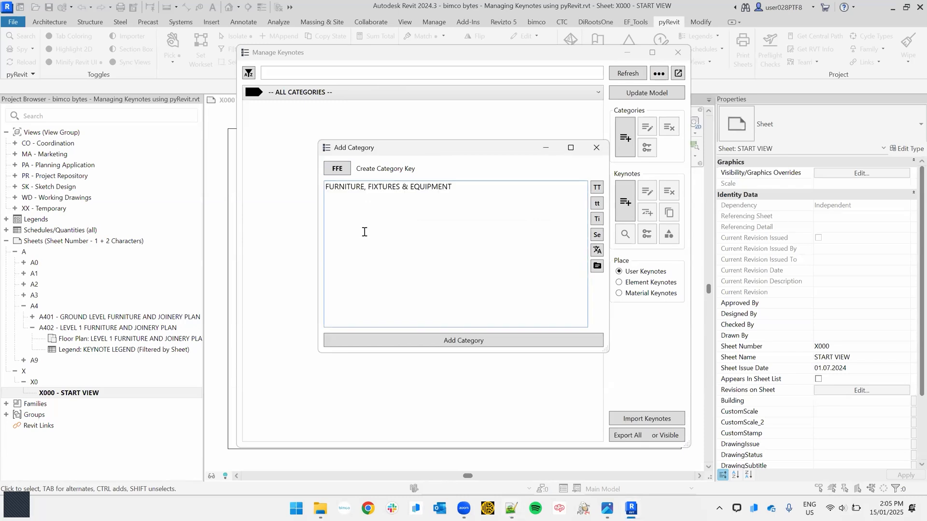
click(463, 340)
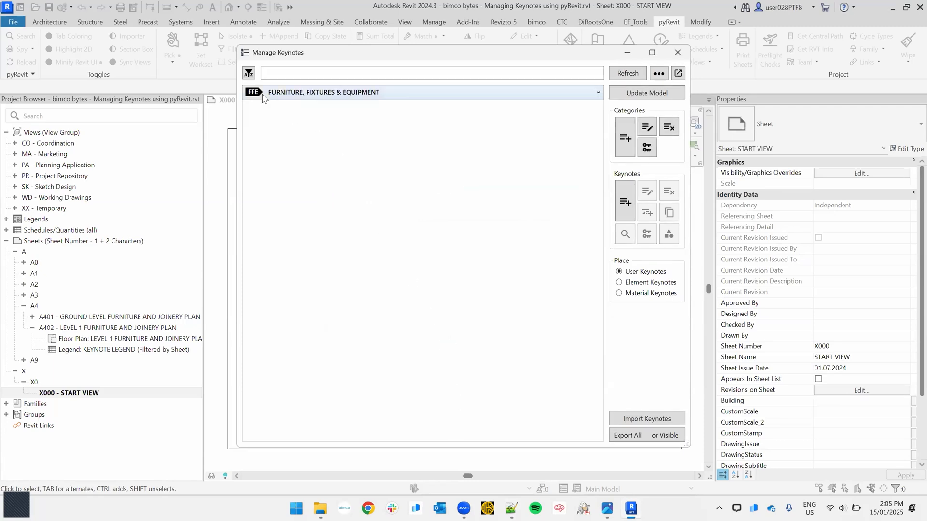
mouse_move(361, 98)
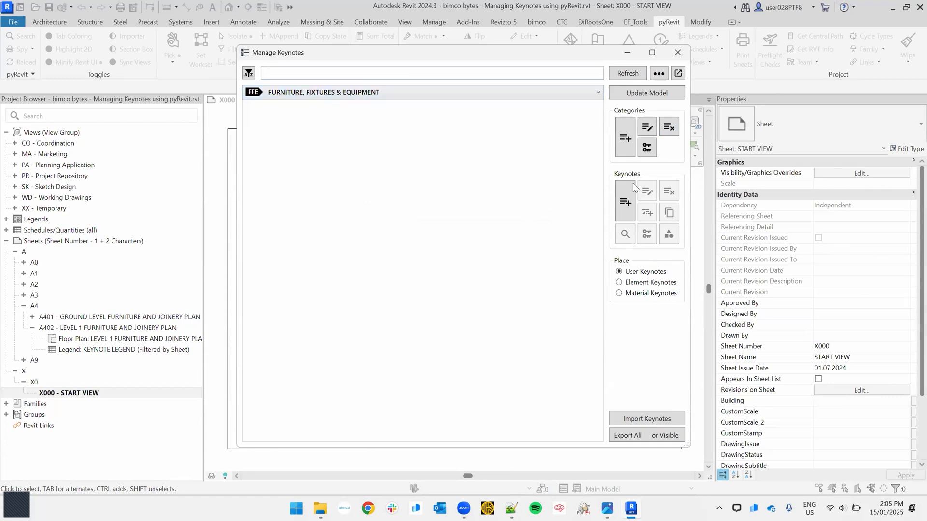
mouse_move(625, 203)
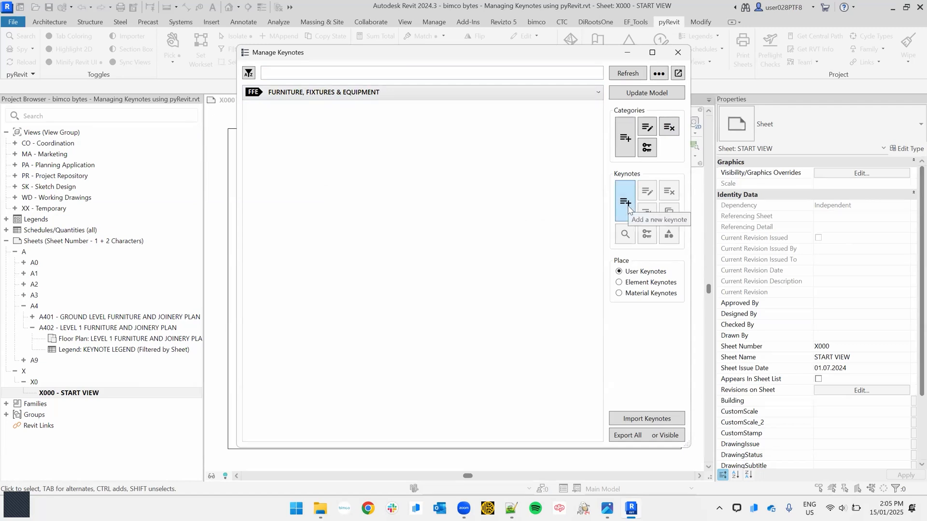
Add keynote FR with text FRIDGE under the FFE category
click(624, 203)
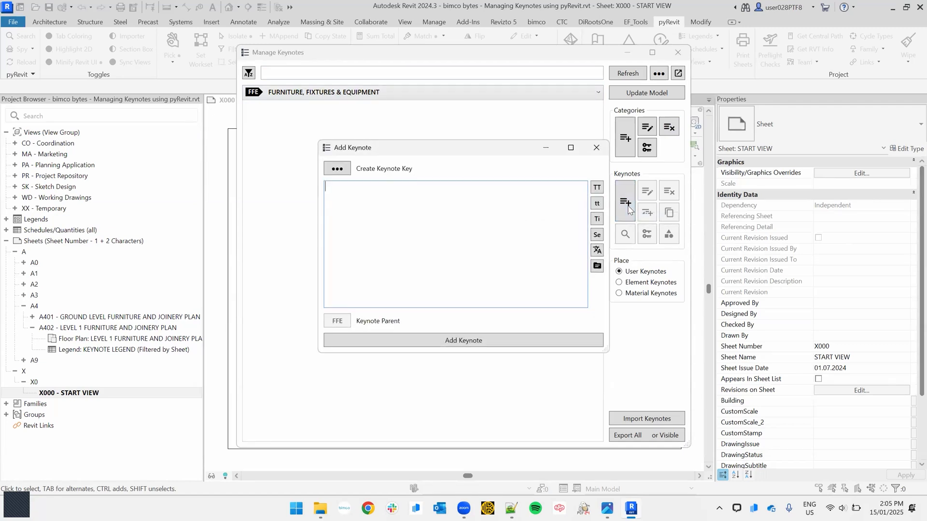
click(337, 168)
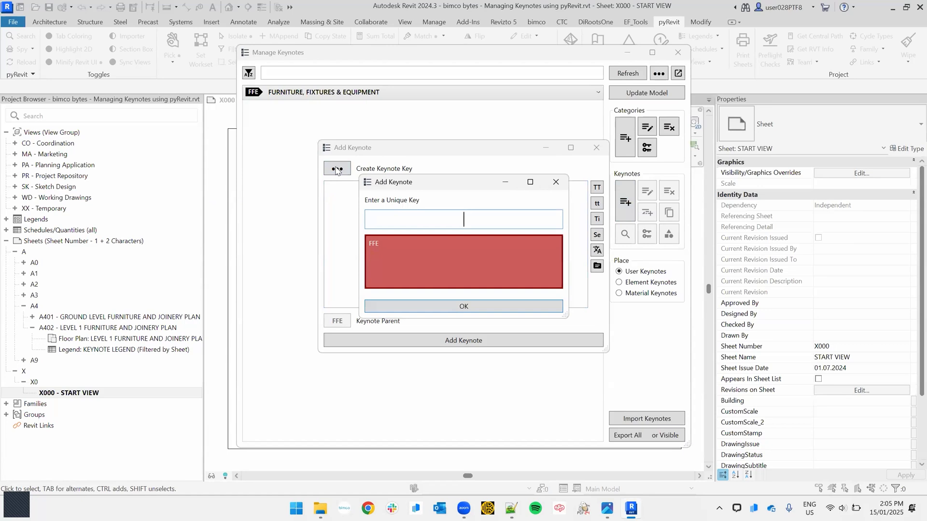
text(FR)
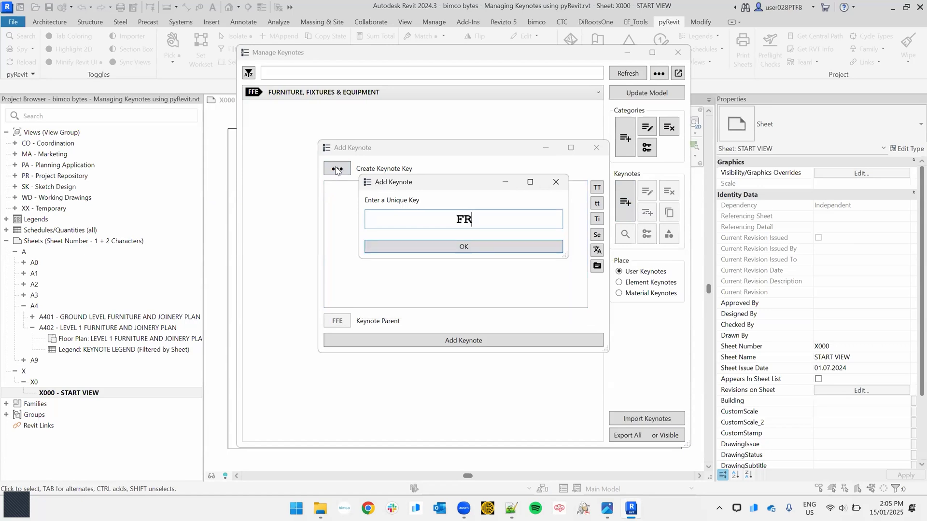
click(464, 247)
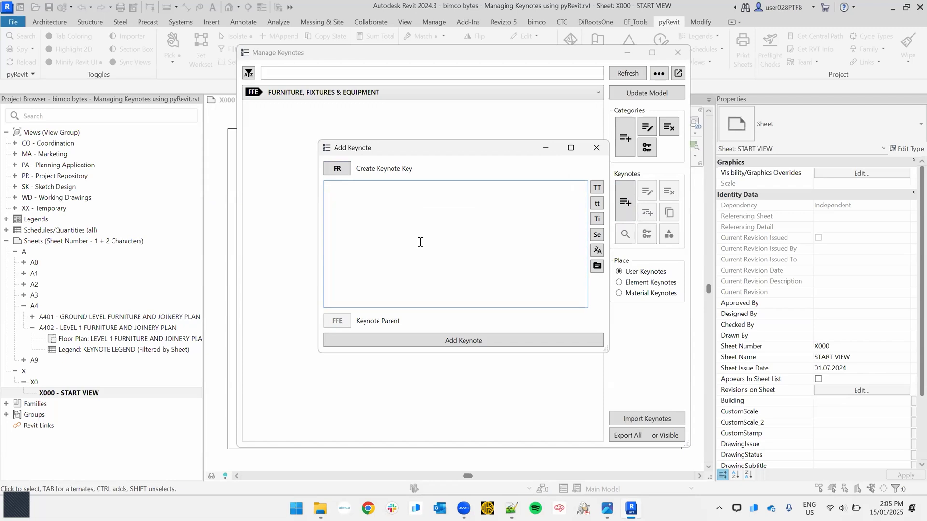
text(FRIDGE)
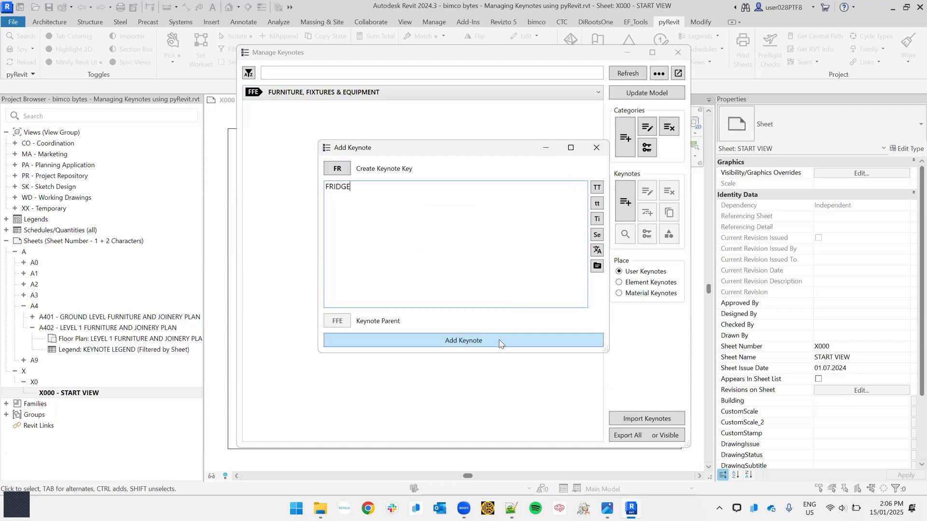
click(463, 340)
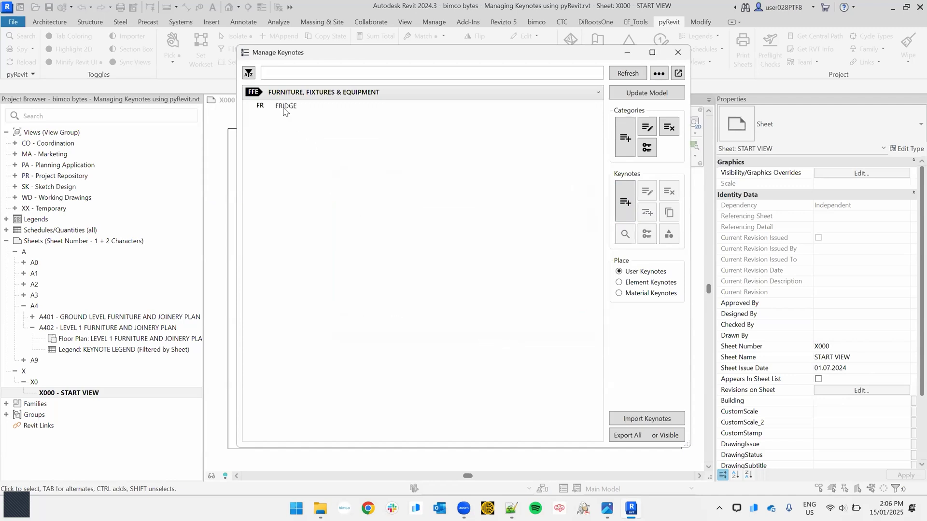
click(285, 105)
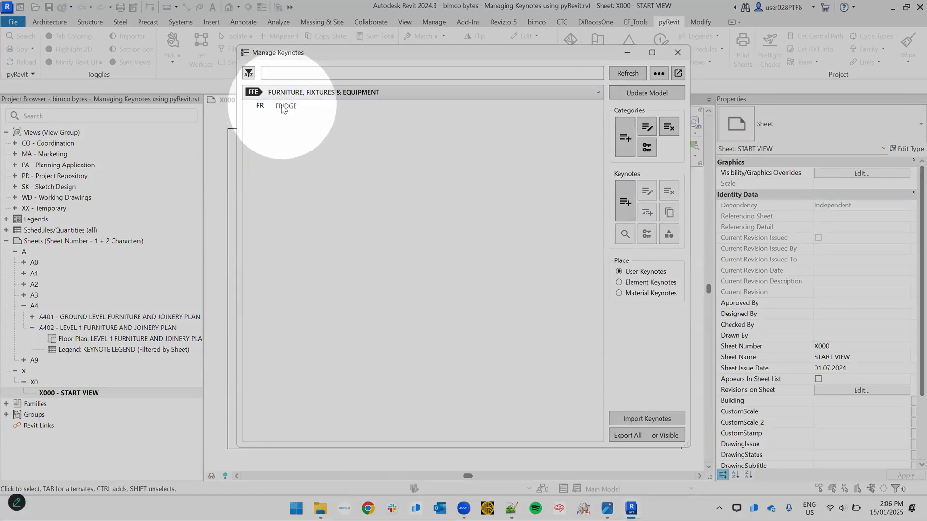
mouse_move(633, 224)
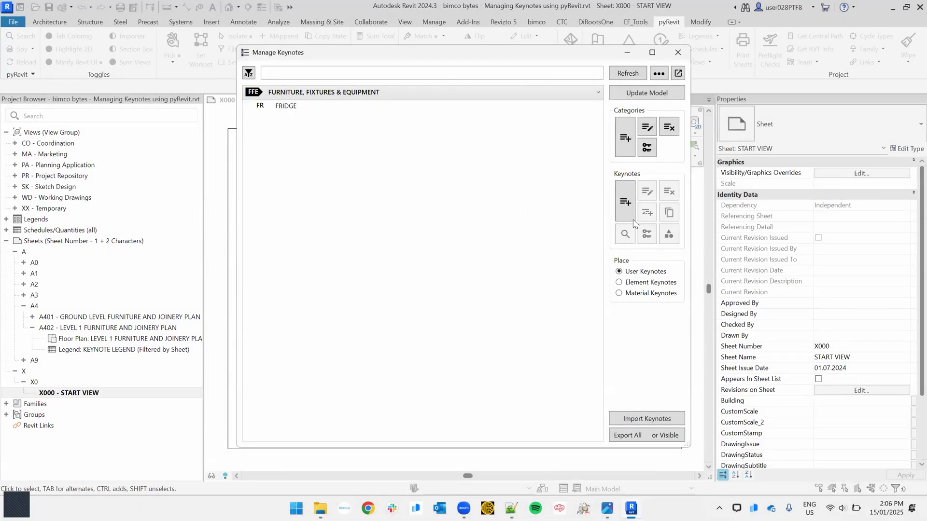
Add keynote DW, converting the typed 'Dishwasher' text to uppercase DISHWASHER
click(625, 202)
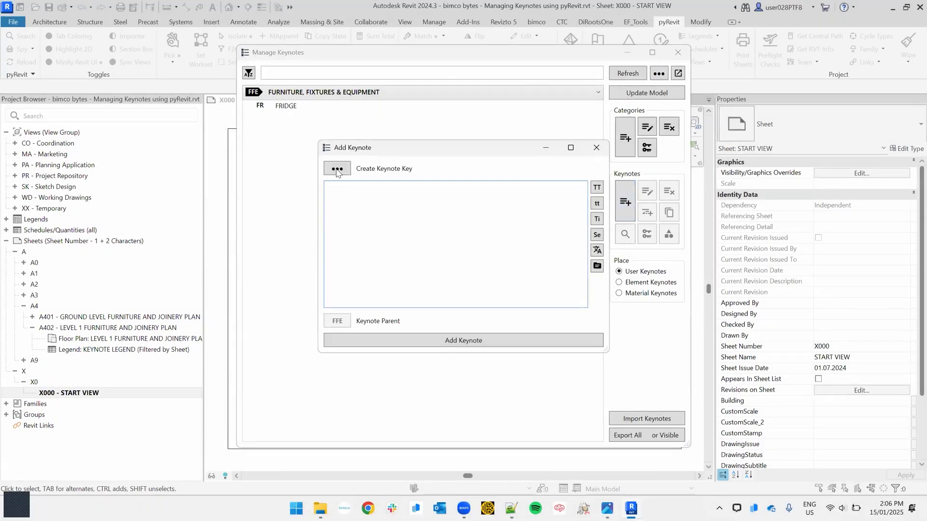
click(336, 168)
text(DW)
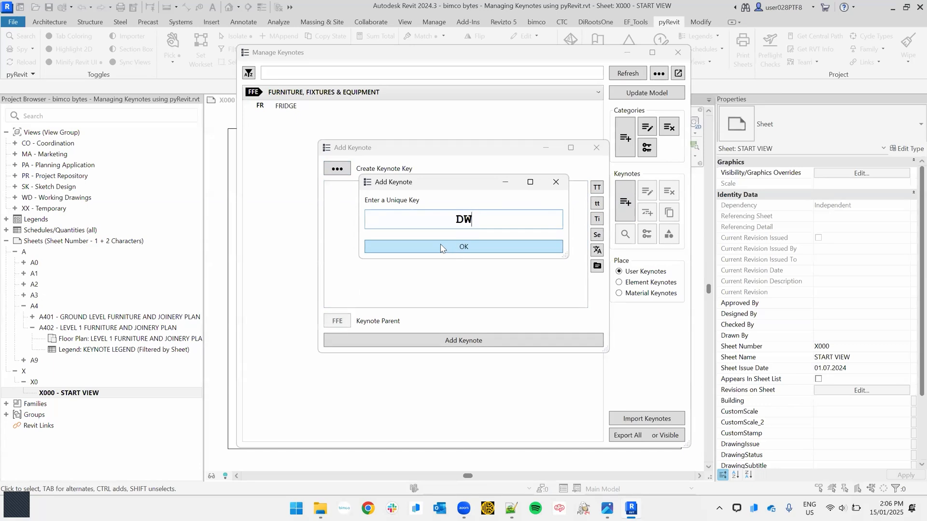
click(463, 247)
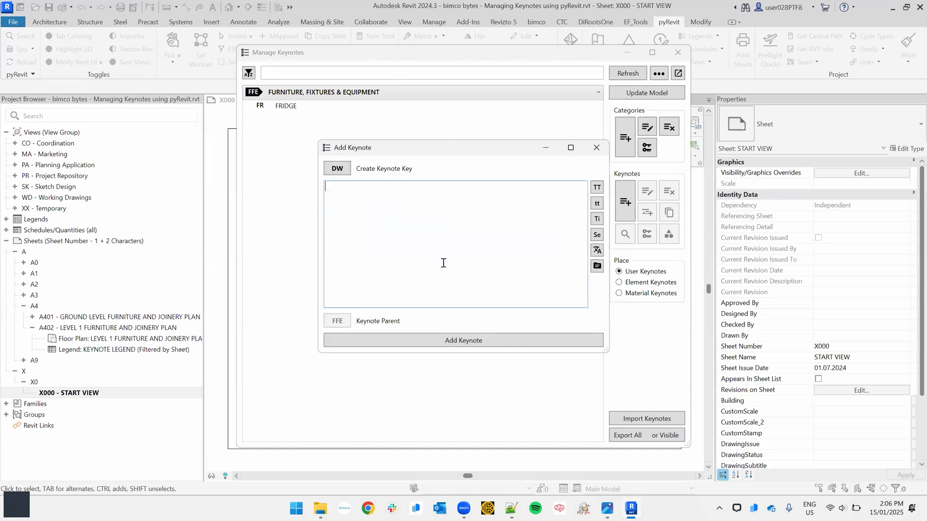
text(Dishwash)
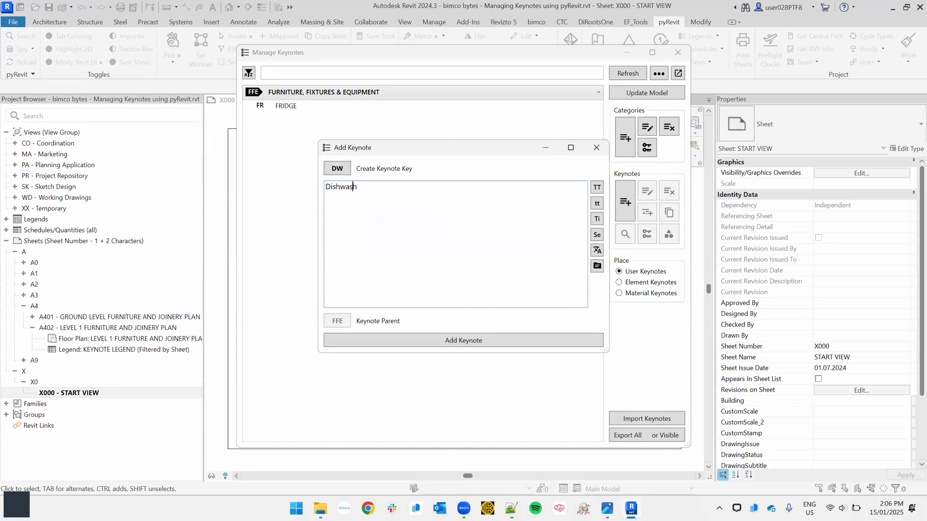
text(er)
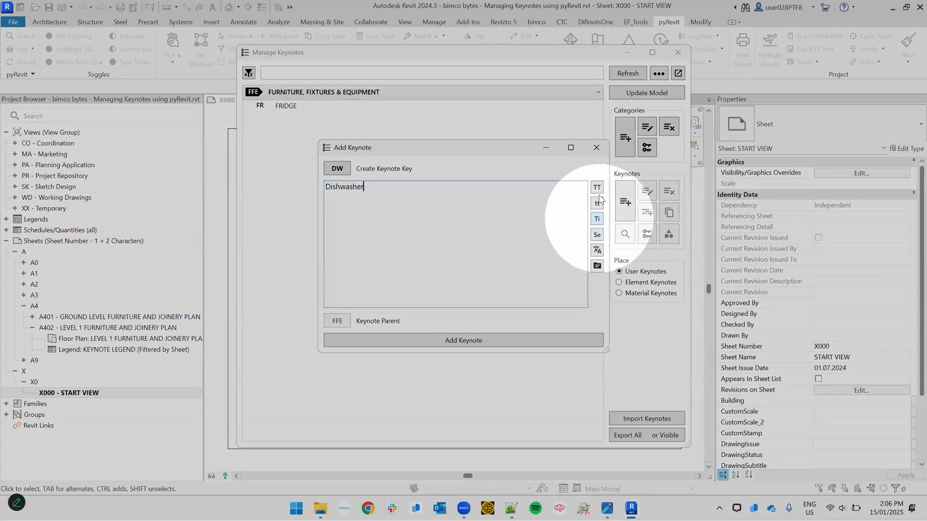
mouse_move(597, 188)
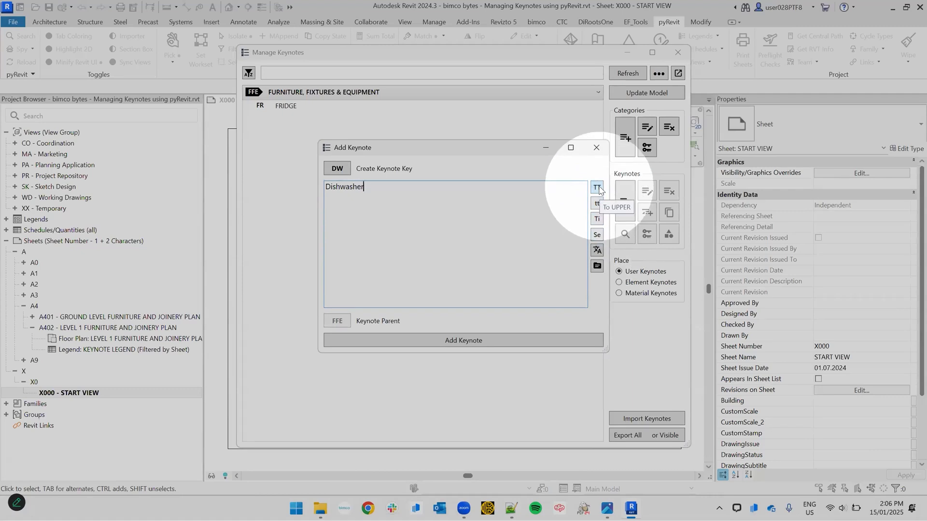
click(597, 188)
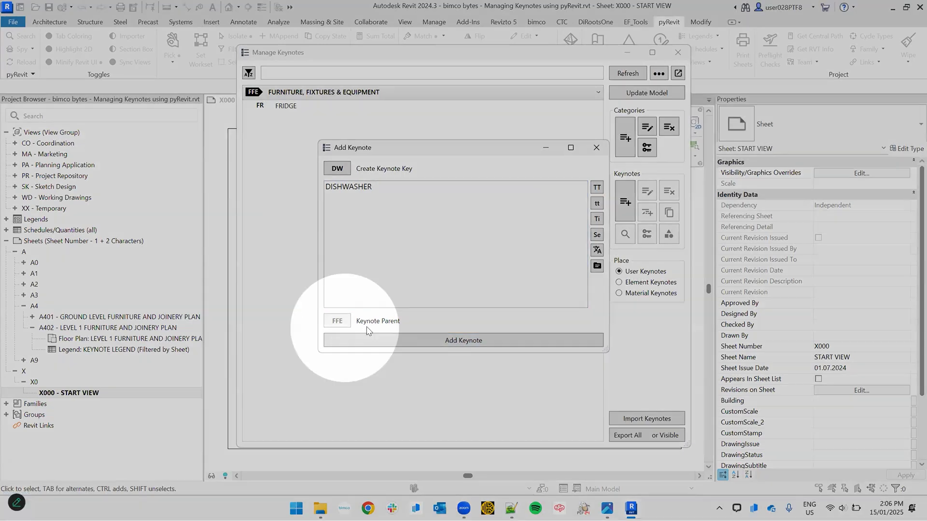
mouse_move(384, 327)
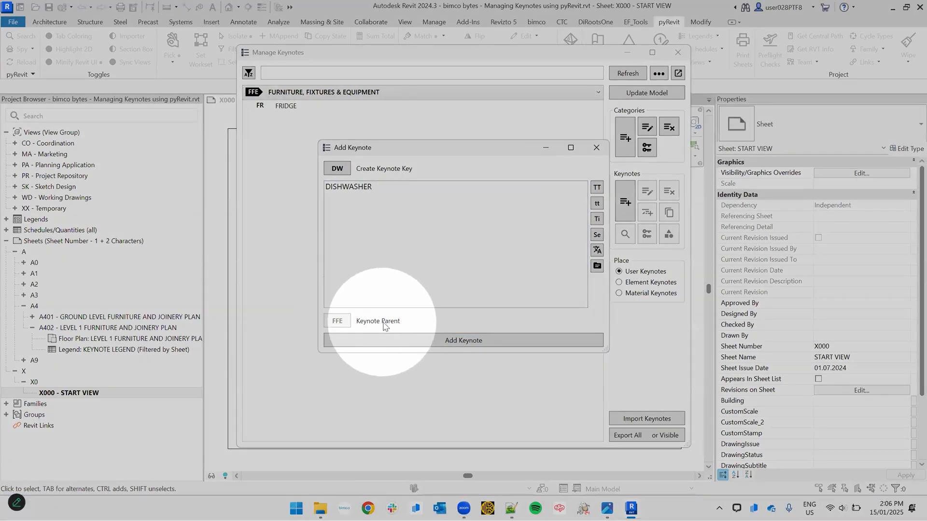
mouse_move(439, 343)
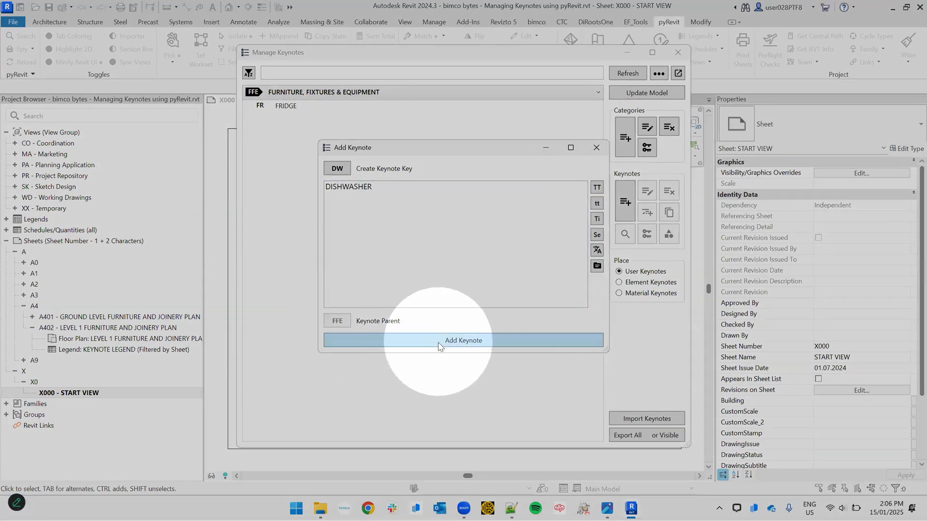
click(463, 340)
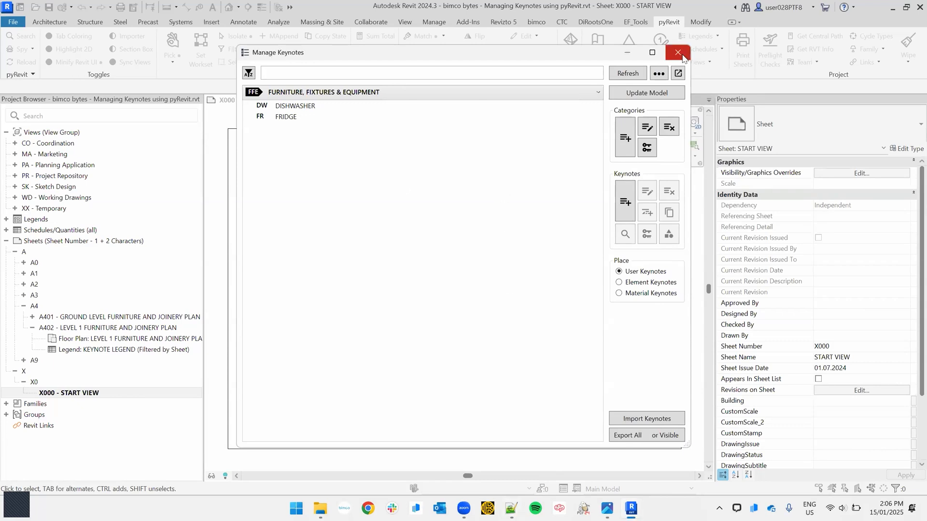
mouse_move(678, 56)
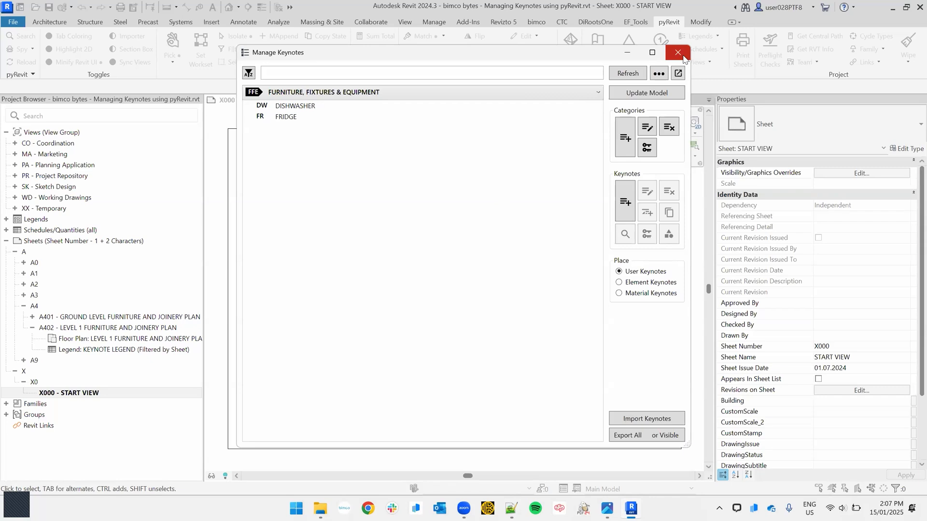
mouse_move(519, 151)
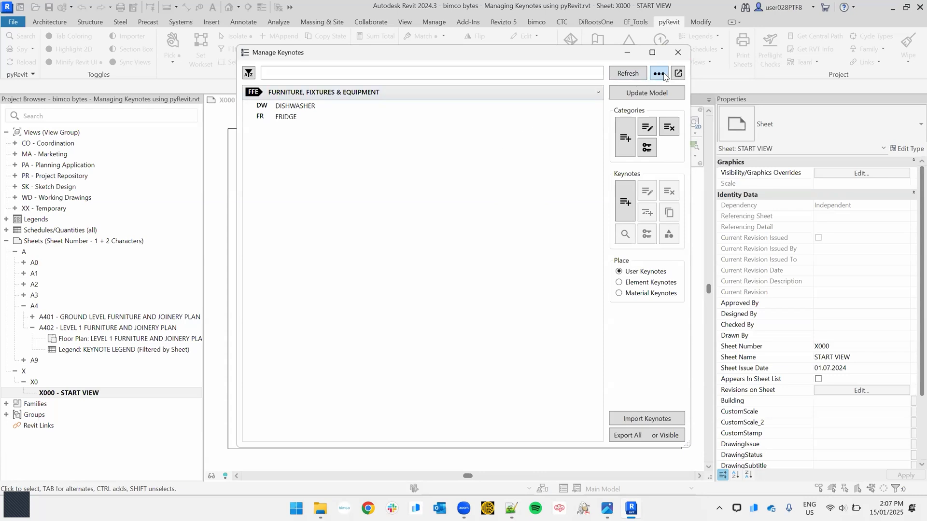
Browse for a different keynote file from Manage Keynotes
click(658, 73)
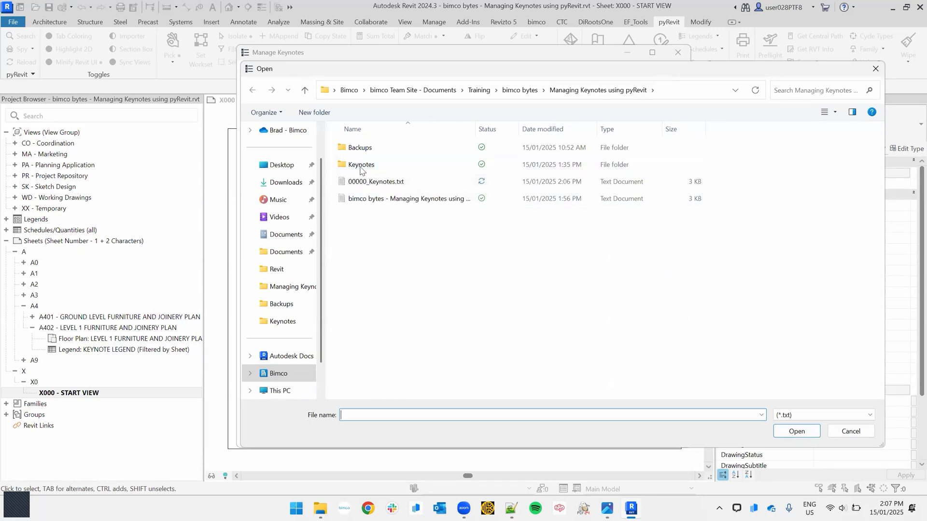
Open the Keynotes folder and load 00000_bimcoSOHO_Keynotes.txt
double_click(360, 164)
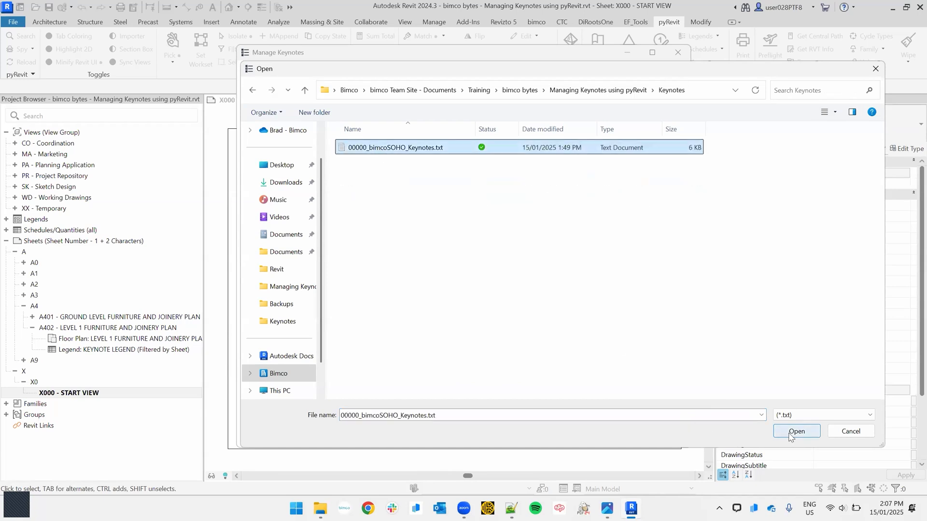
click(796, 431)
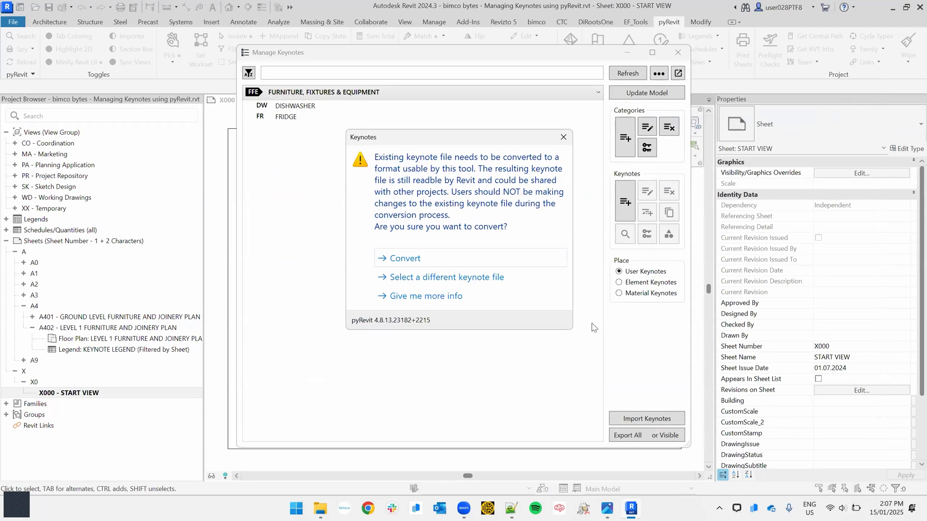
mouse_move(405, 259)
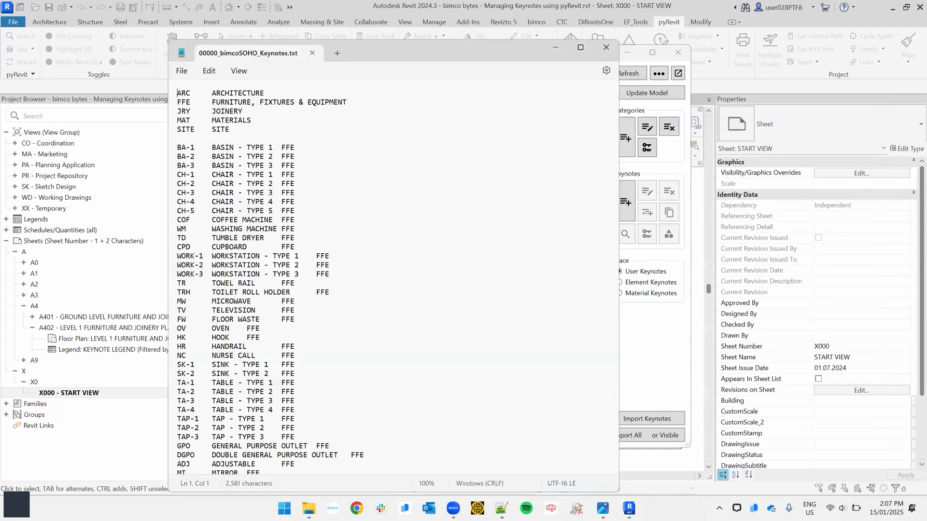
scroll(down, 3)
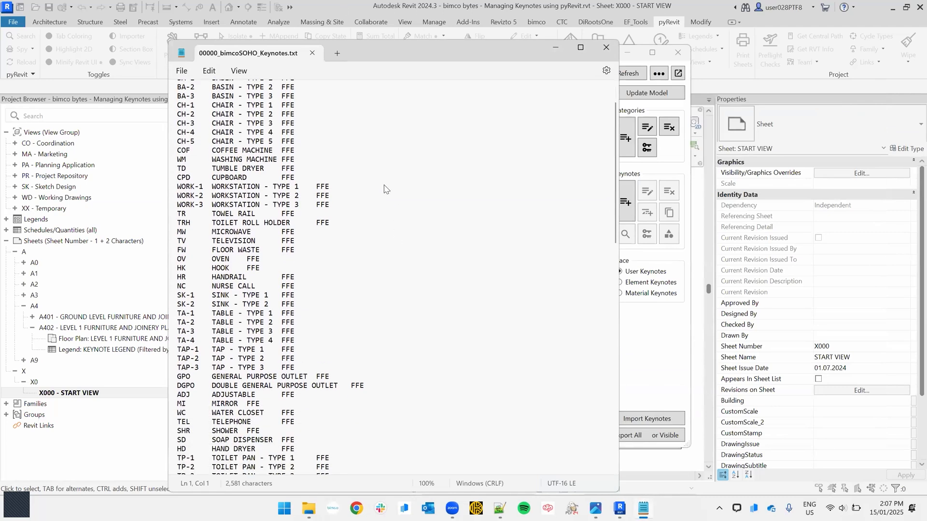
scroll(up, 3)
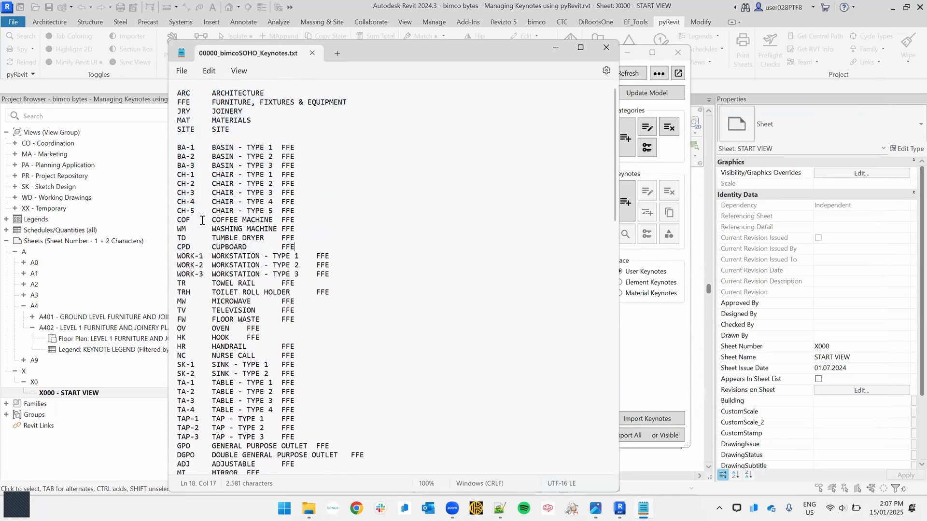
mouse_move(172, 357)
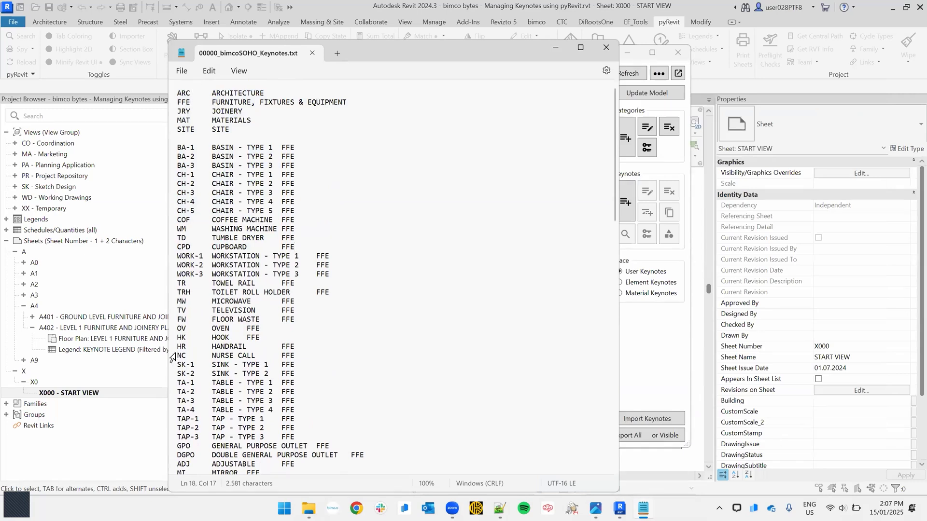
mouse_move(238, 369)
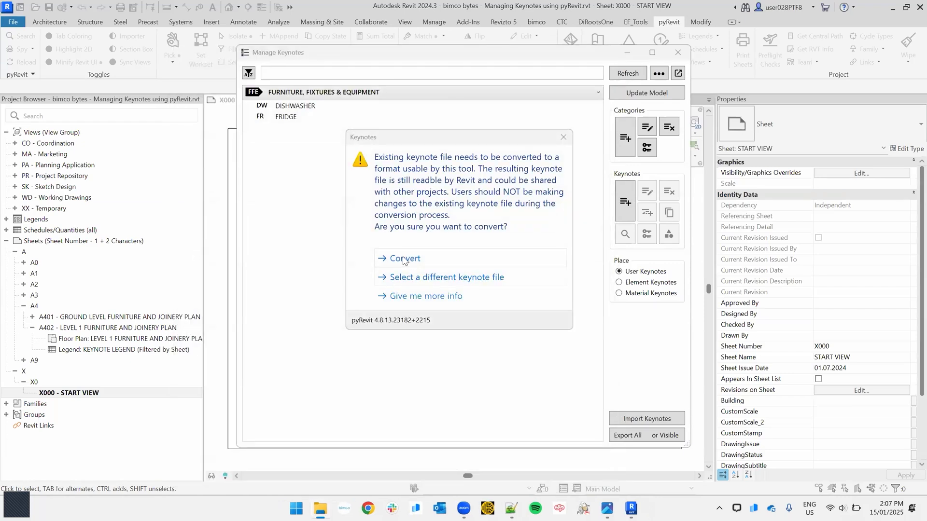
Convert the SOHO keynote file for pyRevit and acknowledge the completion message
click(405, 258)
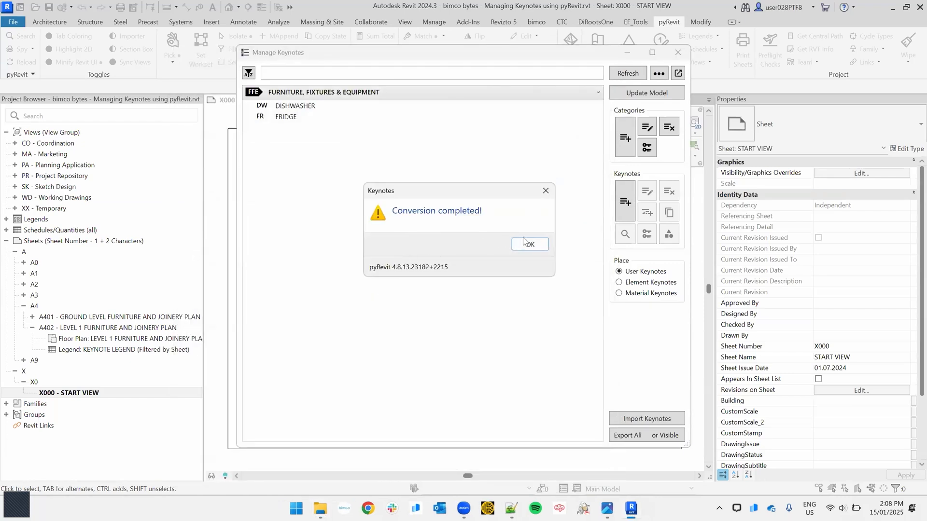
click(529, 244)
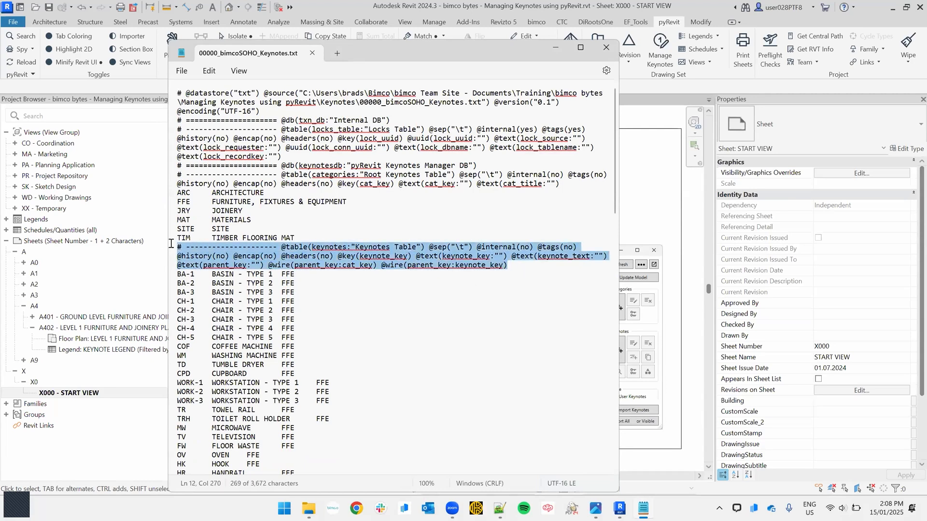
Maximize Notepad to review the converted keynote table, then clear the text selection
click(571, 184)
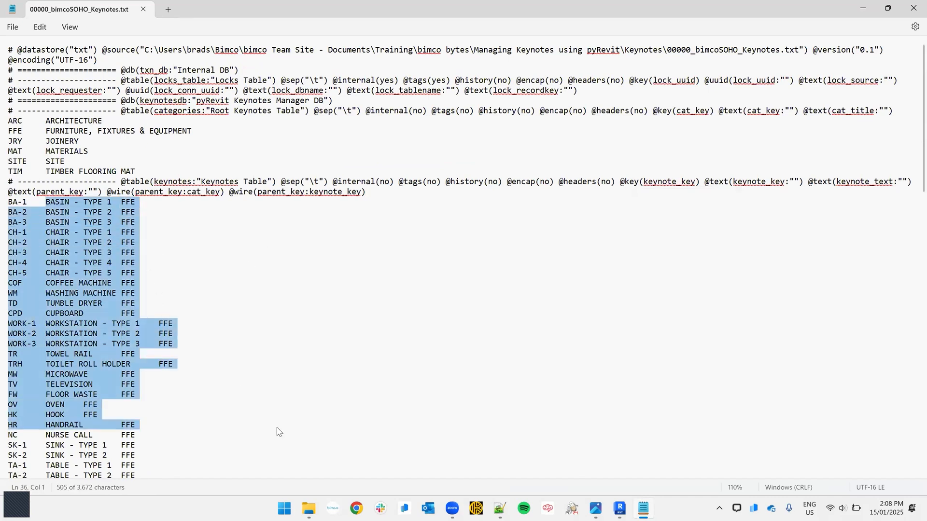
click(299, 429)
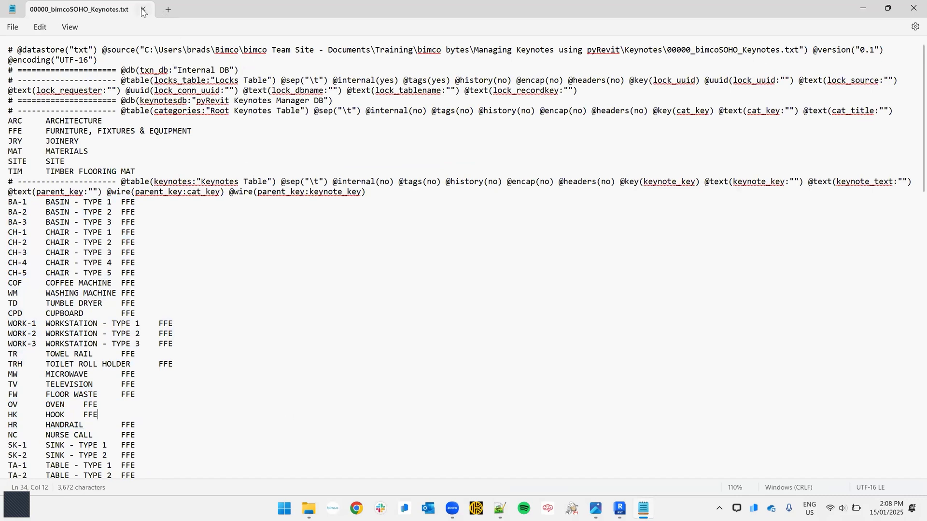
mouse_move(142, 11)
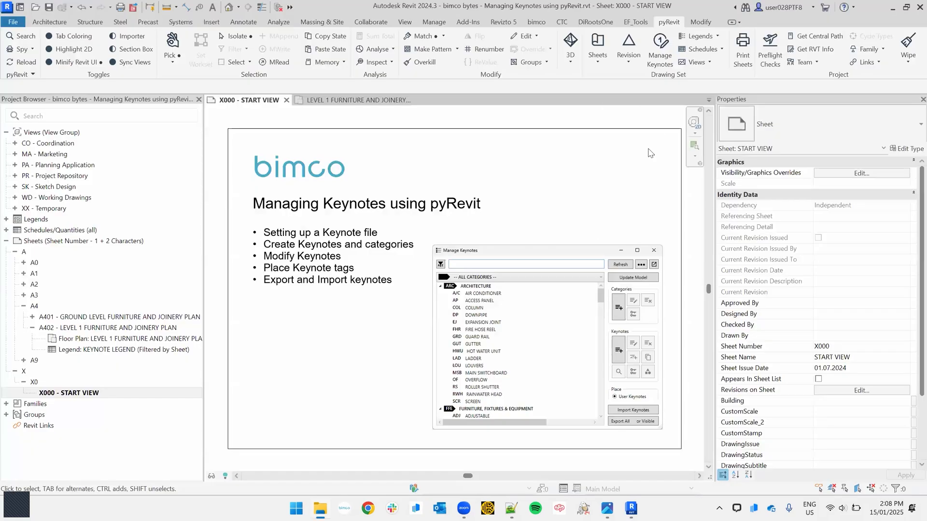
mouse_move(587, 203)
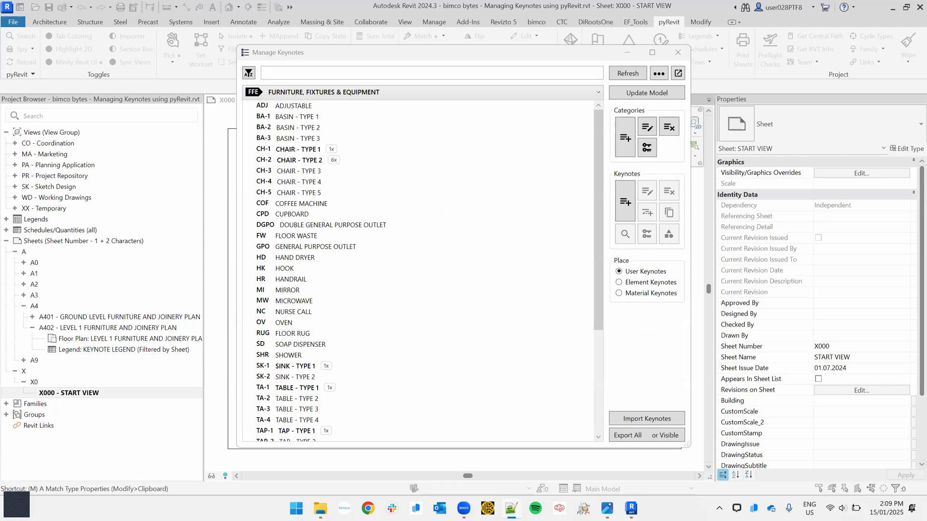
mouse_move(344, 54)
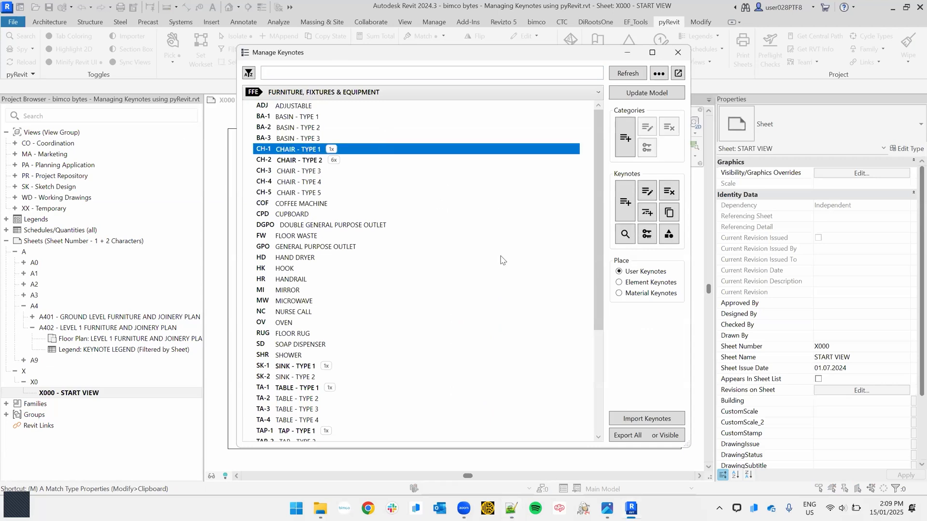
mouse_move(419, 306)
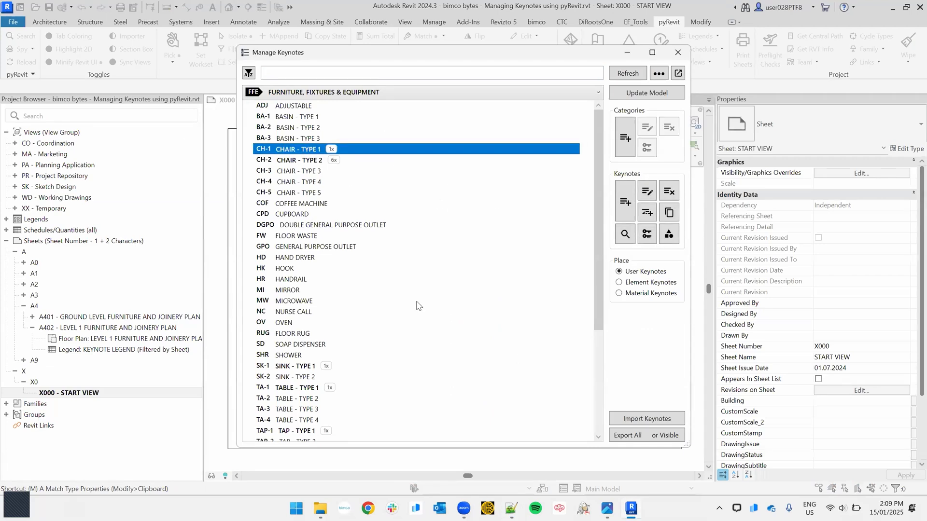
mouse_move(445, 222)
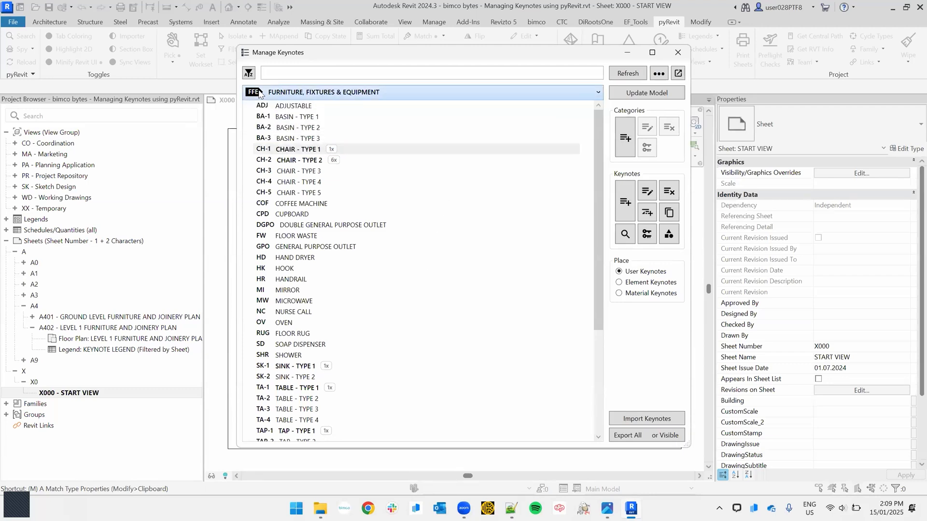
click(597, 92)
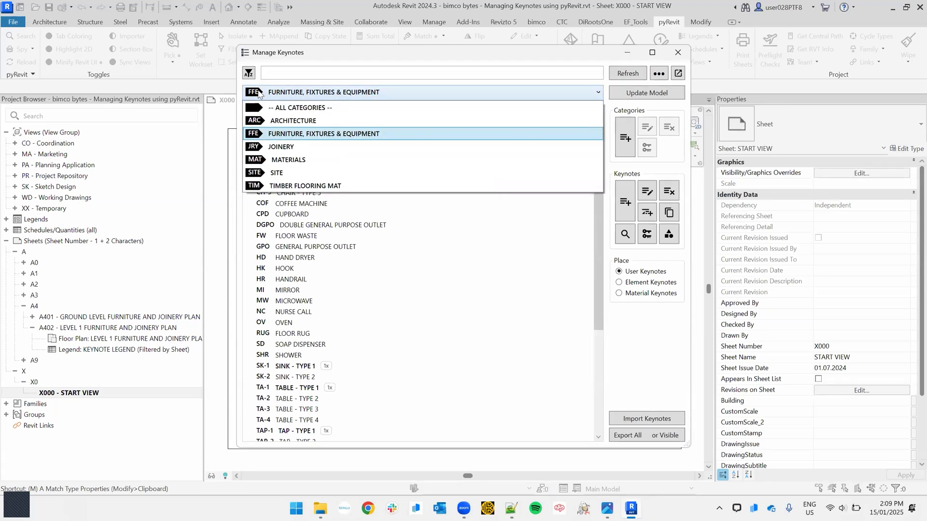
click(323, 134)
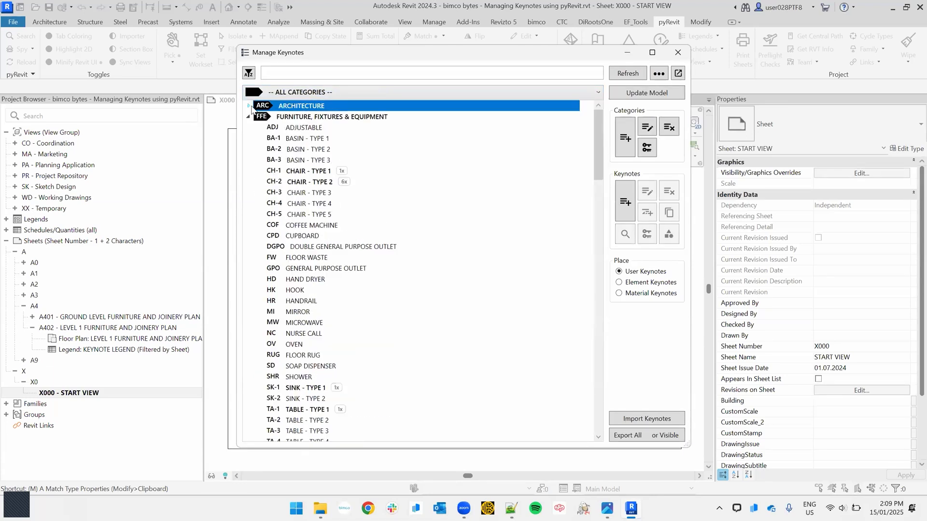
click(597, 92)
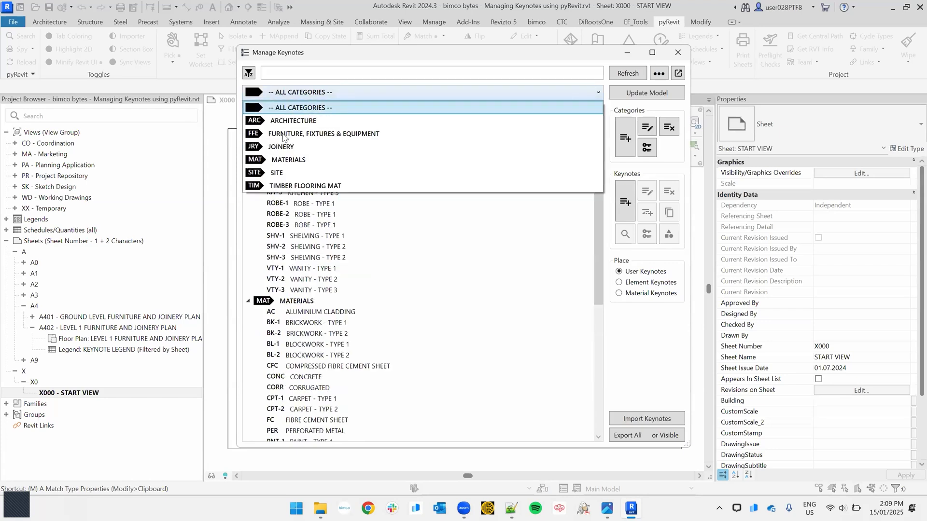
click(289, 160)
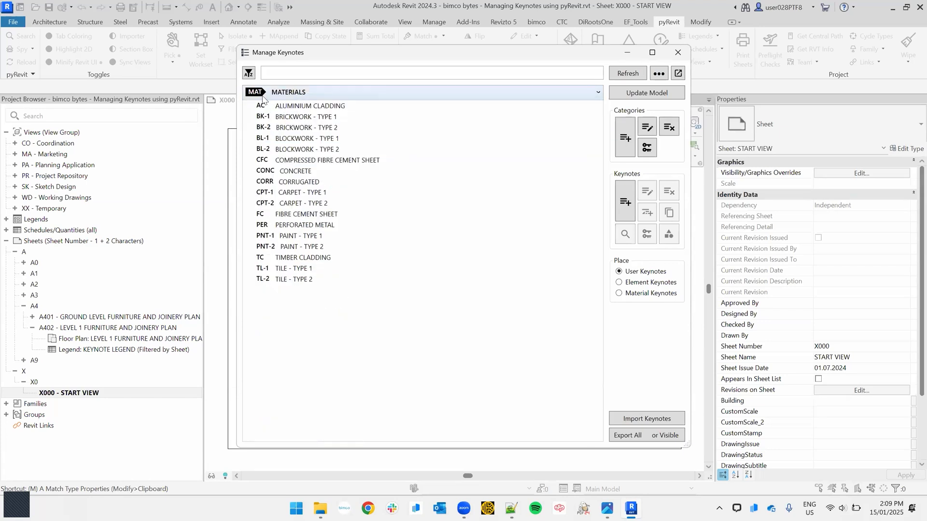
click(596, 92)
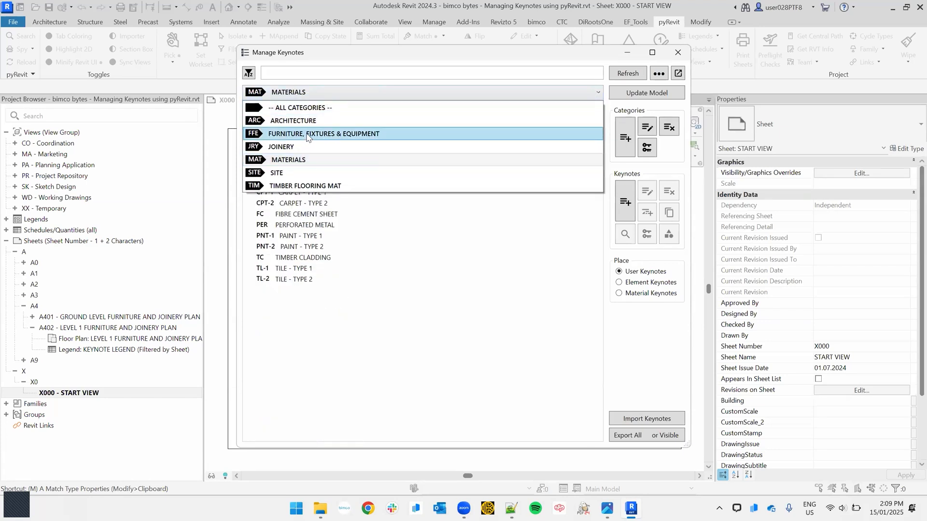
click(323, 134)
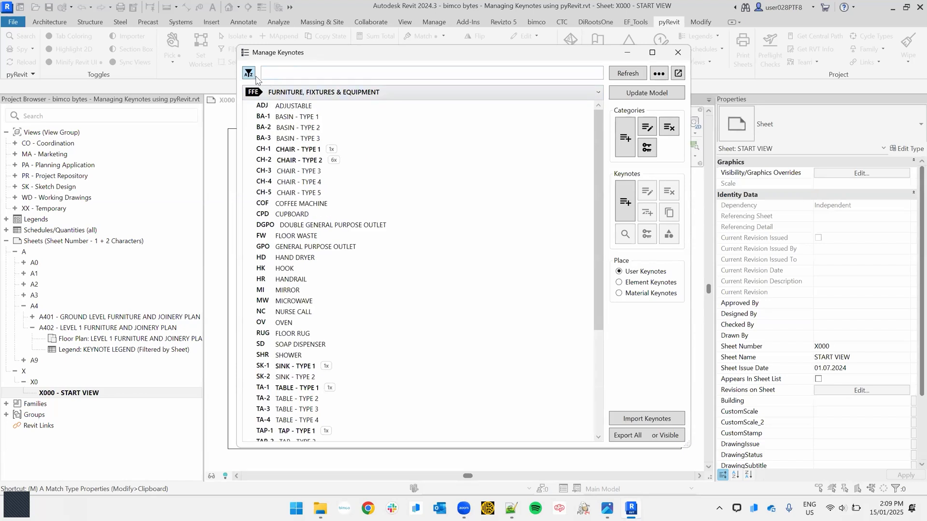
click(429, 74)
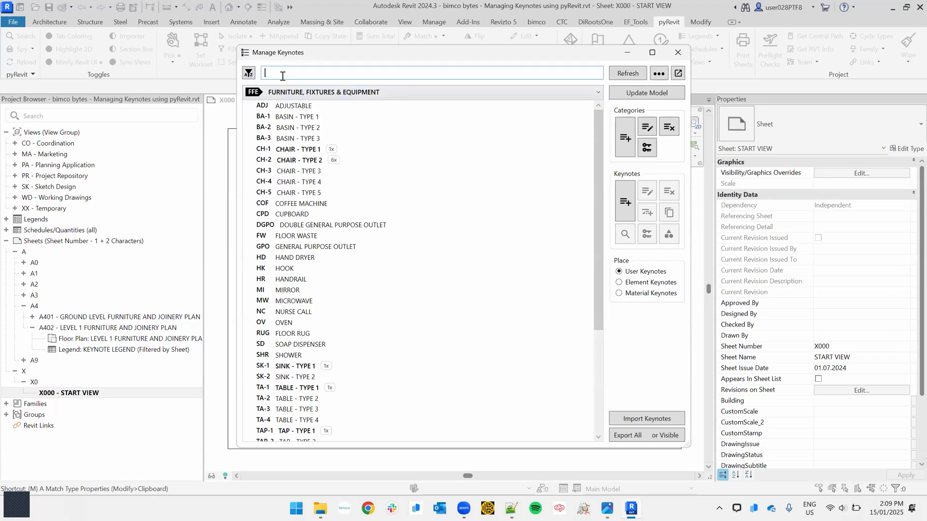
text(cha)
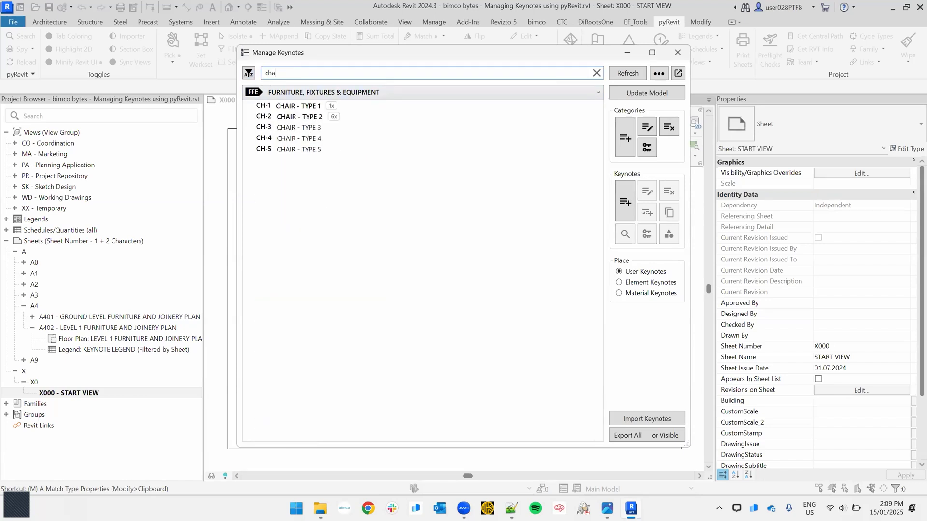
text(ir)
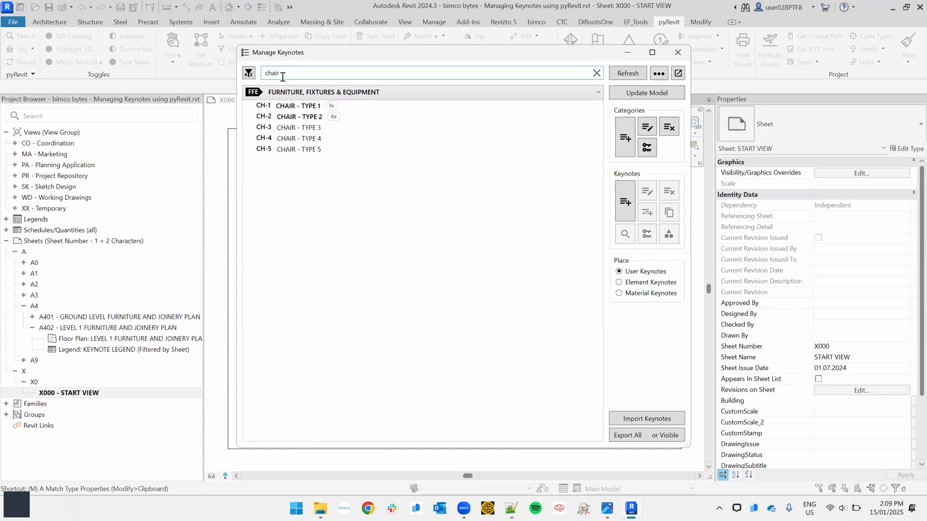
triple_click(271, 73)
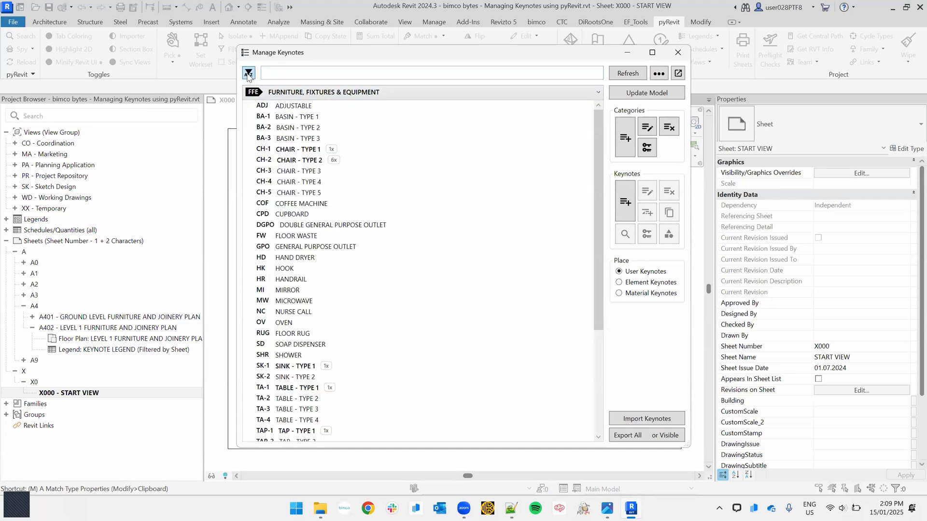
Filter the keynote list to used keynotes and select CHAIR - TYPE 2
click(247, 74)
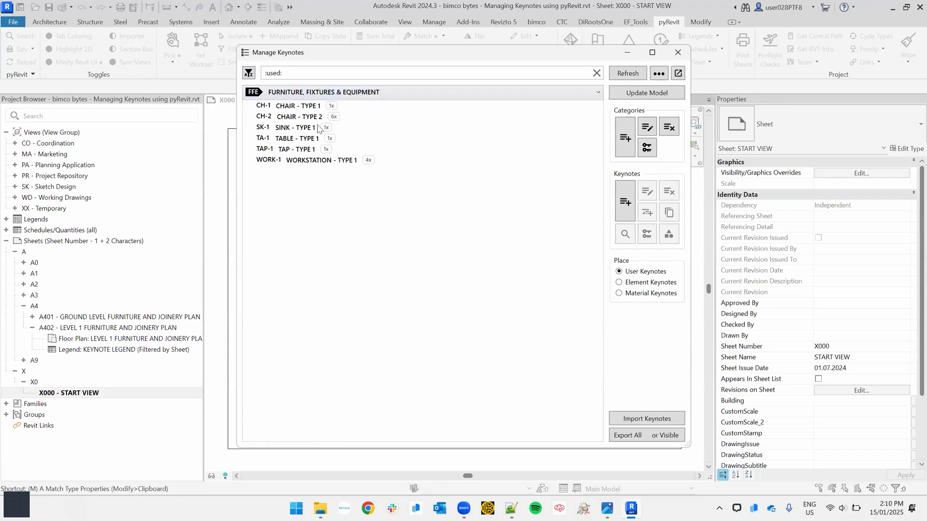
mouse_move(371, 131)
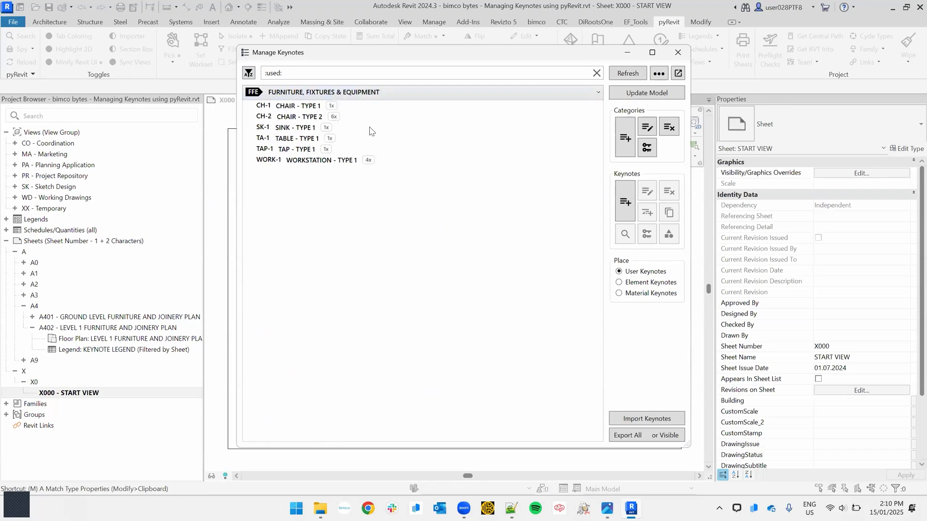
mouse_move(329, 139)
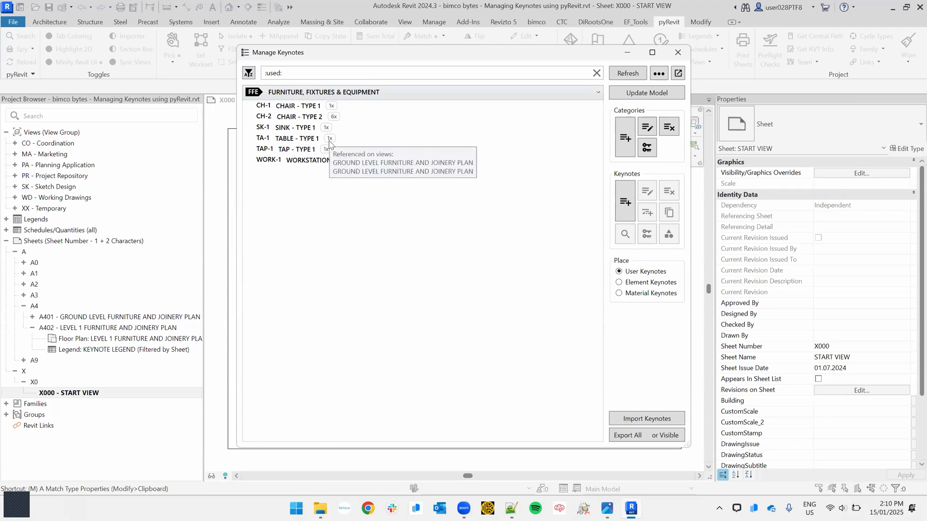
mouse_move(368, 161)
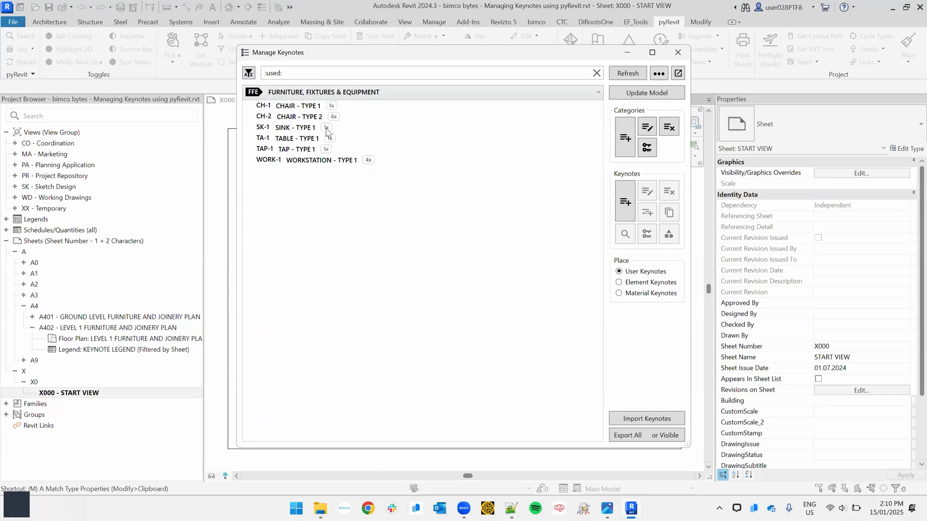
mouse_move(326, 127)
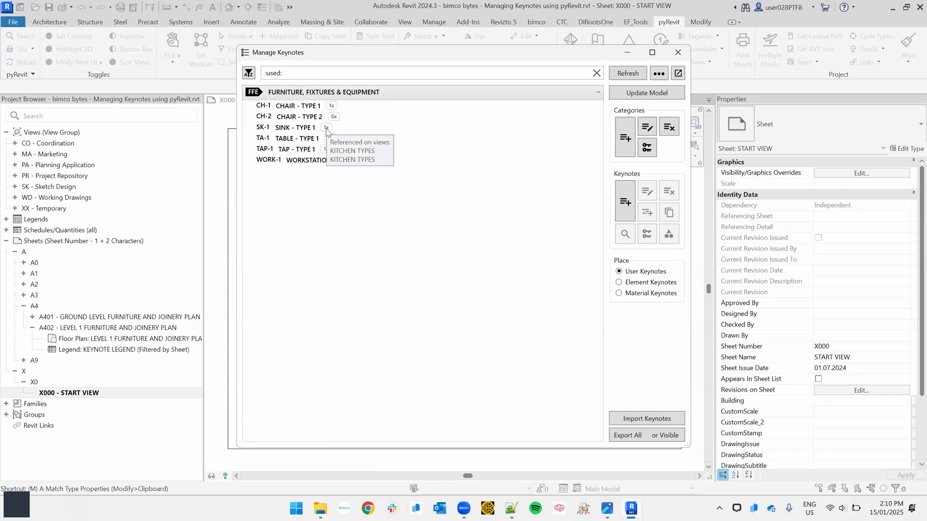
click(289, 127)
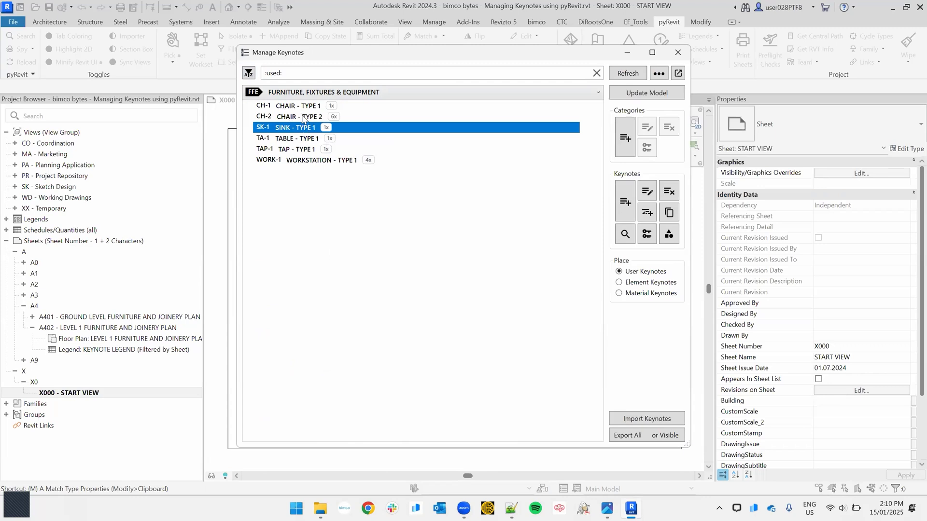
click(297, 116)
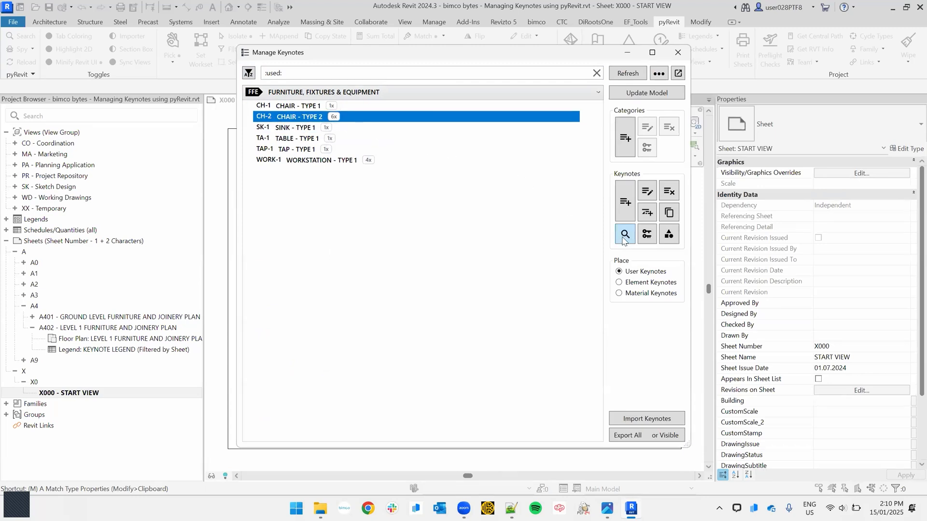
mouse_move(624, 234)
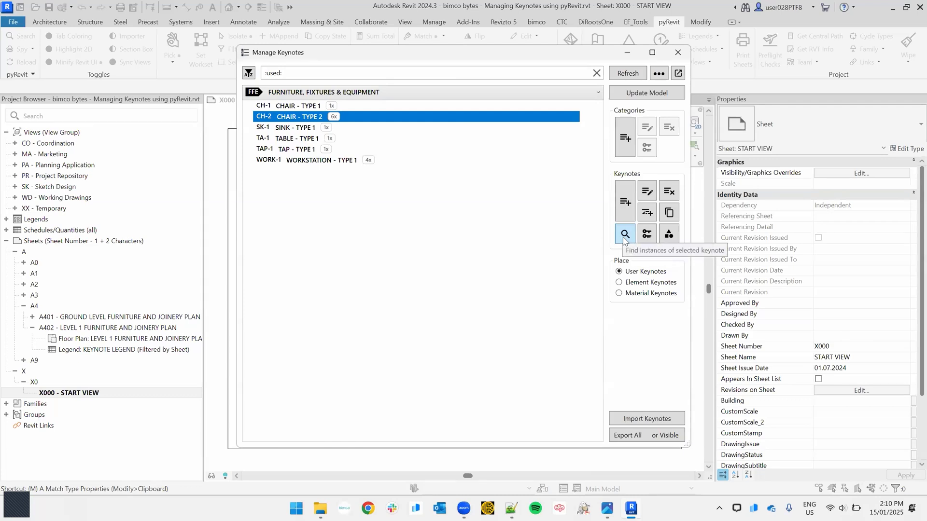
Find the six CH-2 instances, jump to one chair tag, and close the instance list
click(624, 234)
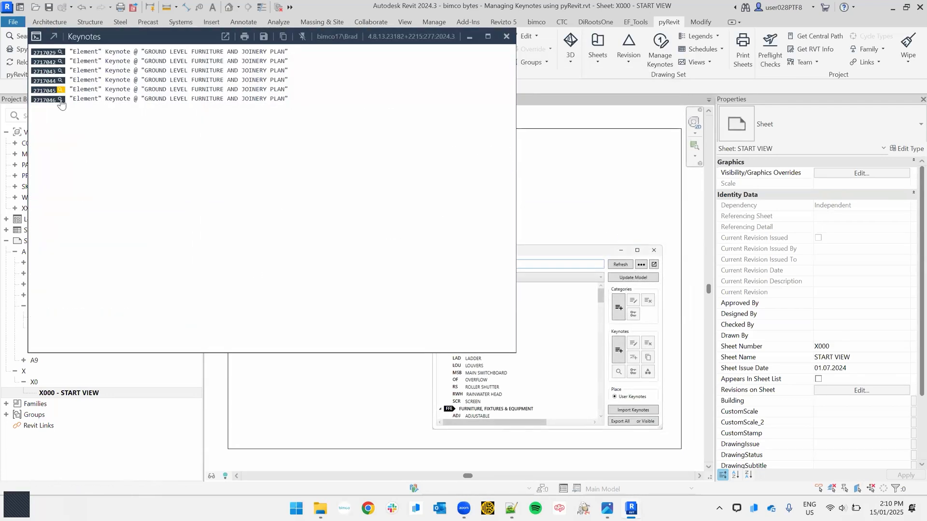
click(61, 98)
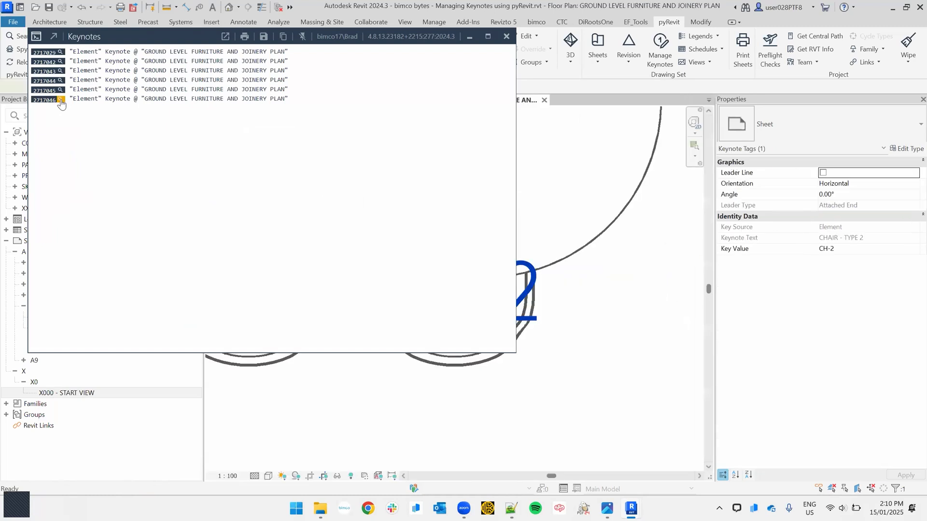
click(59, 100)
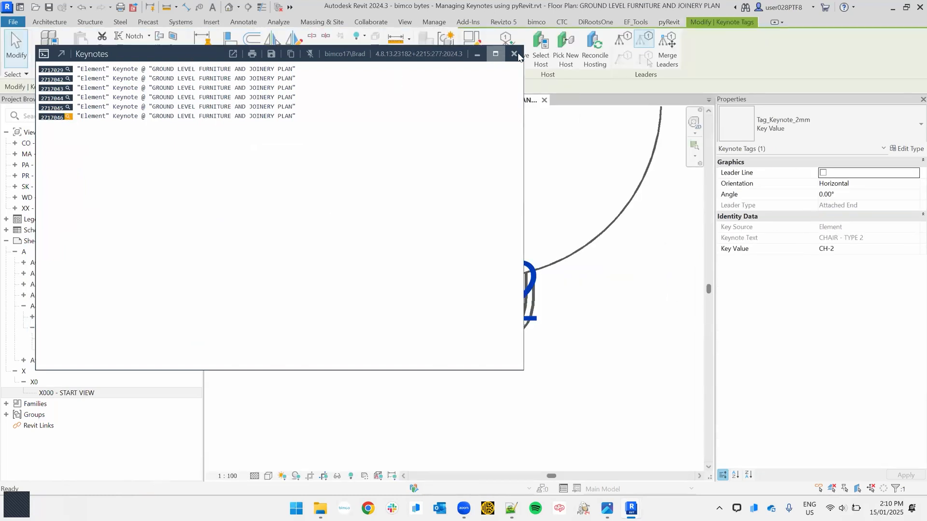
click(514, 54)
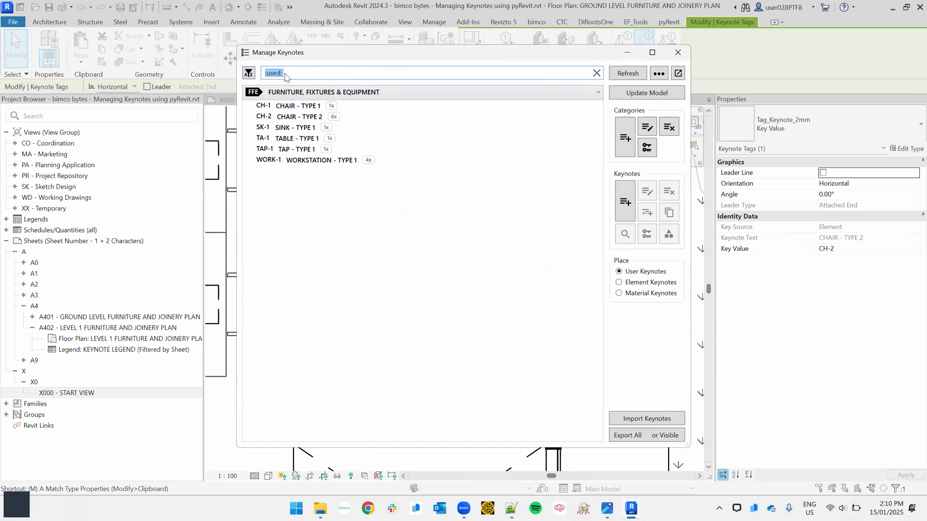
Delete the :used: text from the keynote filter box to show all keynotes
click(596, 73)
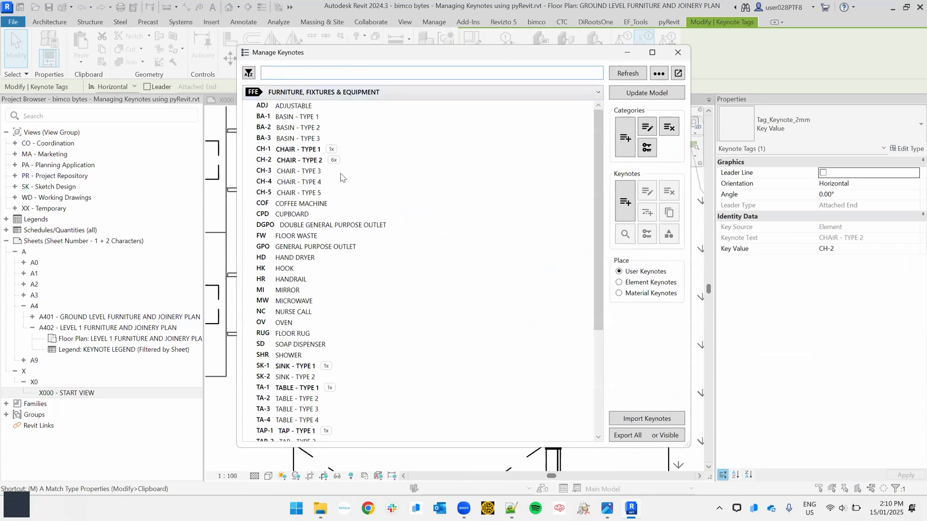
mouse_move(341, 178)
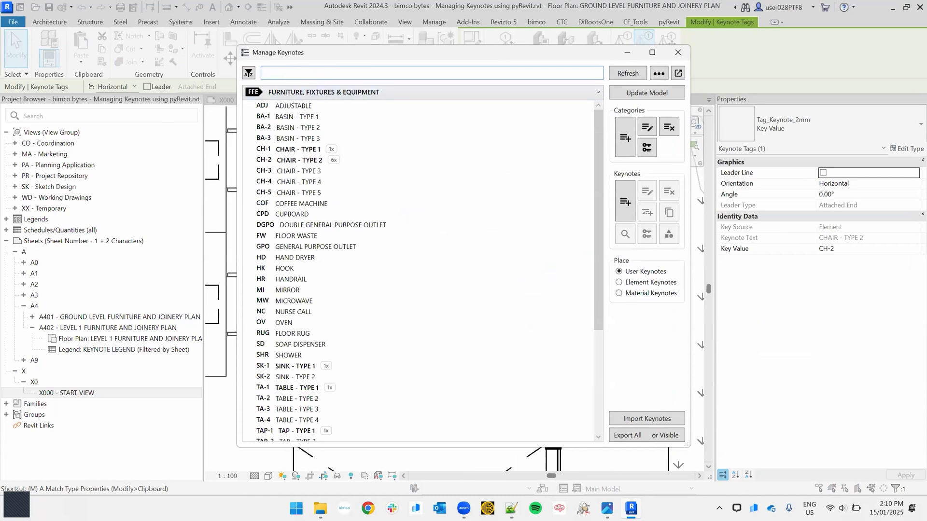
click(414, 73)
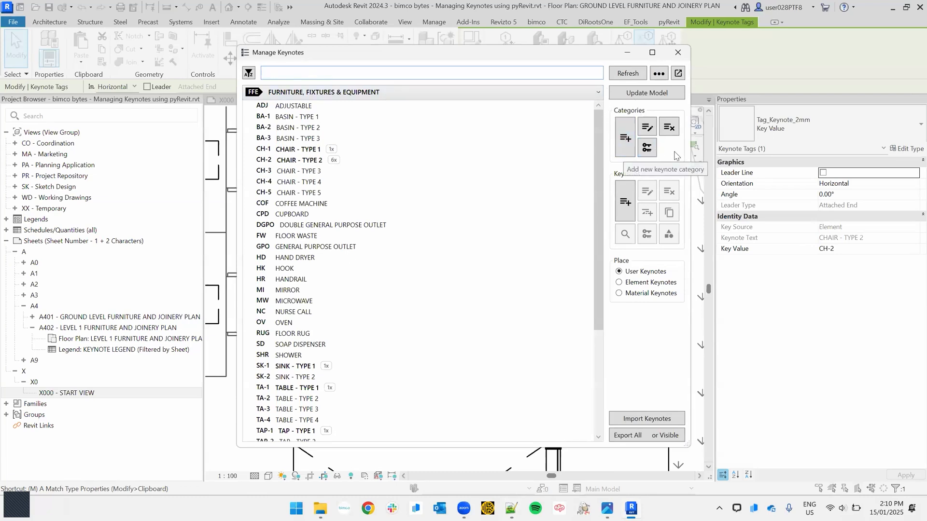
mouse_move(638, 116)
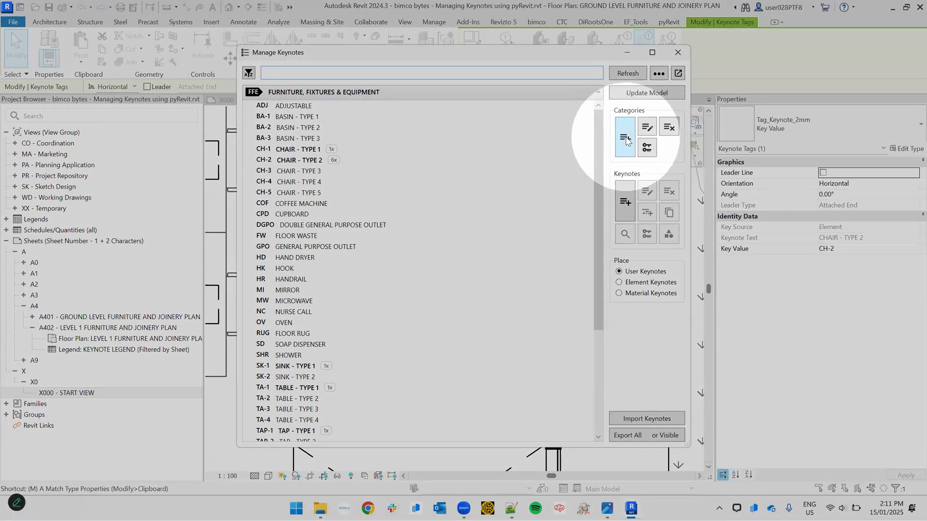
mouse_move(647, 127)
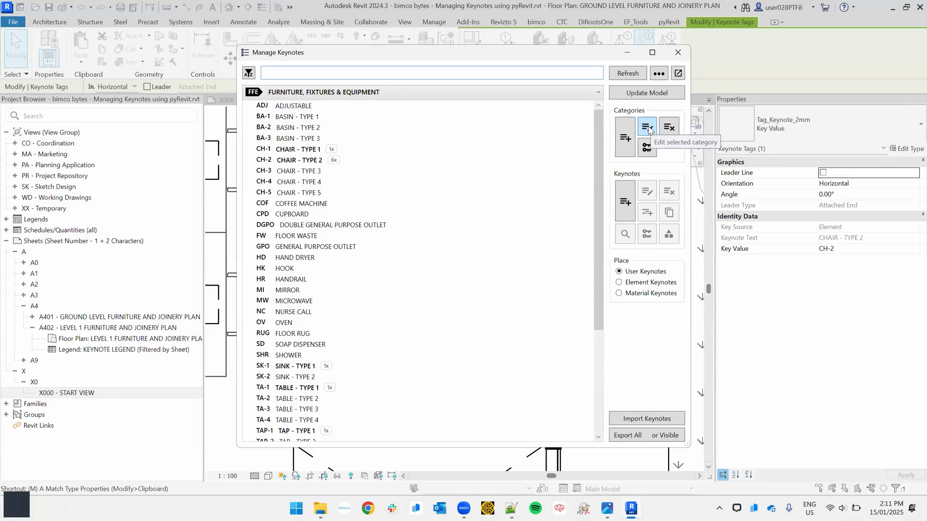
mouse_move(646, 148)
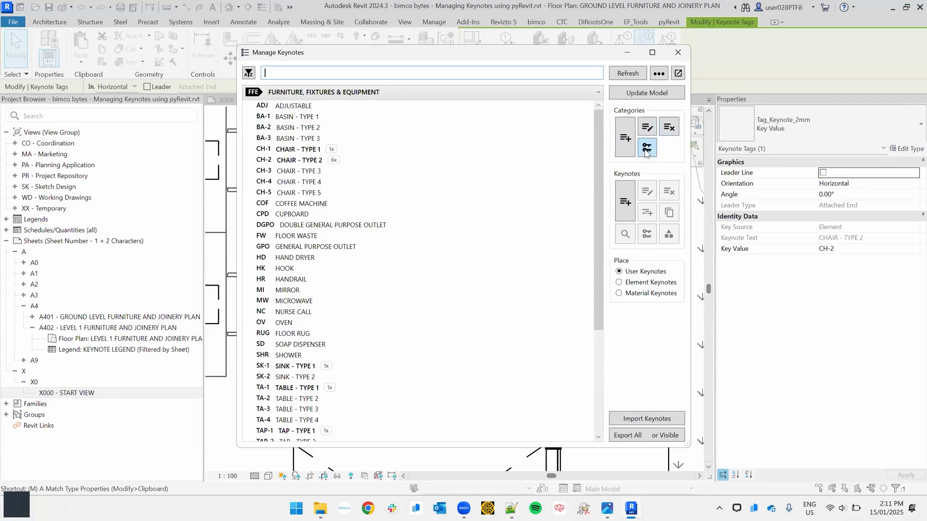
Keep the FFE category, dismiss the NoneType error, and request a new key for ADJ
click(596, 91)
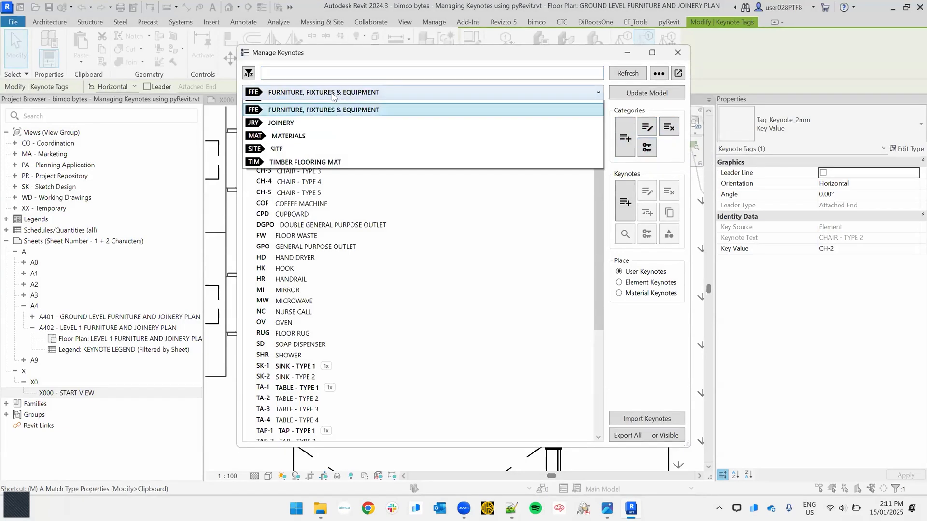
click(324, 110)
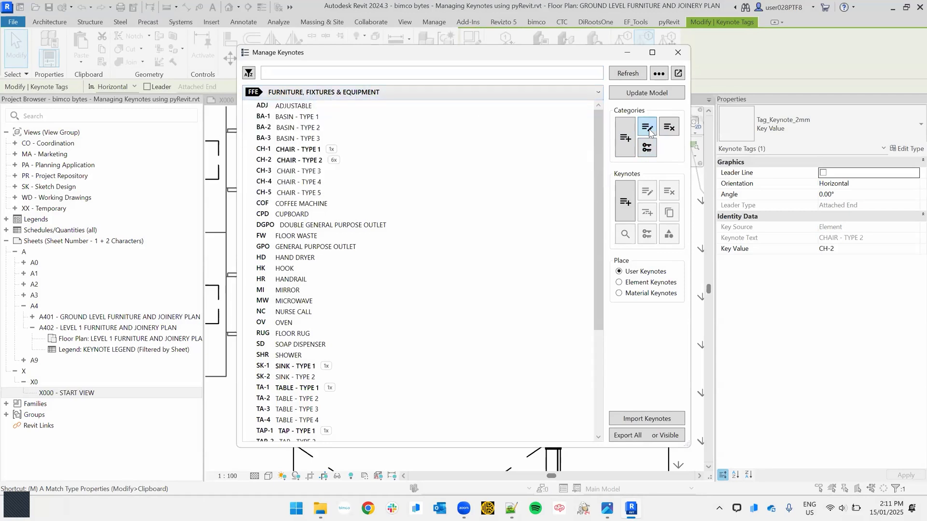
mouse_move(647, 147)
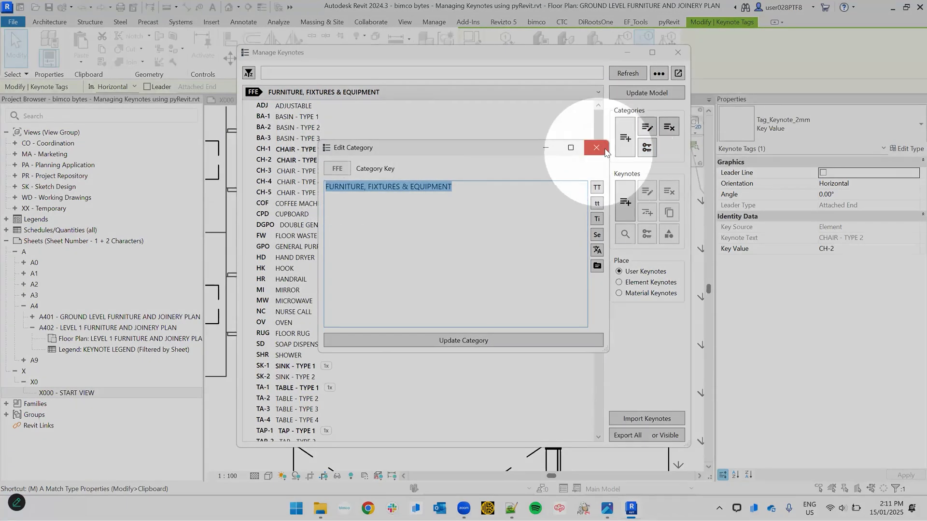
click(595, 147)
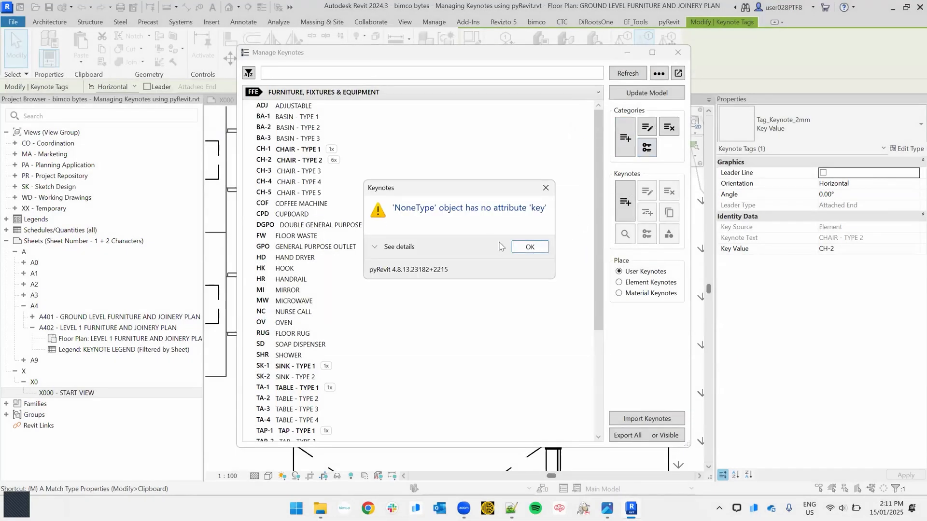
click(528, 247)
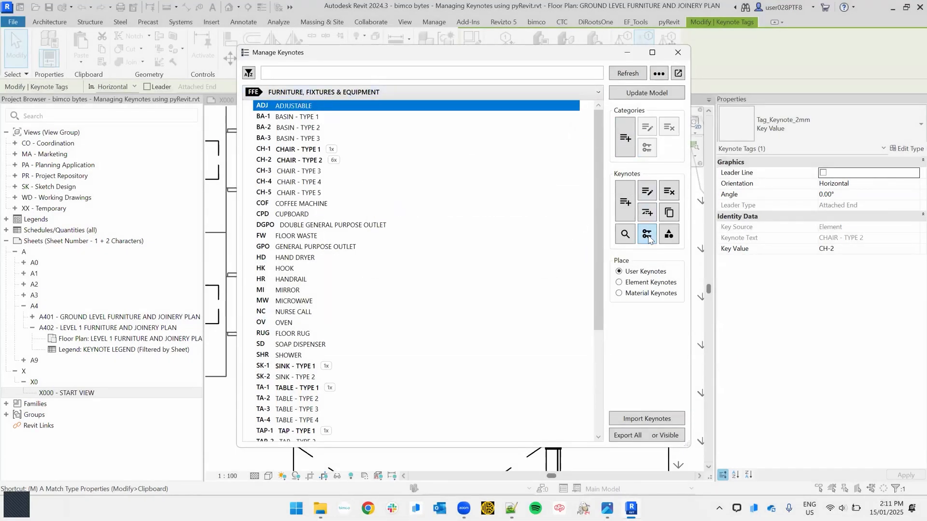
click(647, 234)
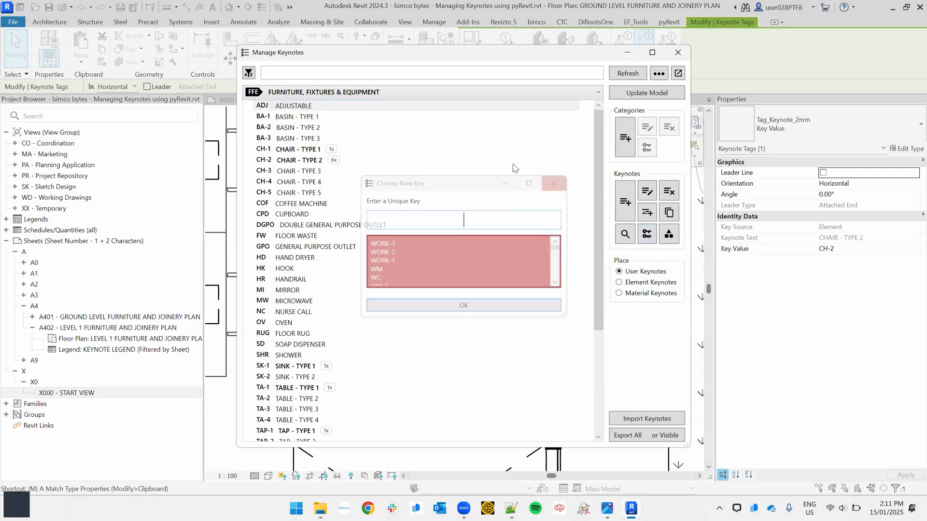
Close the new-key prompt, leaving ADJ – ADJUSTABLE with its original key
click(552, 183)
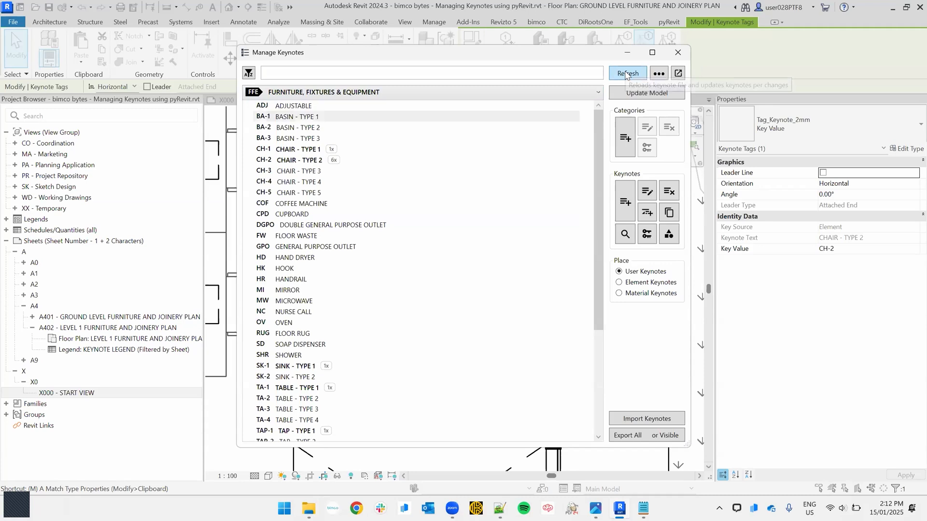
Reload the edited keynote file, select BA-A BASIN - TYPE A, and update the model
click(627, 73)
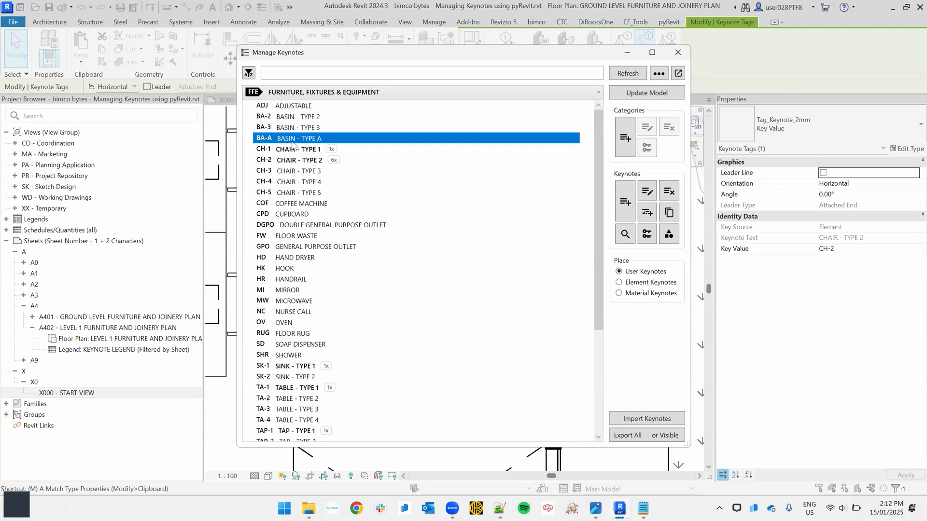
mouse_move(348, 136)
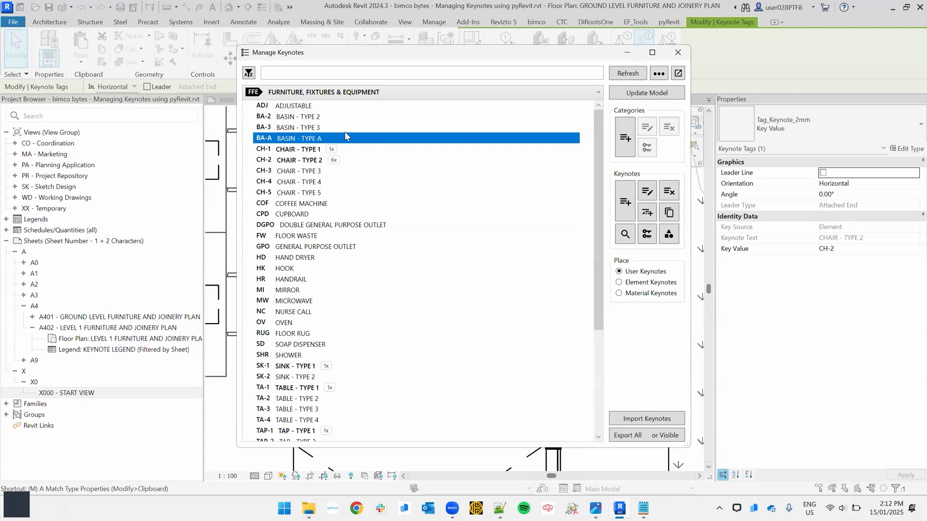
mouse_move(366, 137)
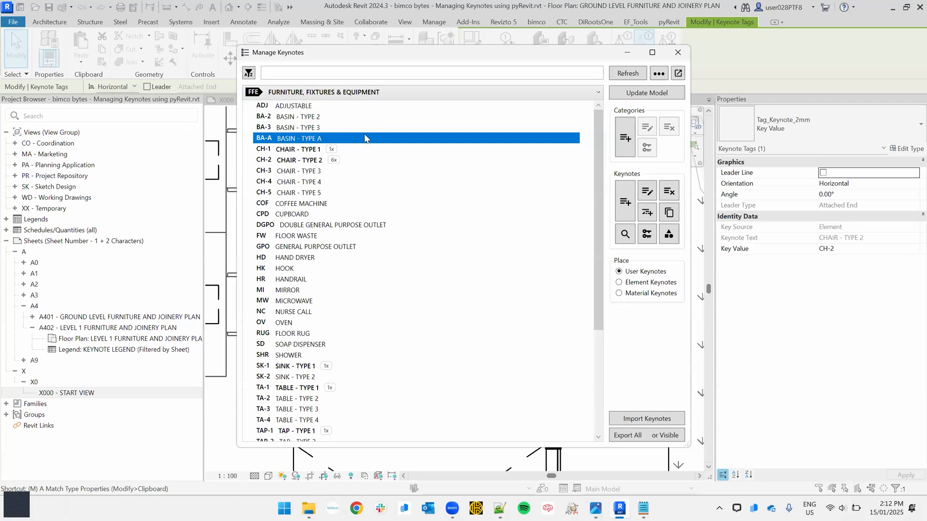
mouse_move(502, 168)
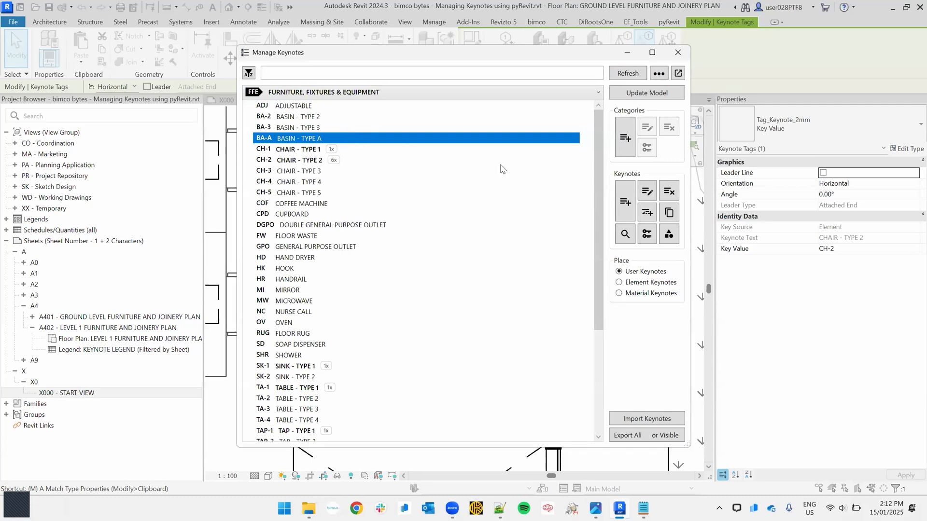
mouse_move(354, 314)
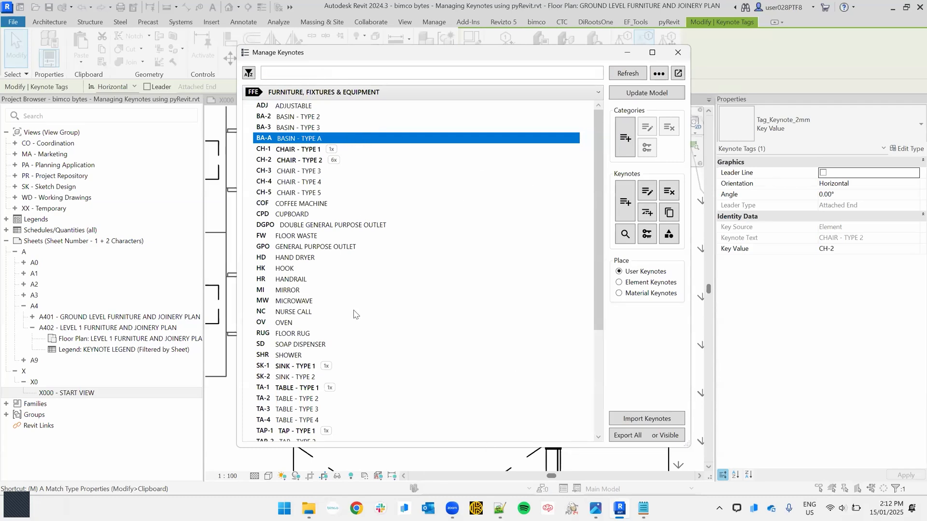
mouse_move(341, 227)
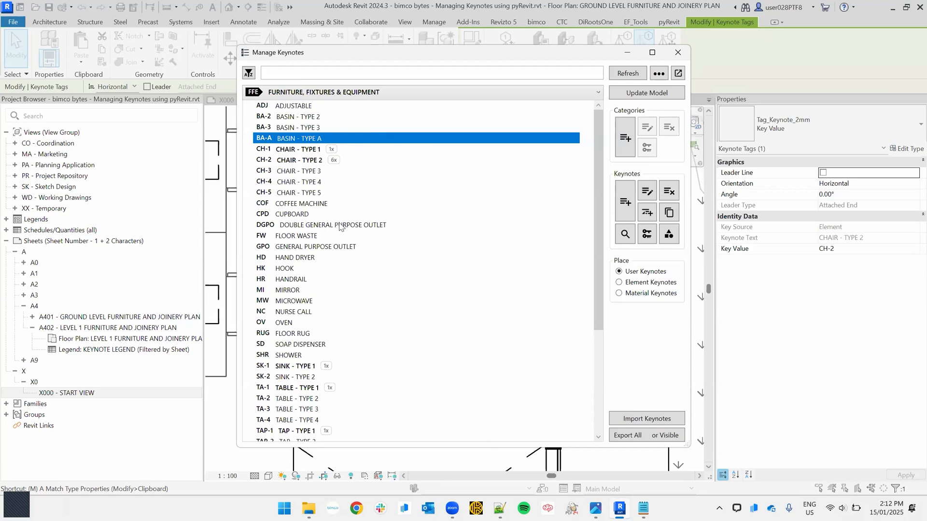
mouse_move(448, 263)
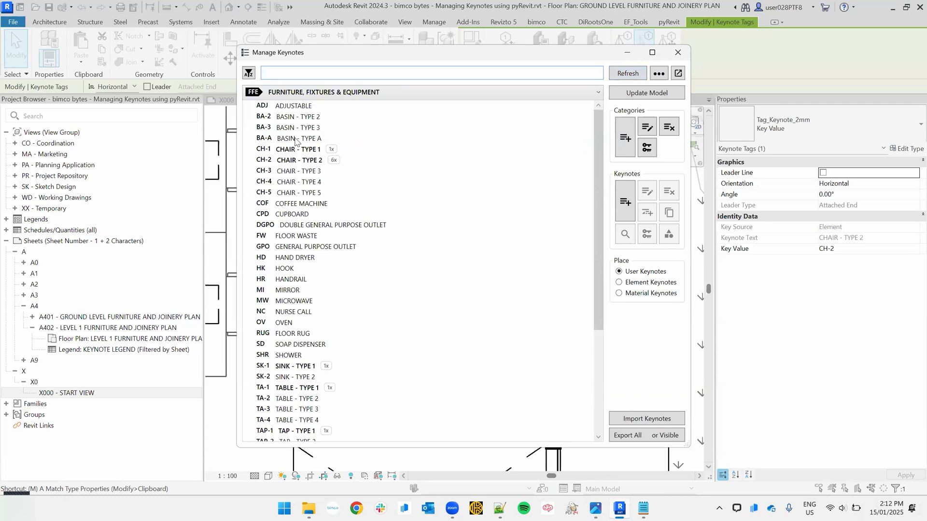
click(297, 138)
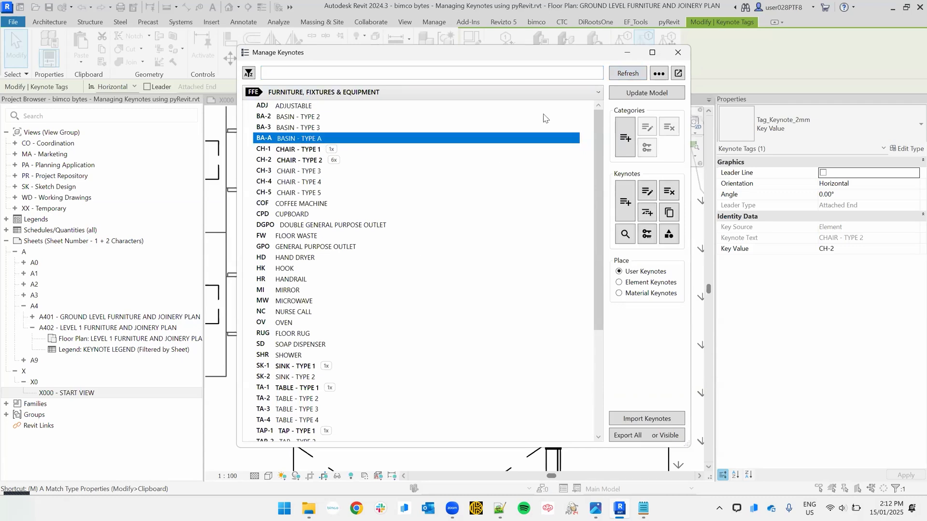
mouse_move(647, 93)
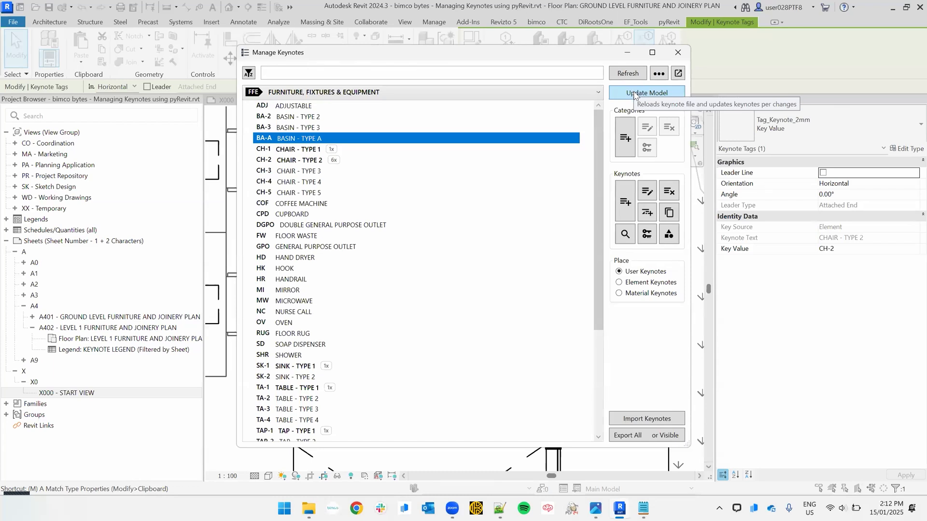
click(646, 93)
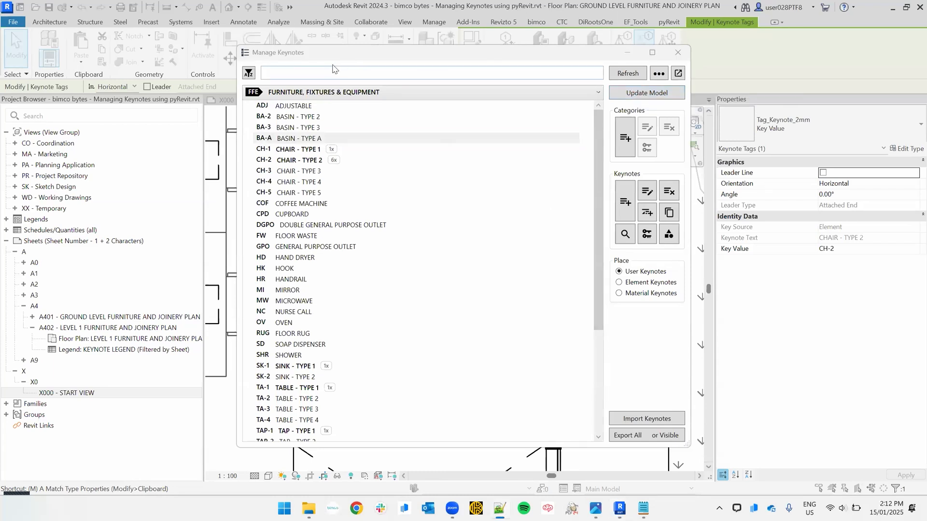
click(430, 73)
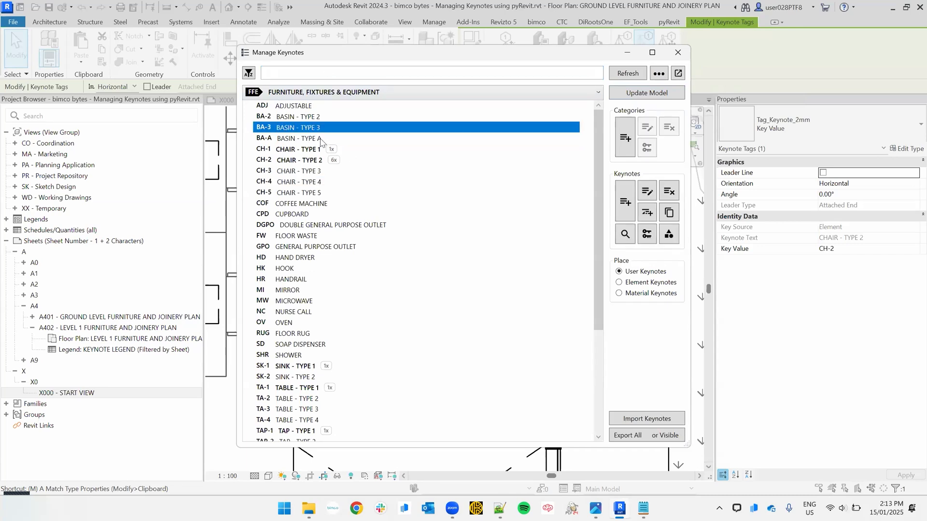
Change the BA-A keynote to key BA-1 with text BASIN - TYPE 1
click(301, 203)
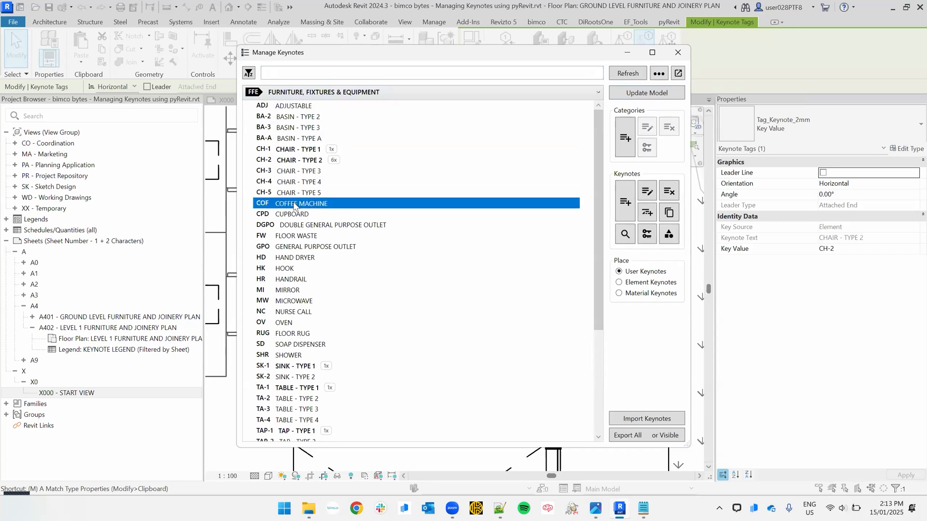
click(298, 138)
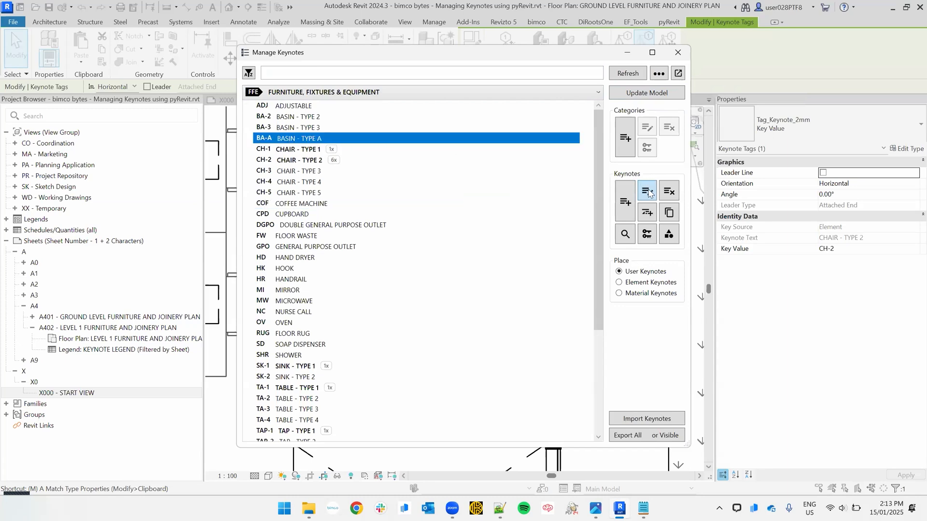
mouse_move(646, 190)
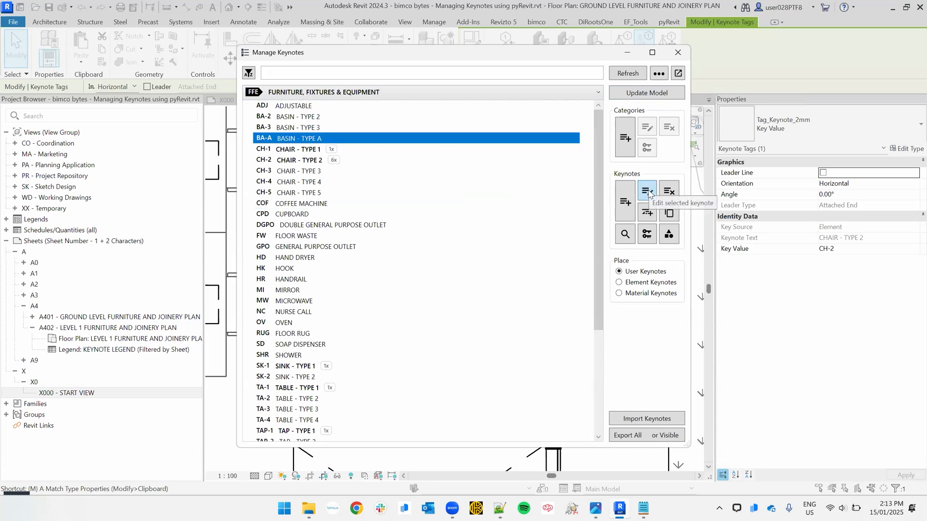
click(646, 191)
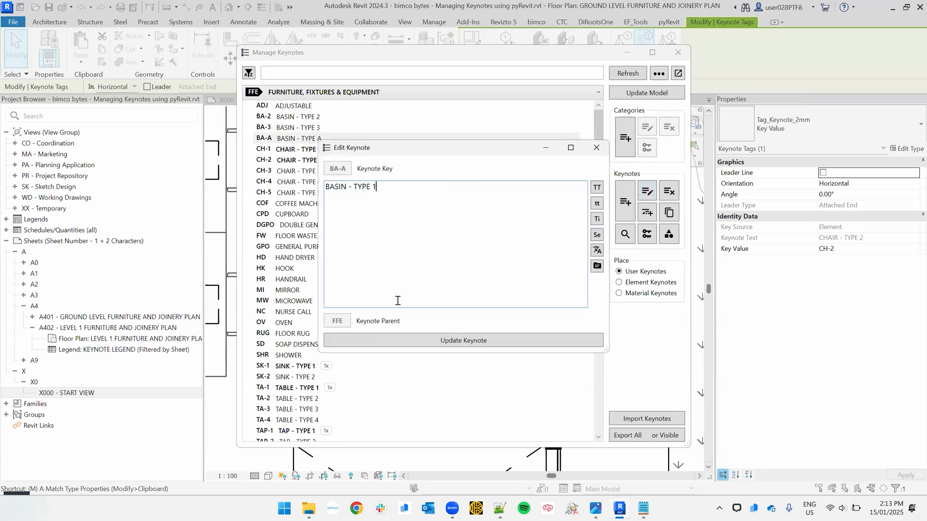
click(595, 147)
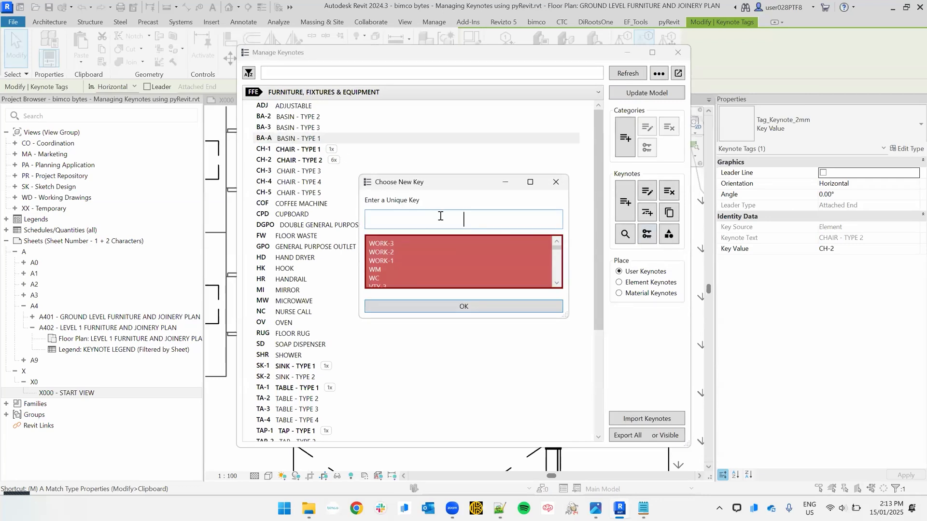
text(BA-1)
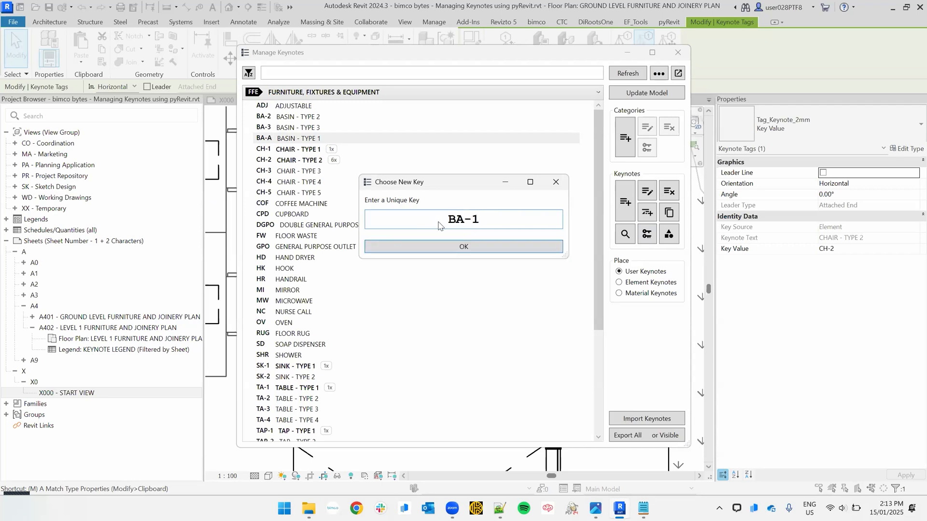
click(462, 247)
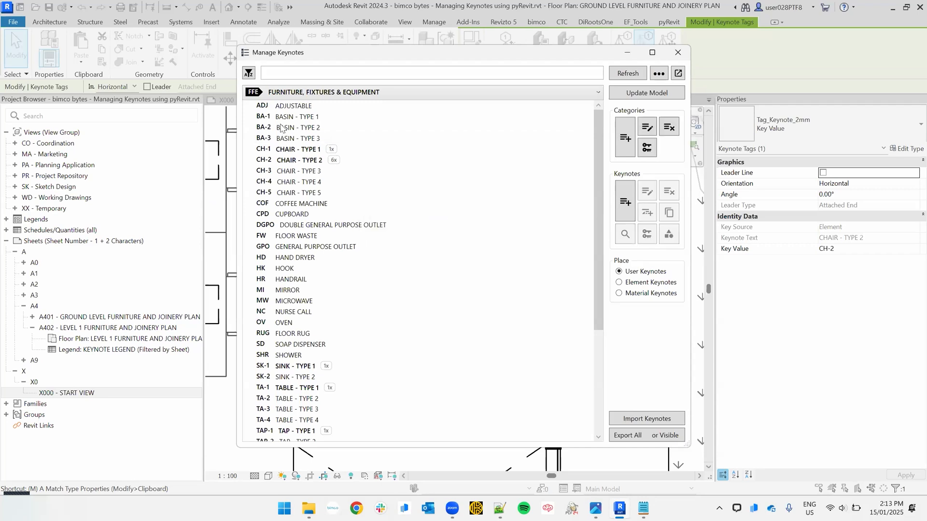
click(296, 127)
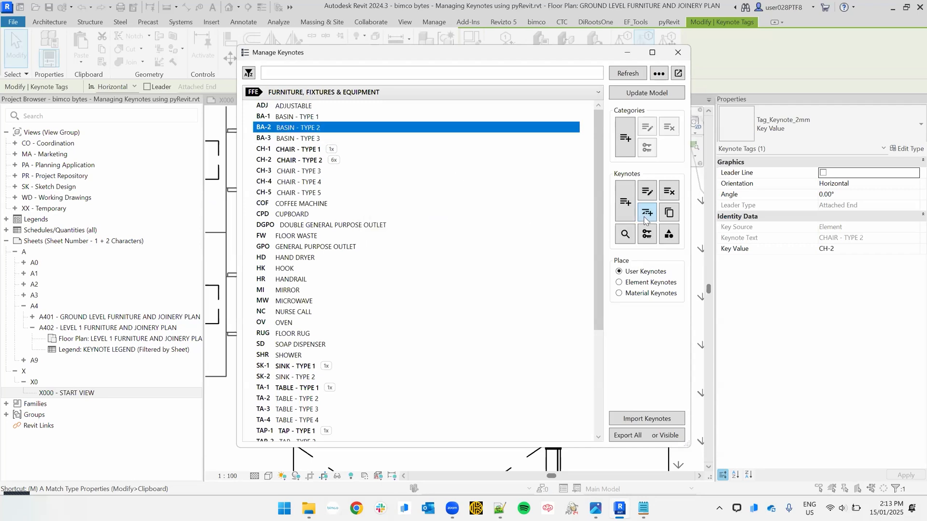
mouse_move(647, 192)
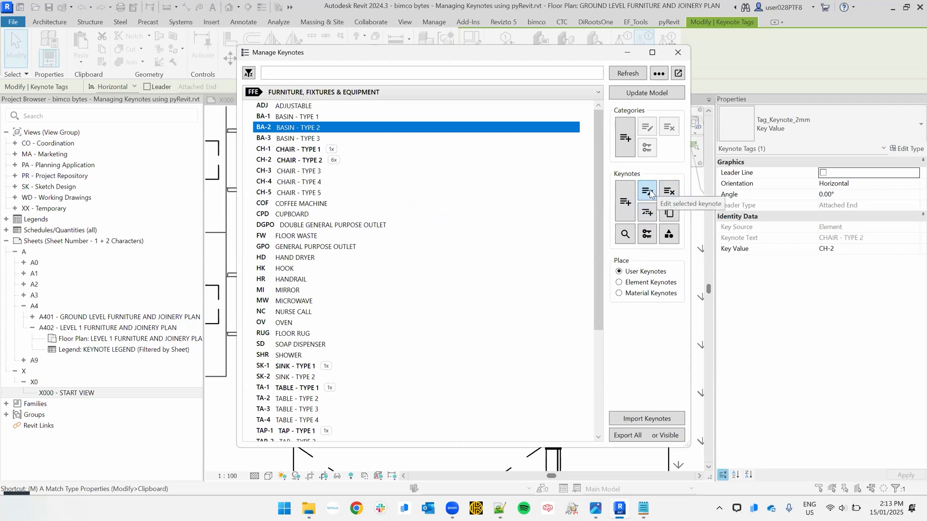
mouse_move(646, 212)
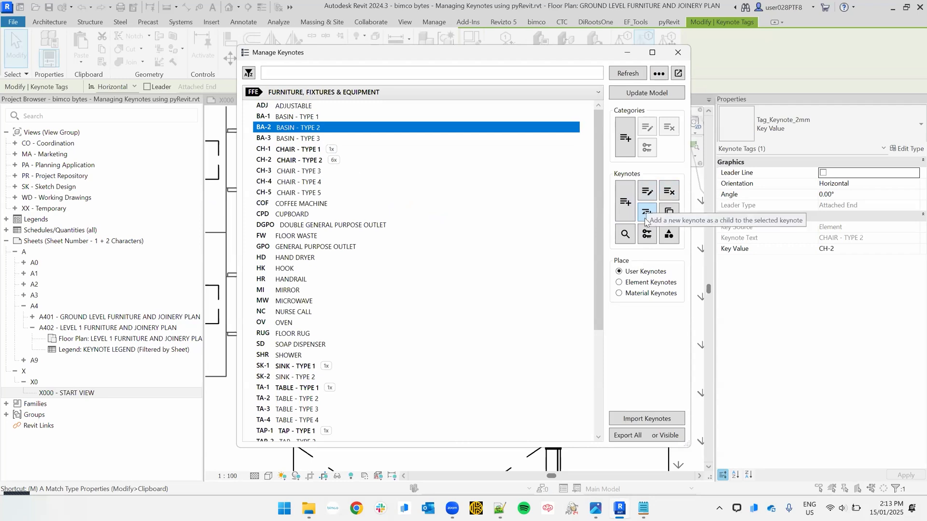
mouse_move(649, 221)
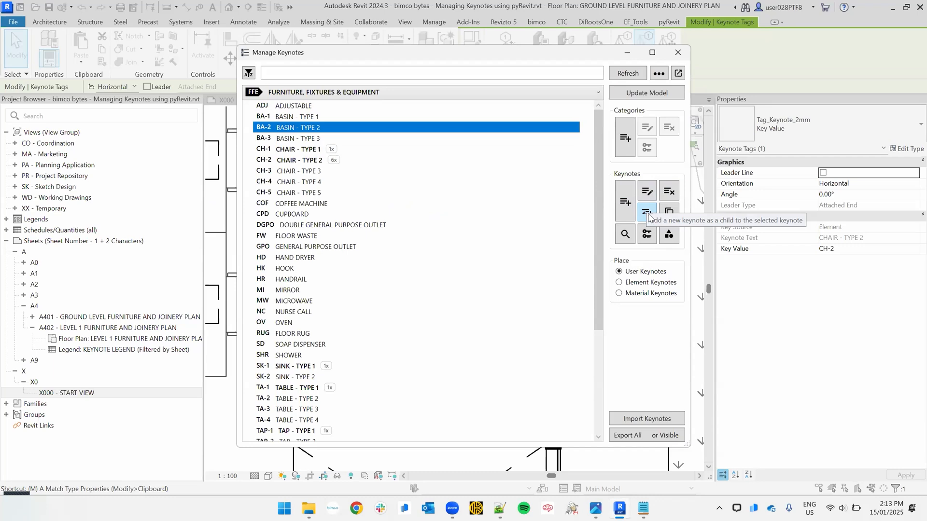
mouse_move(669, 235)
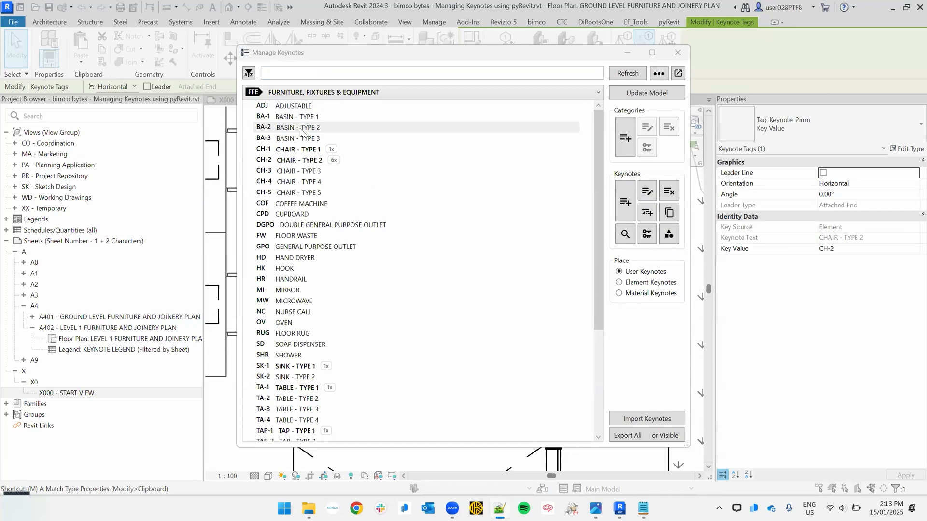
Select the BA-2 BASIN - TYPE 2 keynote in the FFE list
click(297, 127)
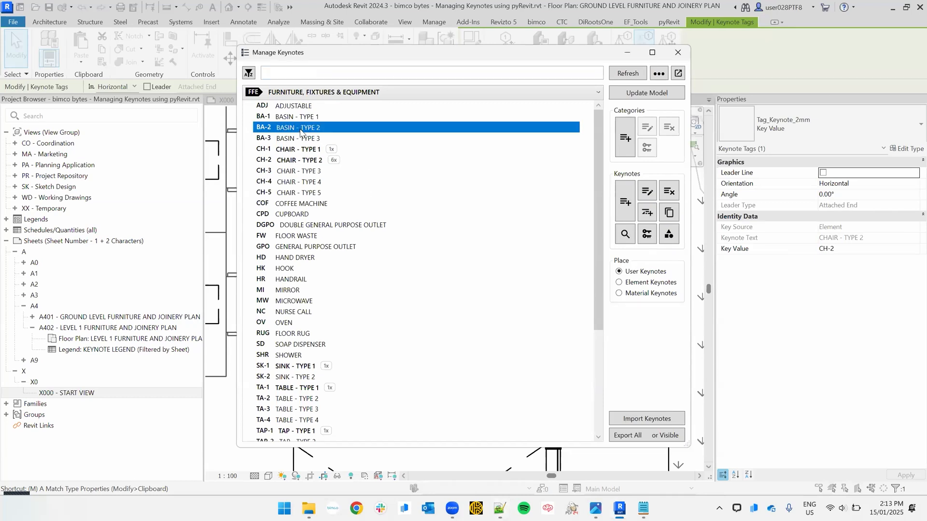
mouse_move(330, 245)
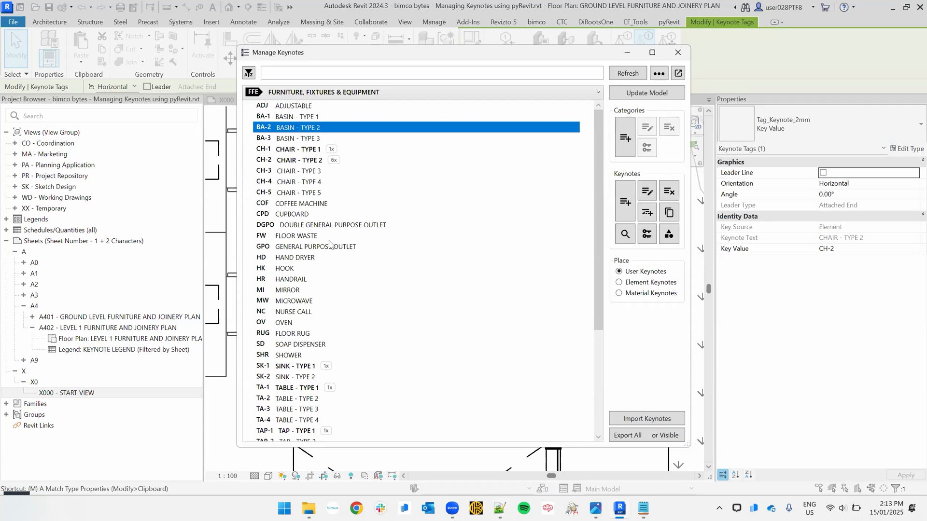
Filter keynotes by CHAIR, pick CH-3, update the model, and go to the Level 1 furniture plan
click(430, 73)
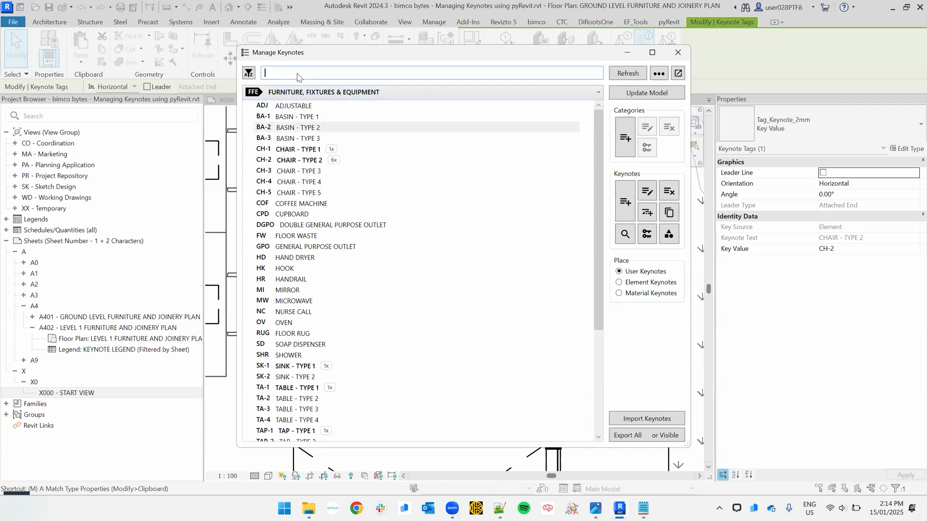
text(CHAIR)
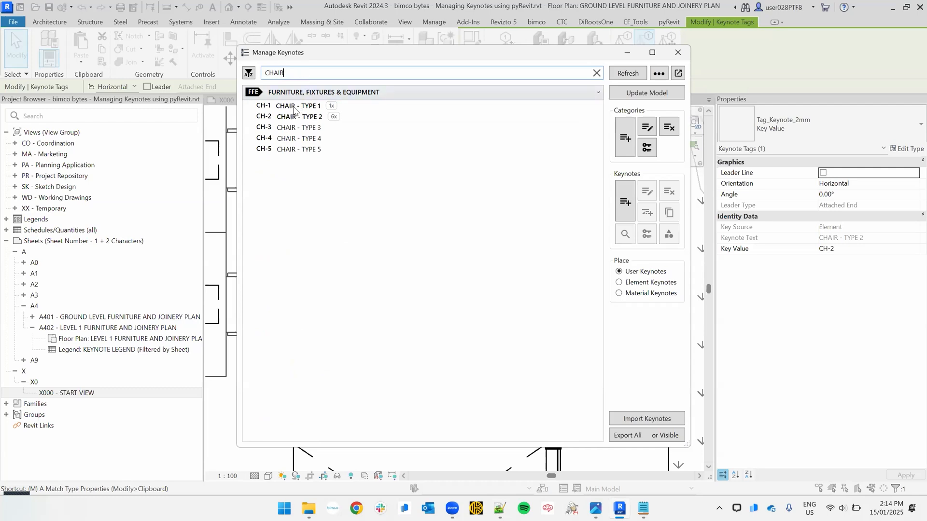
click(298, 116)
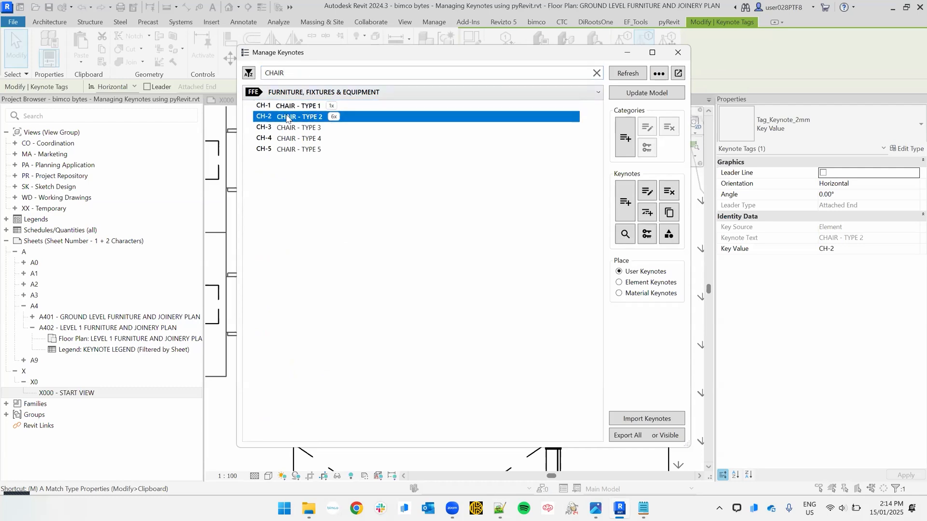
click(299, 127)
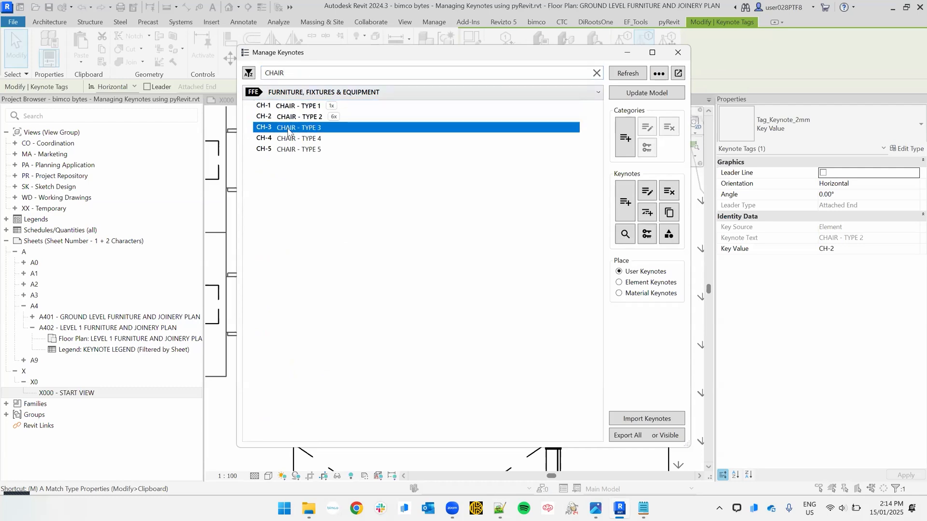
mouse_move(631, 102)
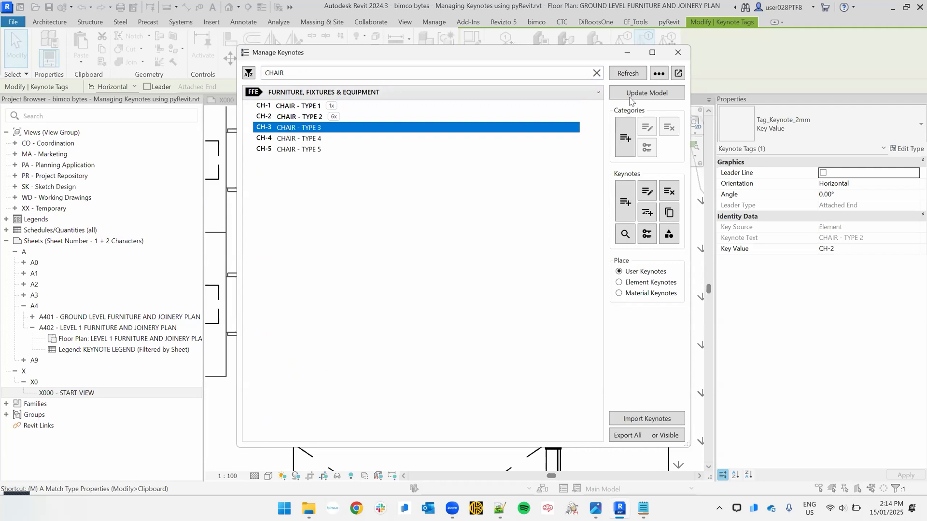
click(677, 52)
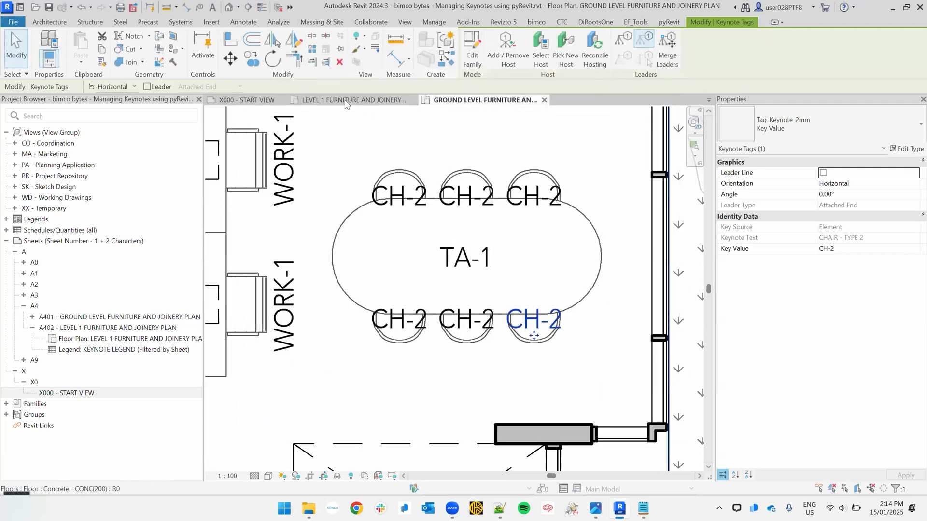
click(352, 100)
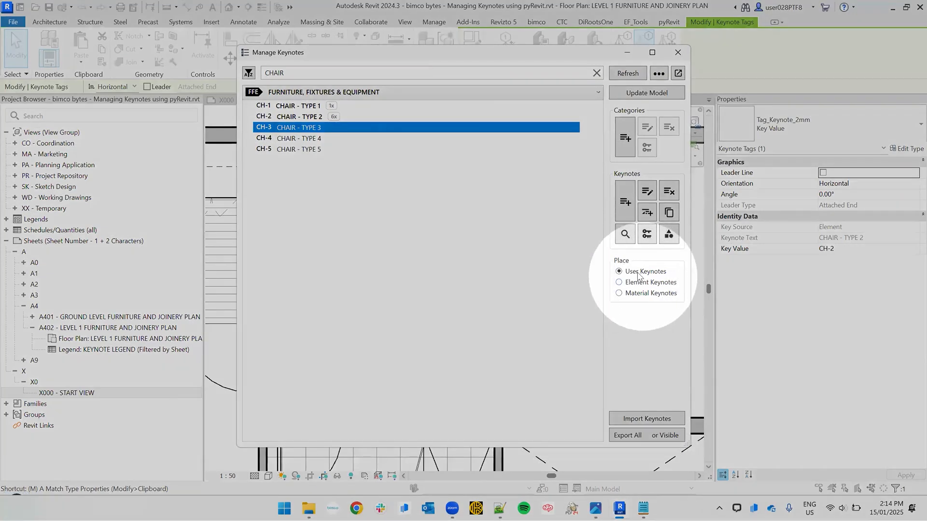
mouse_move(638, 289)
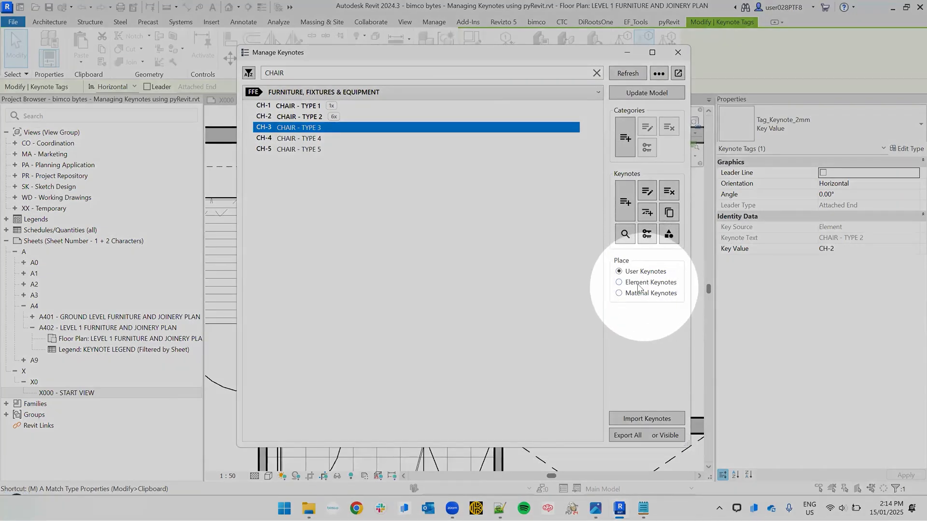
Place a CH-3 element keynote on the sofa and tag a dining chair with CH-4
click(618, 282)
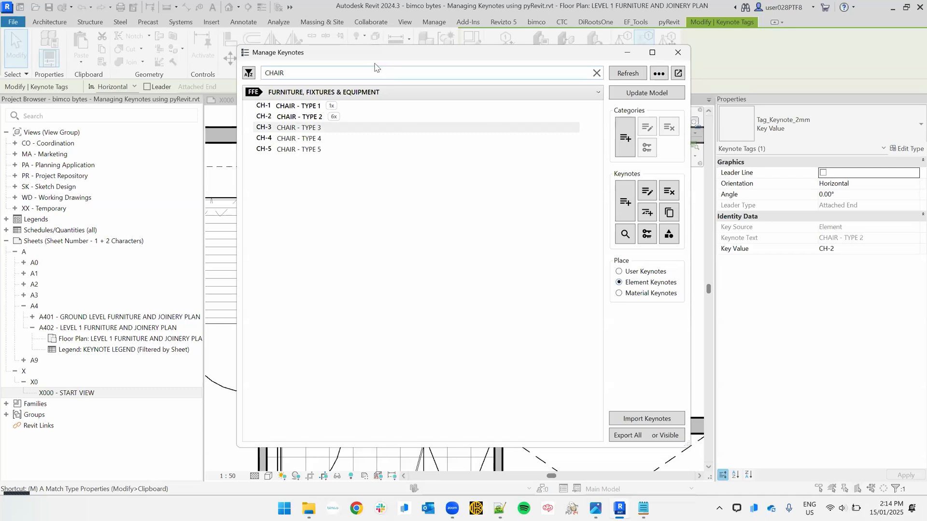
mouse_move(308, 130)
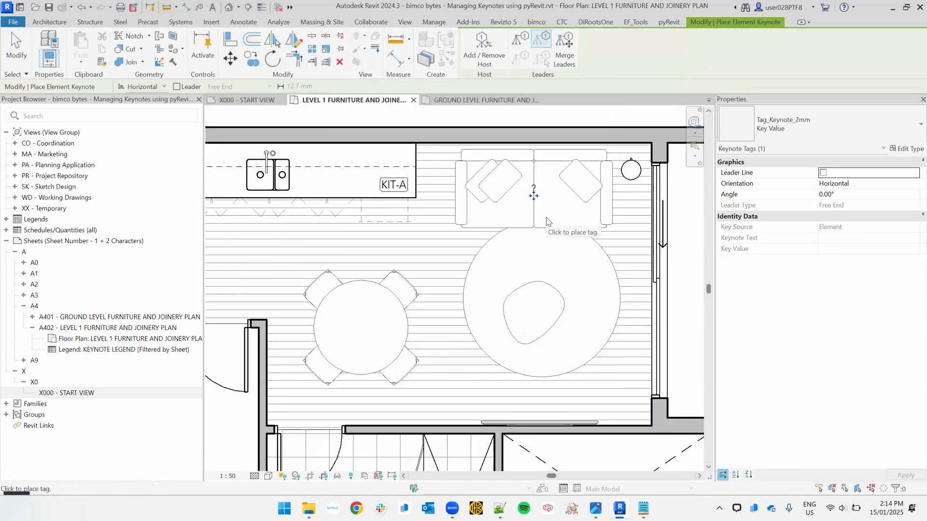
mouse_move(571, 224)
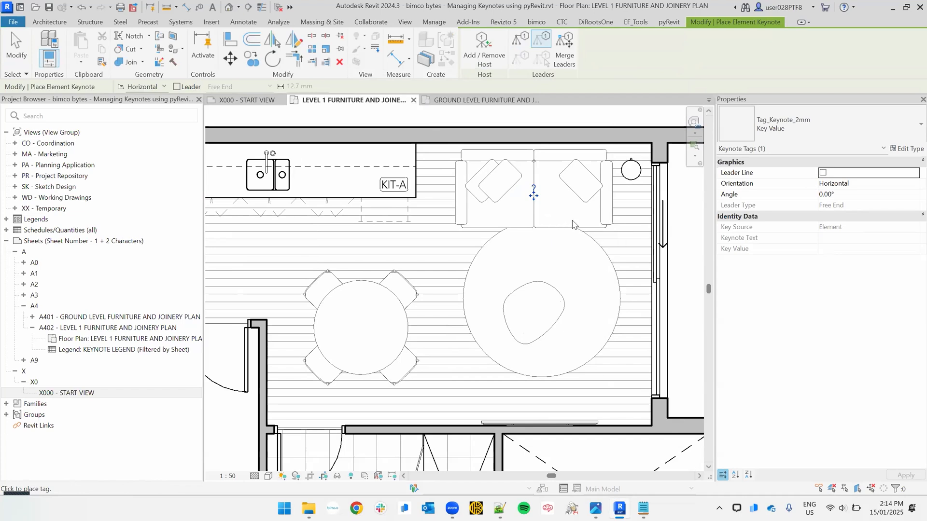
mouse_move(582, 207)
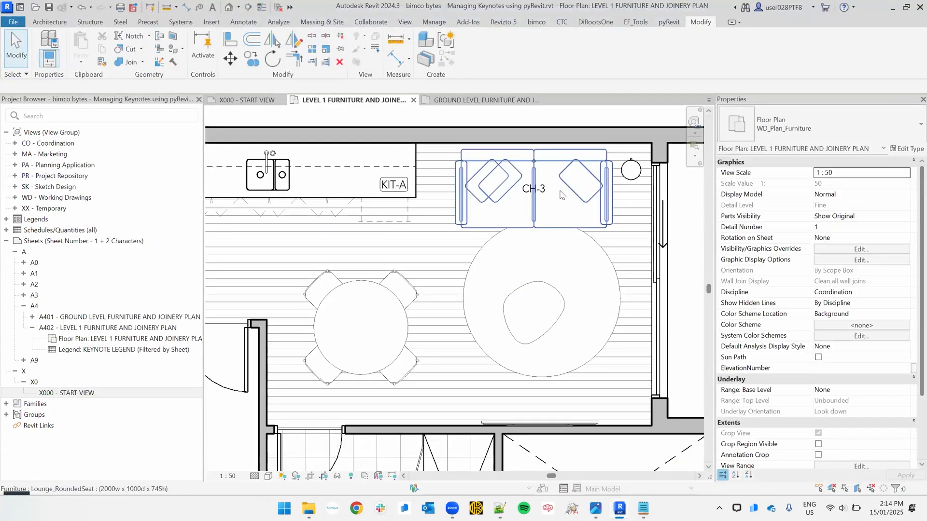
click(426, 221)
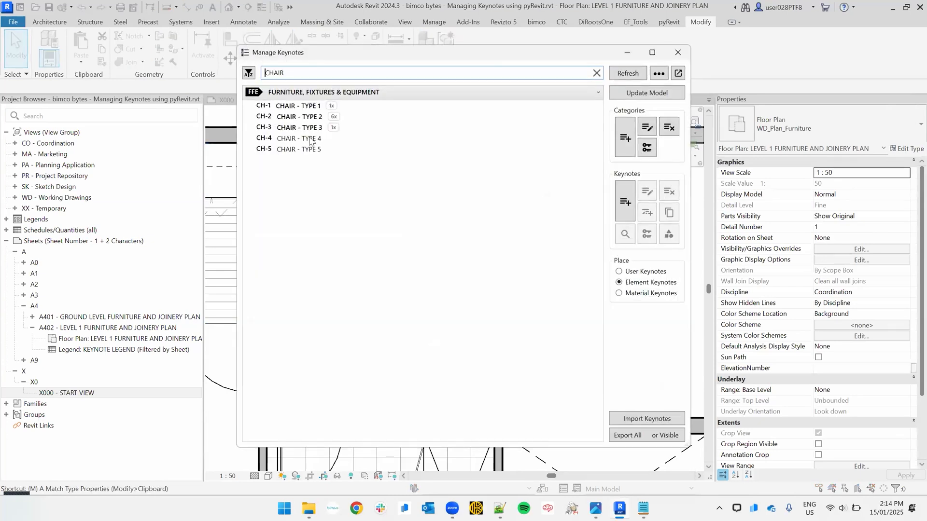
click(298, 137)
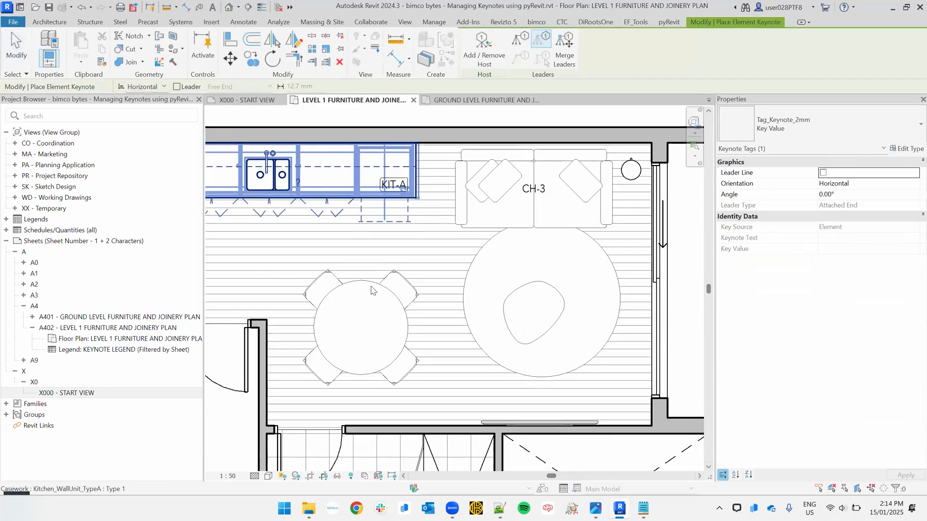
click(390, 360)
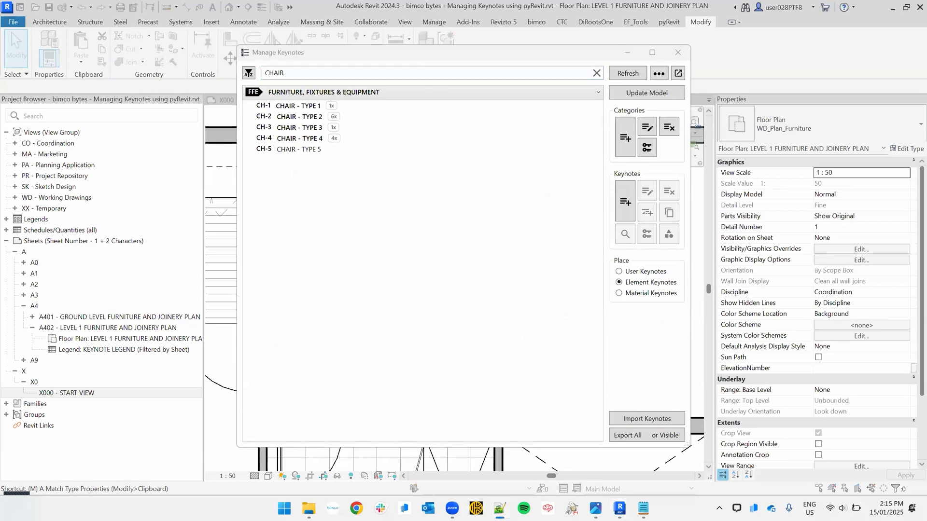
Switch to material keynote placement, show MATERIALS, and try adding TIMBER FLOORING with key TIM
click(618, 293)
text(TIM)
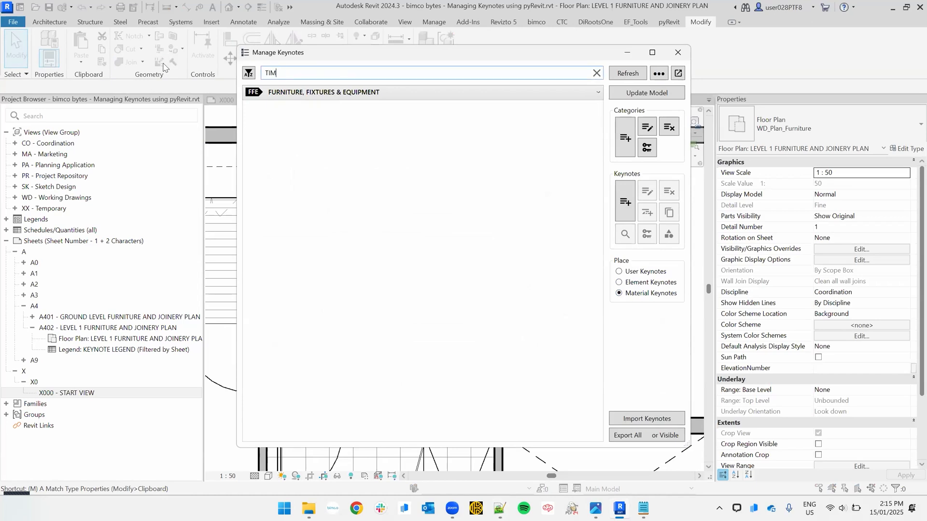
mouse_move(308, 99)
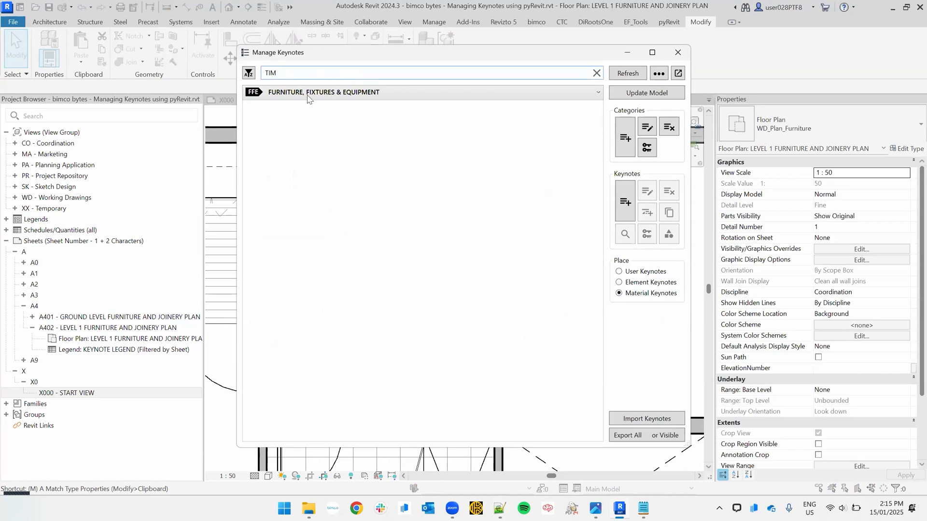
triple_click(270, 73)
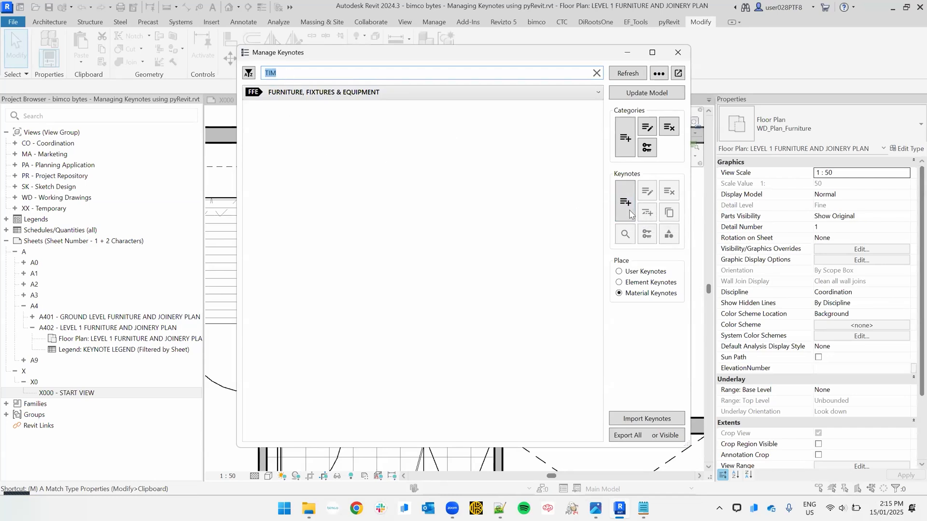
click(624, 202)
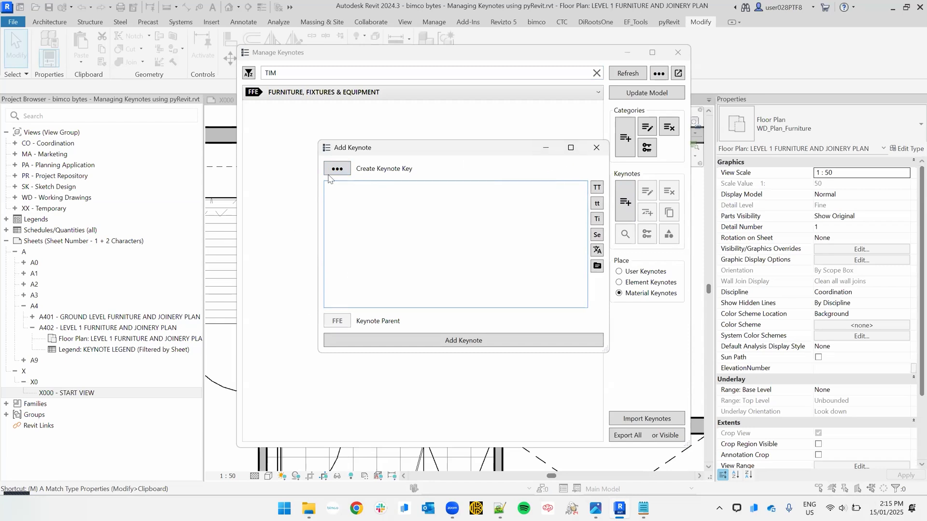
click(596, 147)
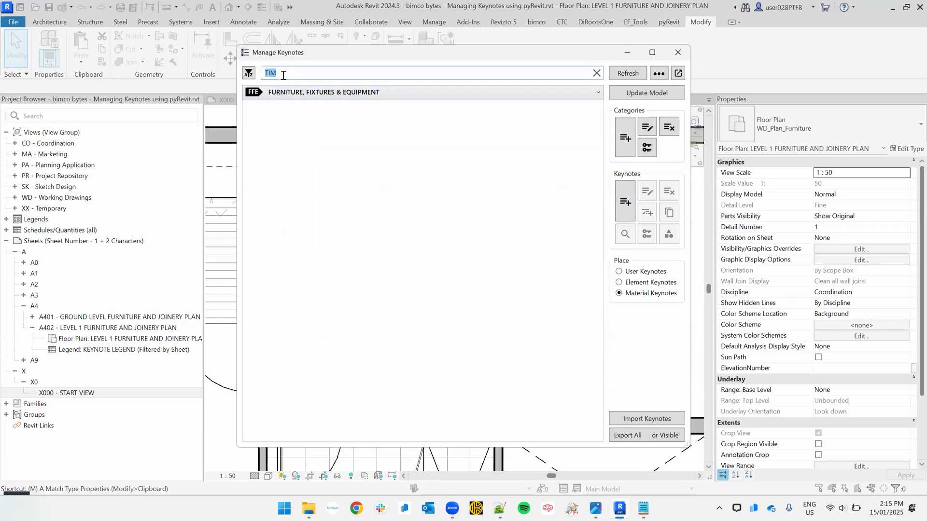
click(595, 74)
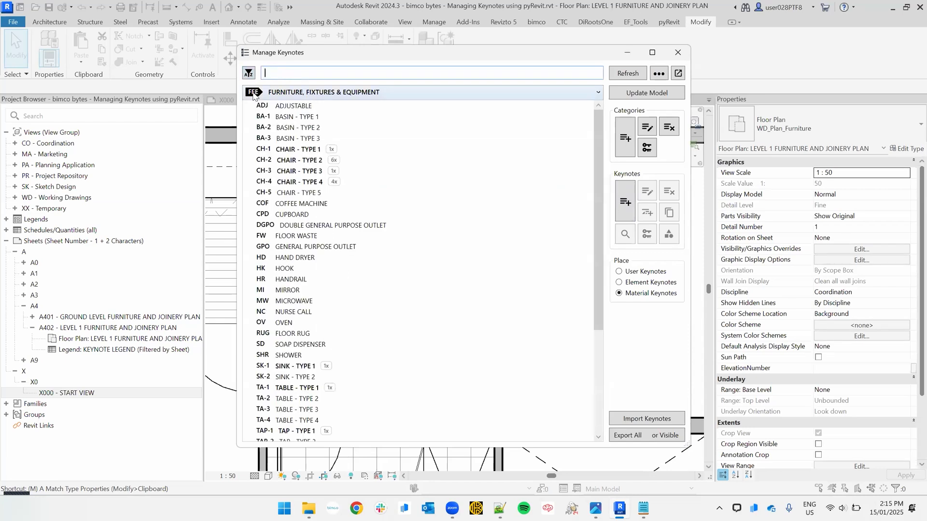
scroll(down, 3)
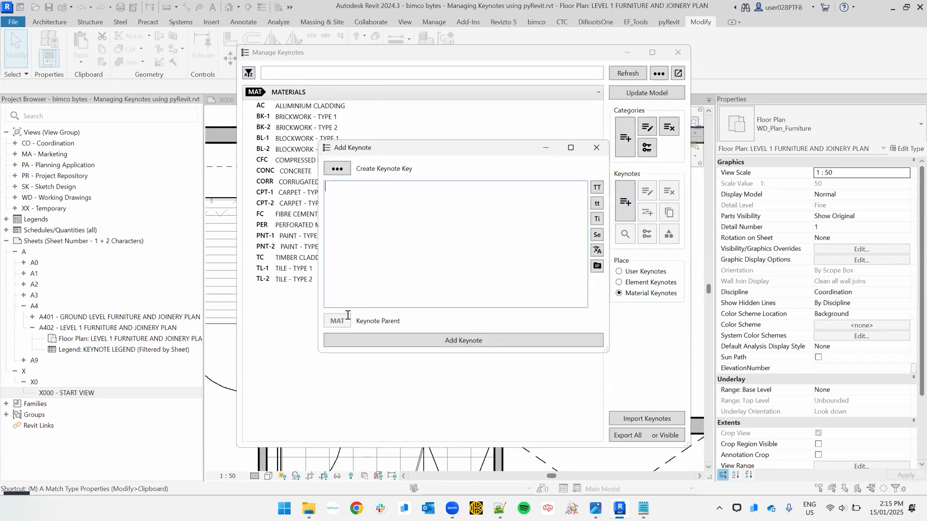
text(TIMBER FLOORING)
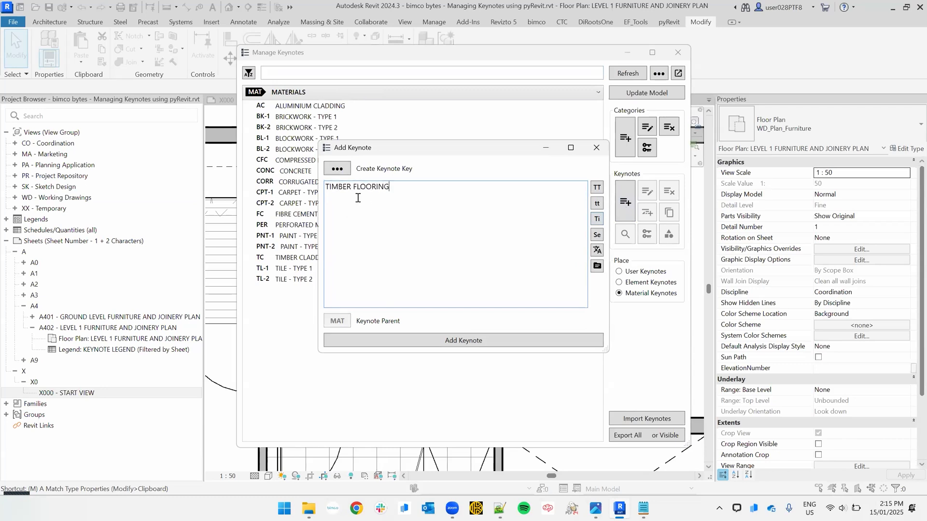
click(337, 169)
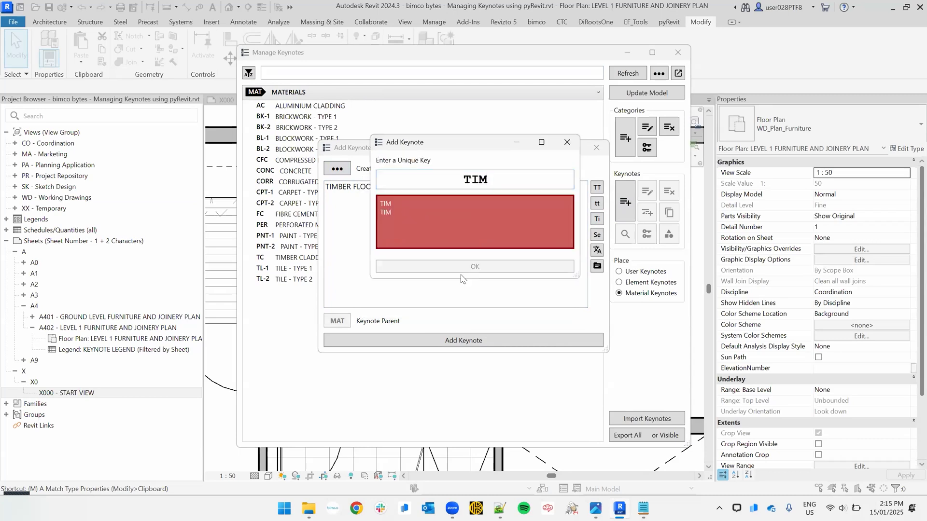
click(567, 142)
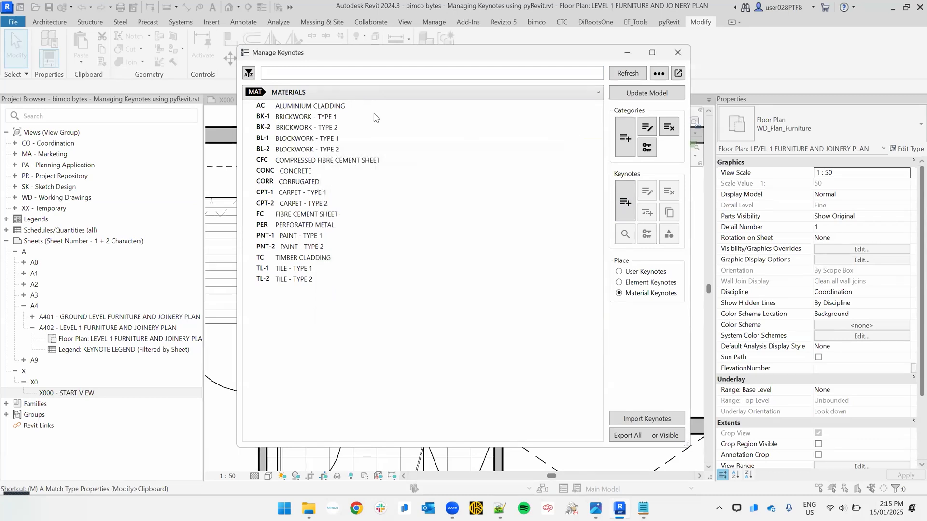
Add the TIM – TIMBER FLOORING category and tag the Level 1 timber floor with TC
click(597, 91)
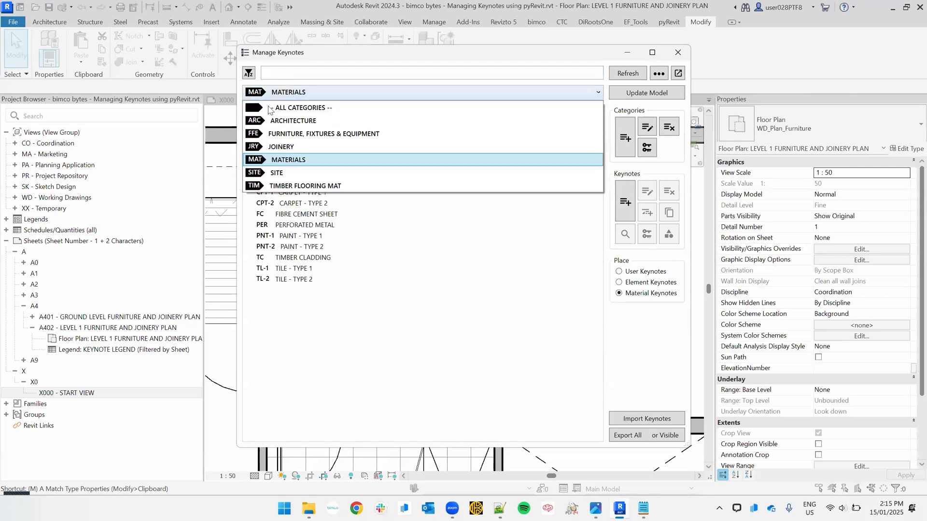
text(TIMBER)
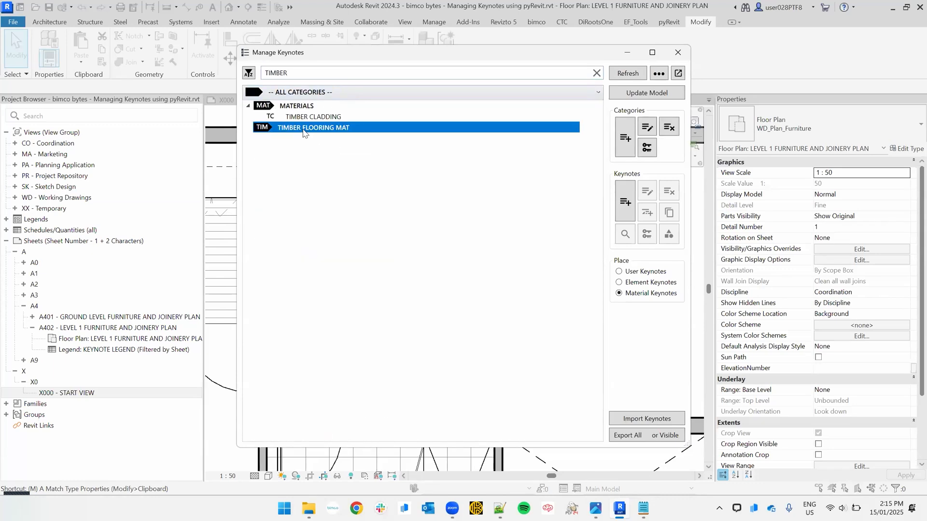
mouse_move(322, 117)
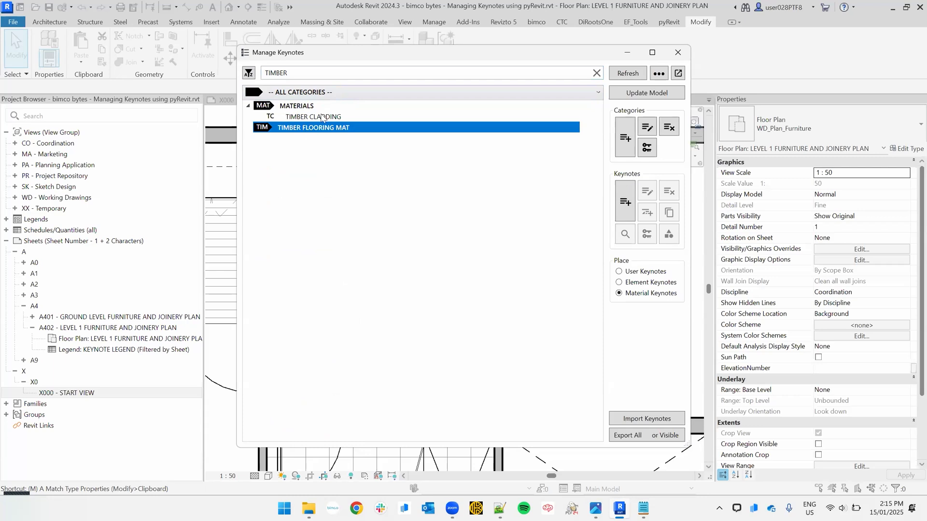
click(313, 116)
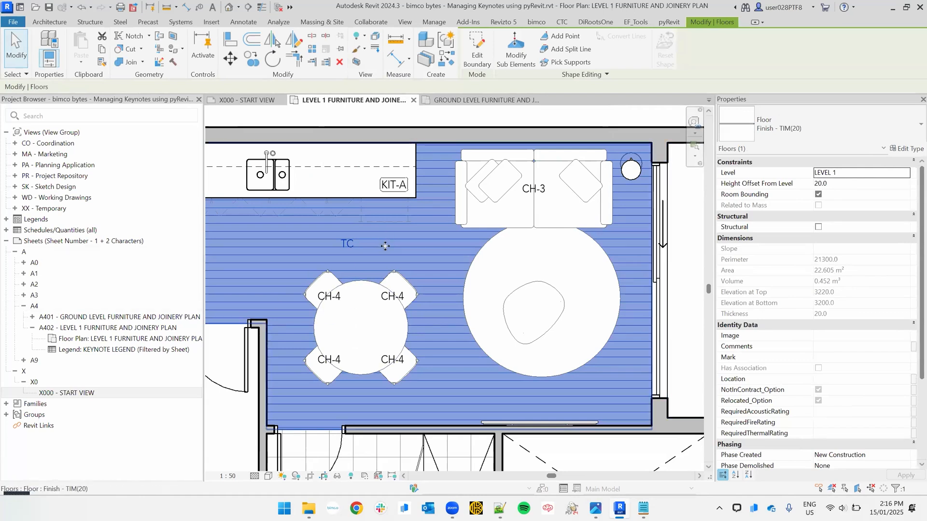
click(395, 278)
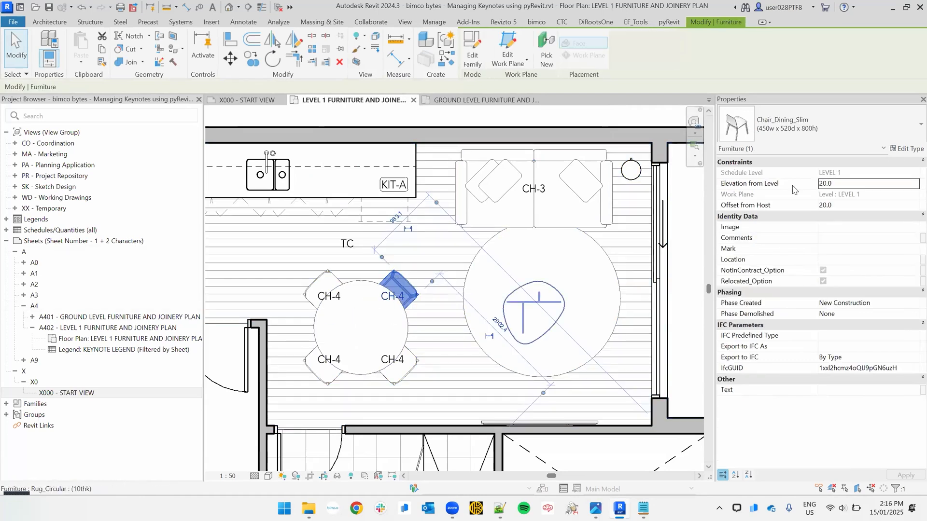
click(910, 148)
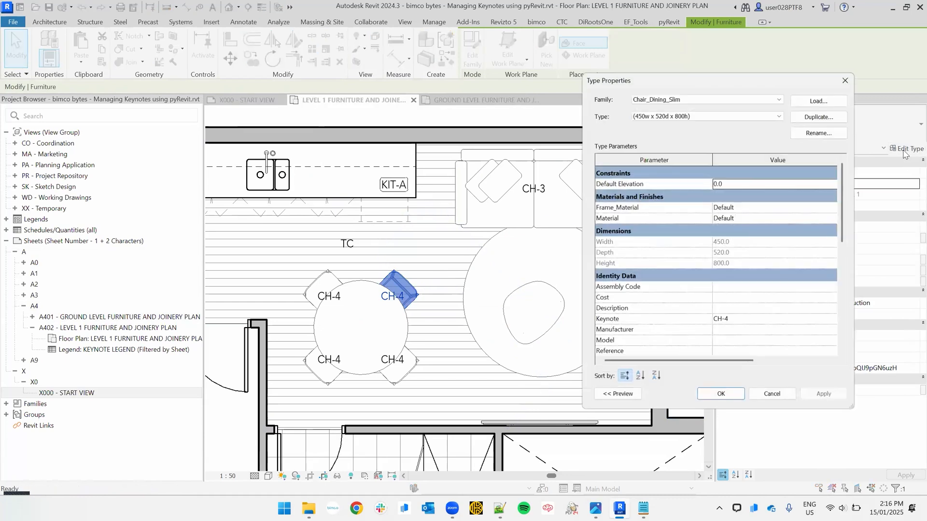
mouse_move(606, 321)
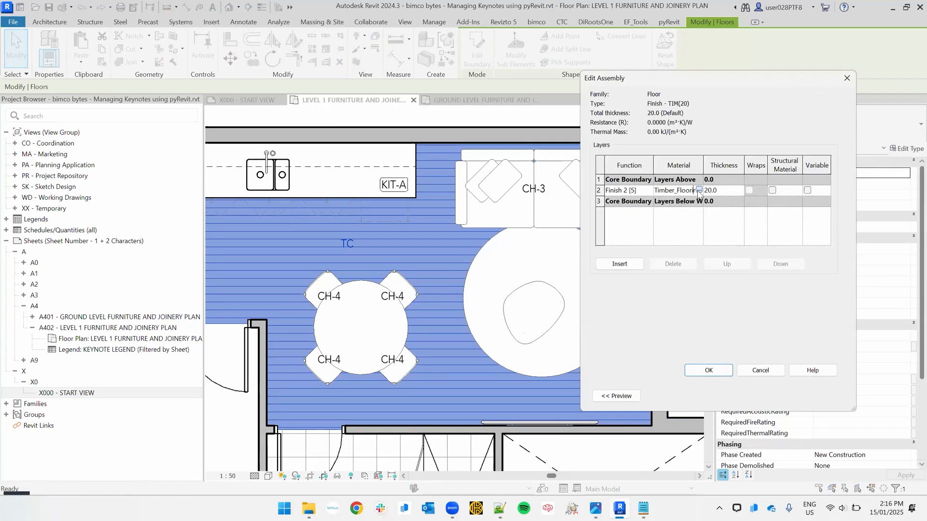
click(699, 190)
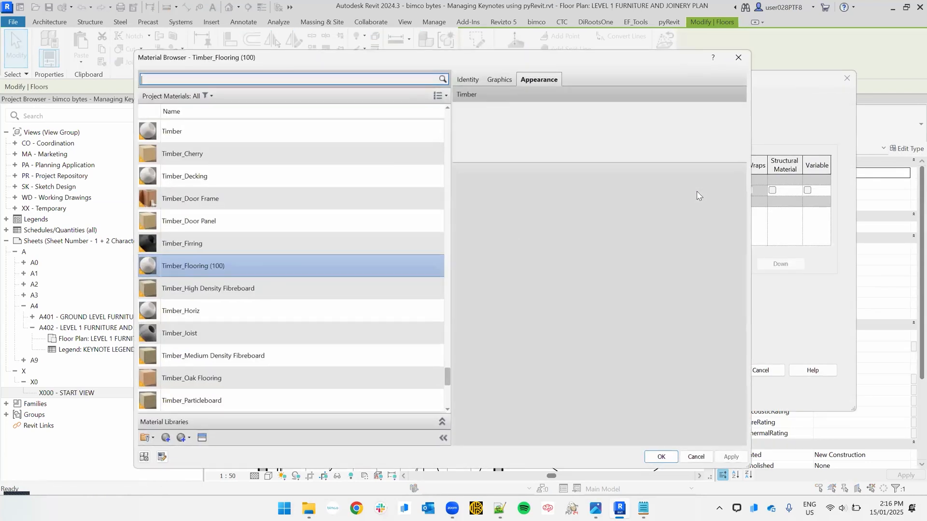
click(467, 79)
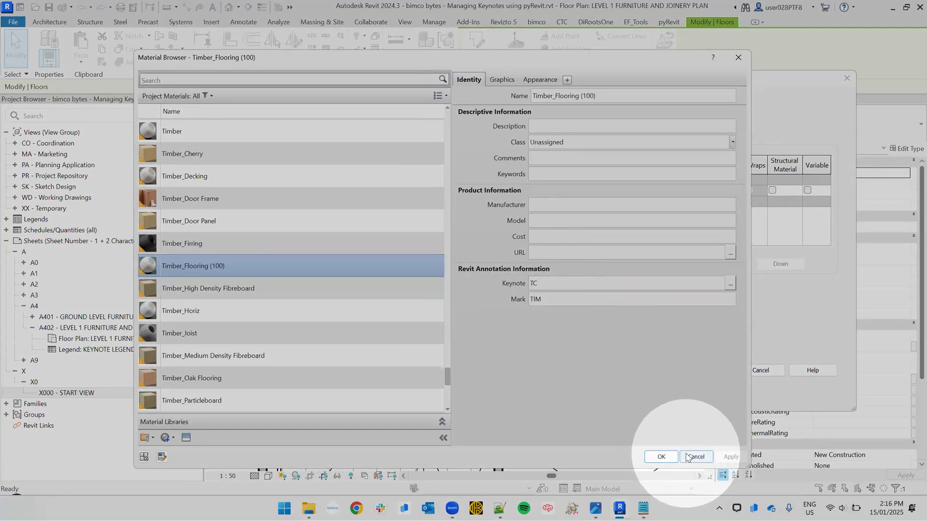
click(661, 457)
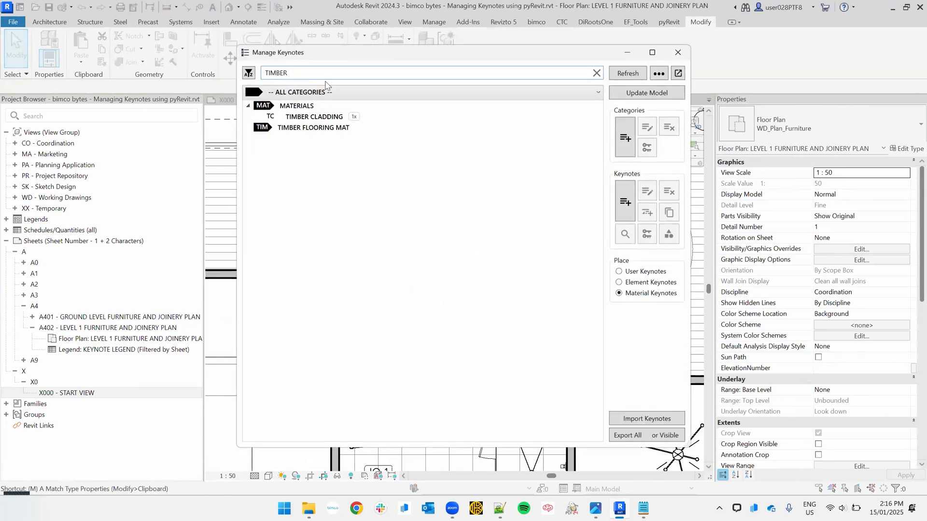
Search the keynote list for FR, finding no matching keynotes, then clear the search
click(597, 73)
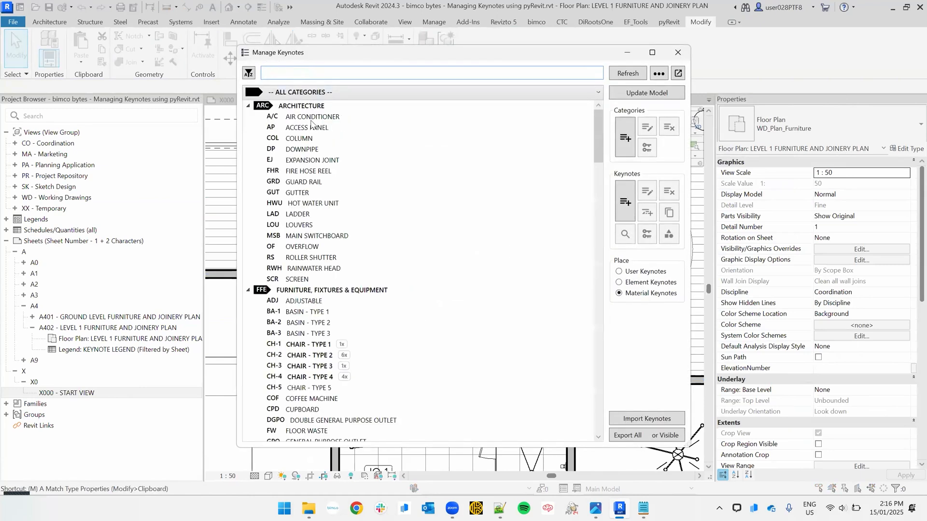
text(FR)
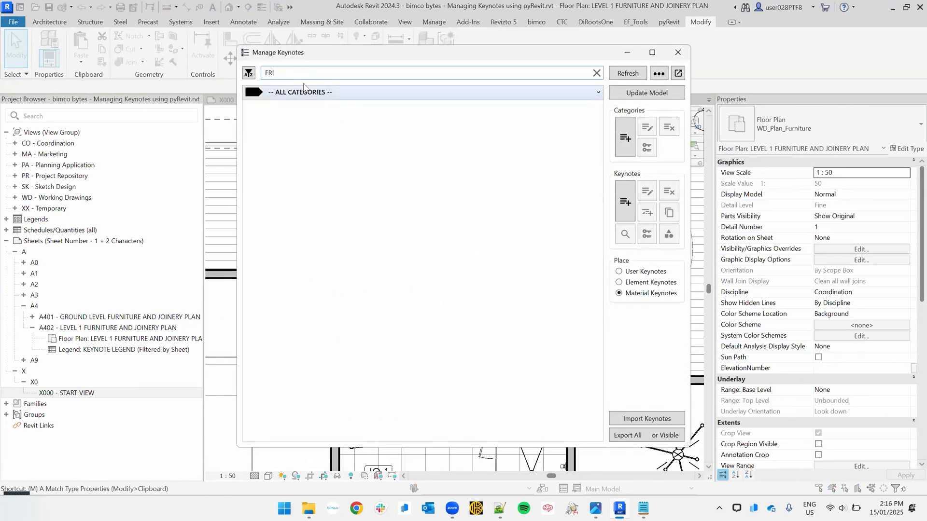
click(597, 73)
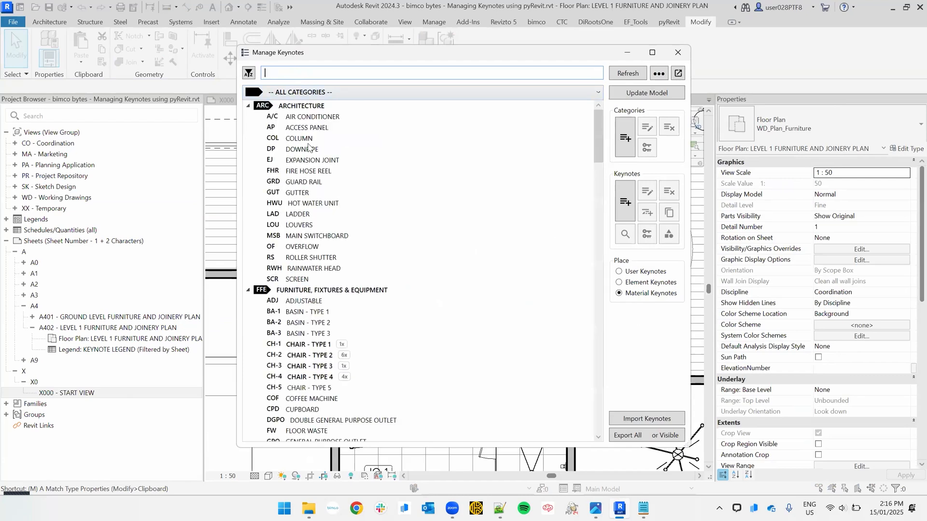
mouse_move(438, 160)
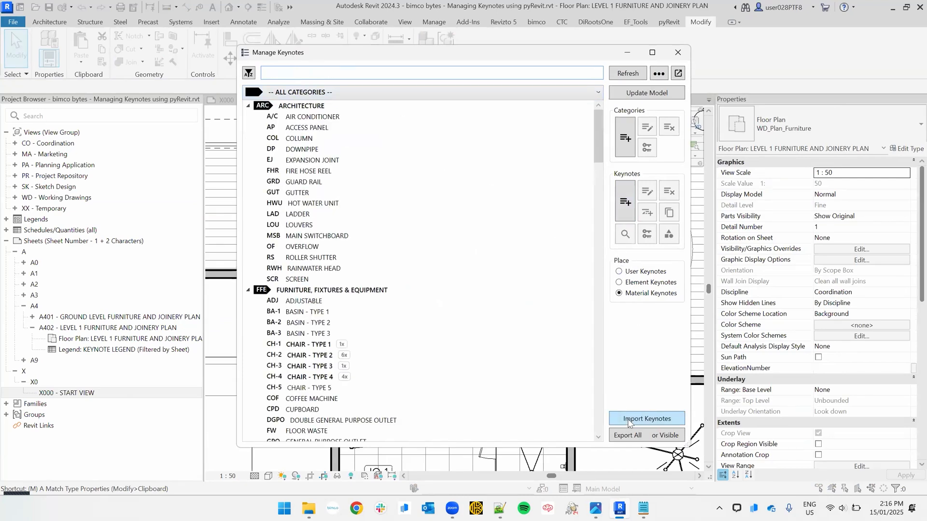
mouse_move(646, 419)
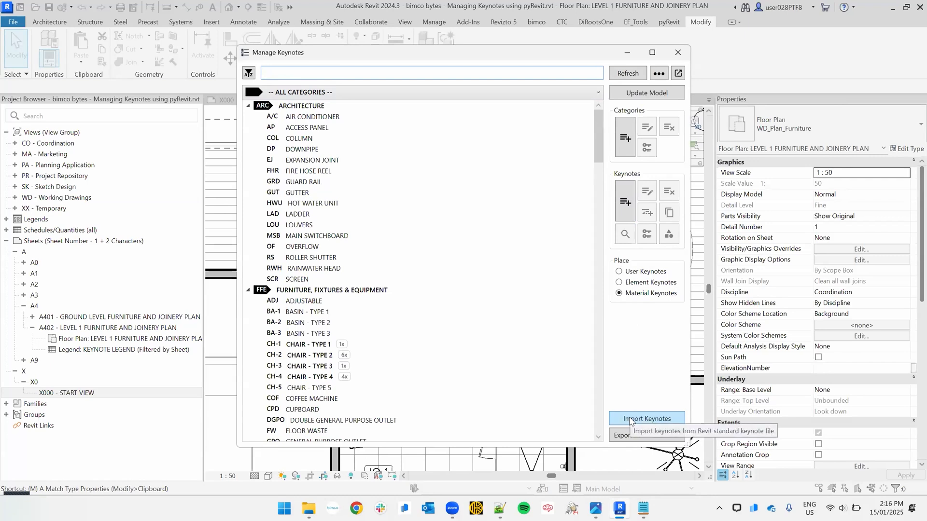
Import keynotes from 00000_Keynotes.txt, choosing to skip duplicate keynotes
click(646, 419)
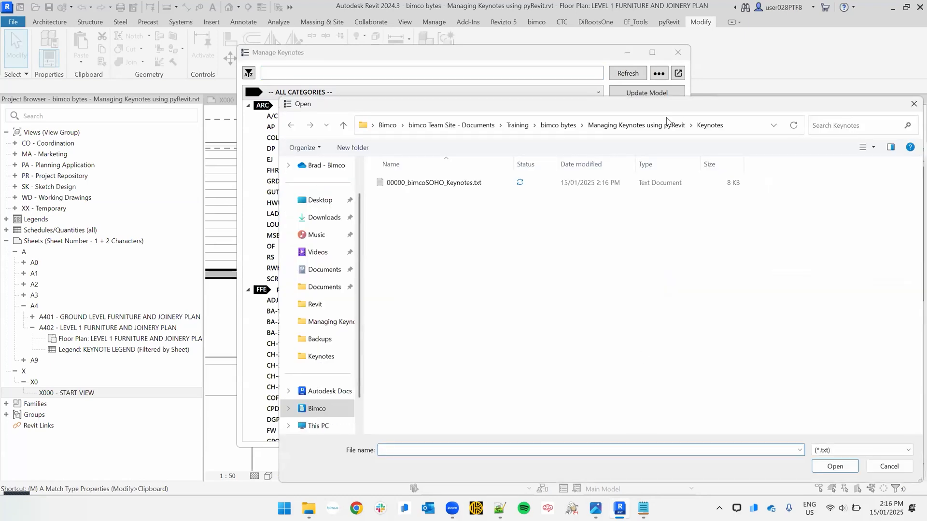
click(343, 124)
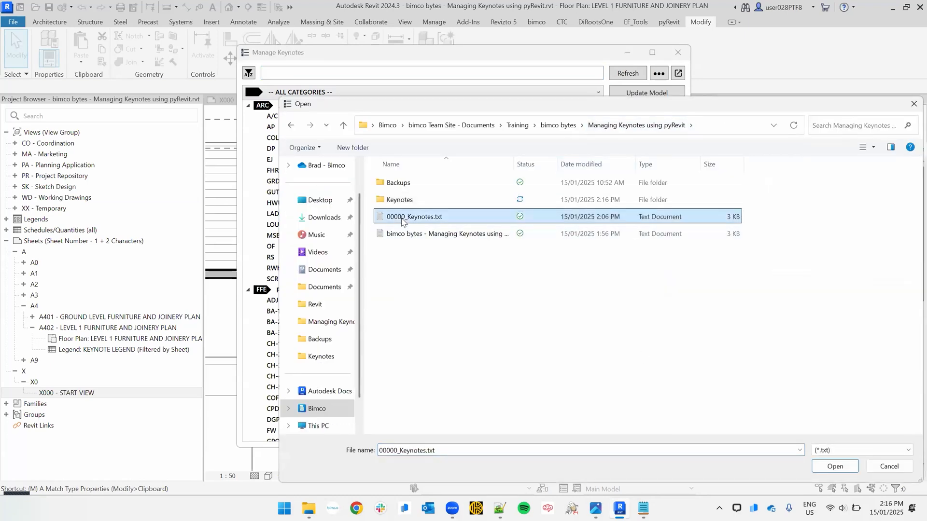
mouse_move(729, 443)
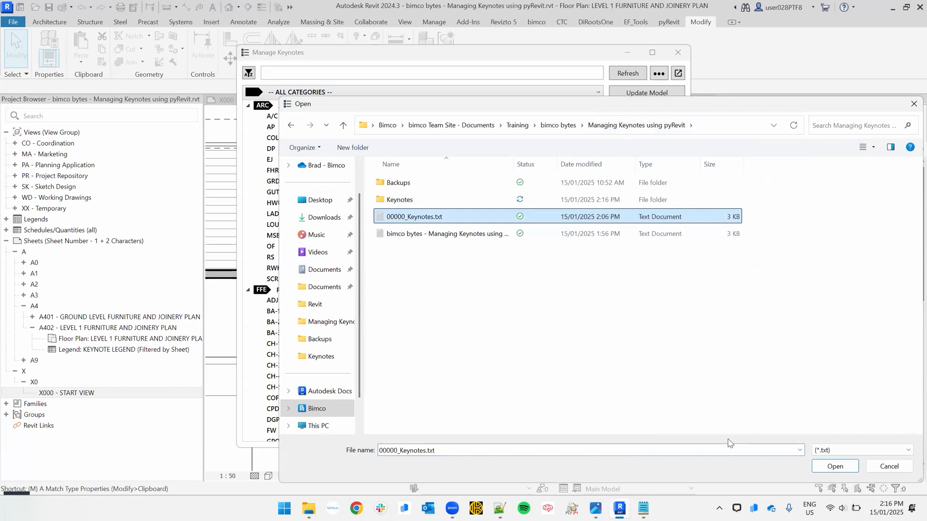
click(834, 466)
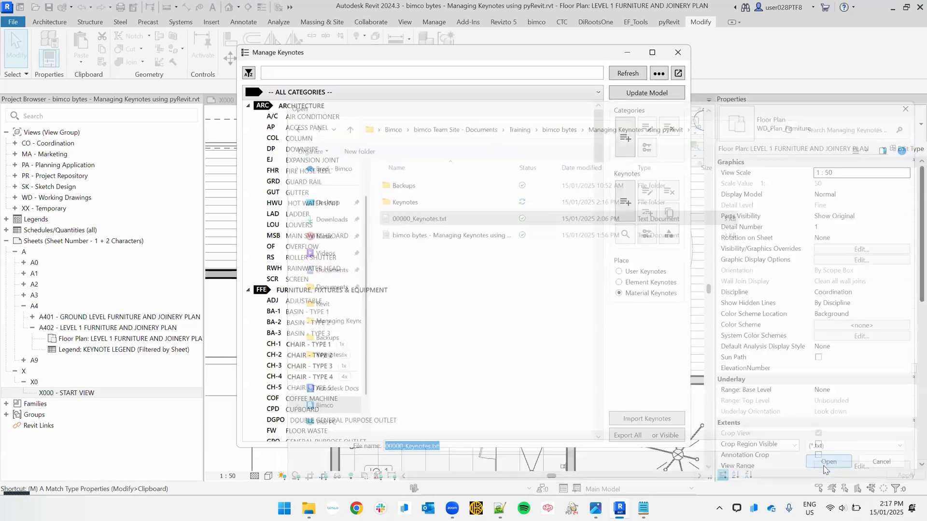
click(829, 462)
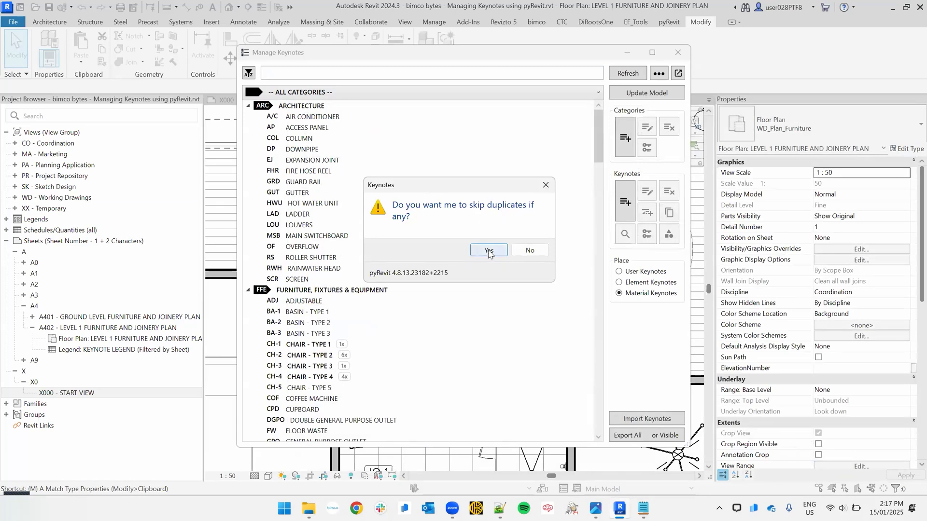
click(488, 250)
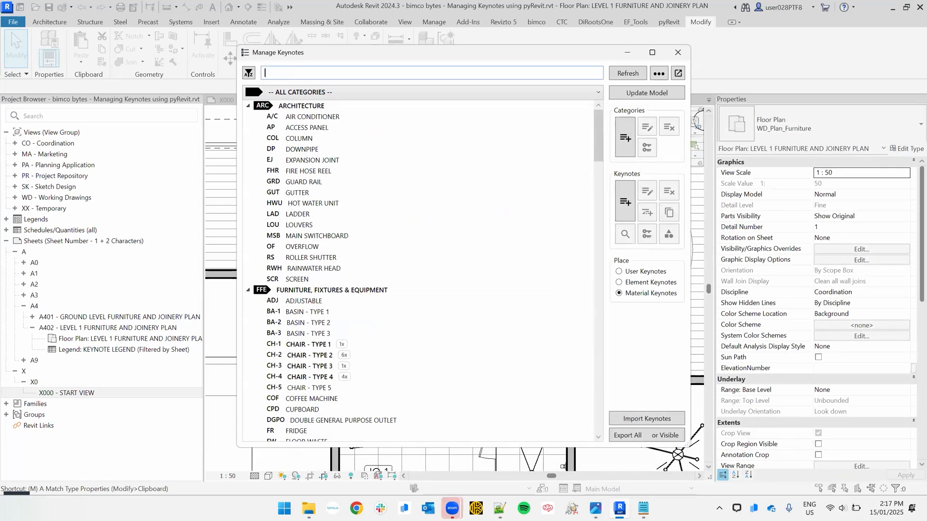
Search FR to verify the imported FR FRIDGE keynote, then clear the search
text(FR)
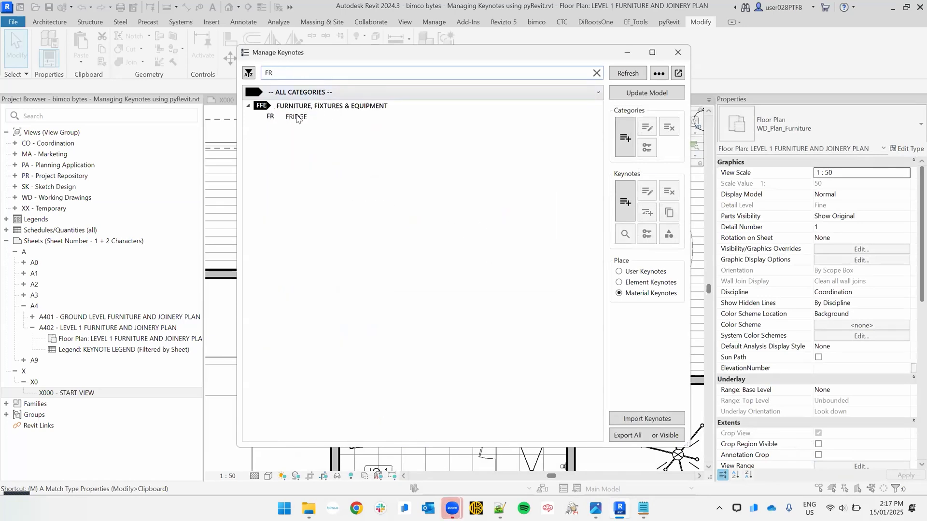
click(296, 116)
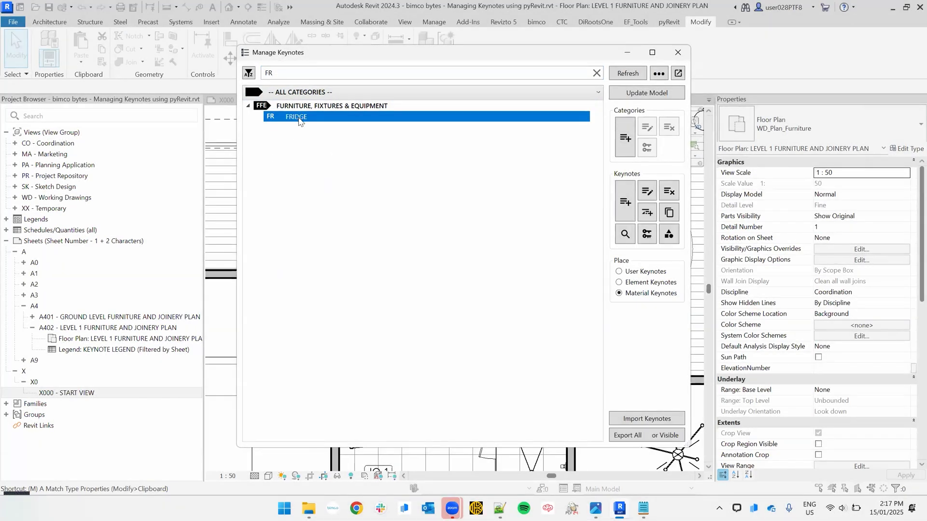
mouse_move(406, 186)
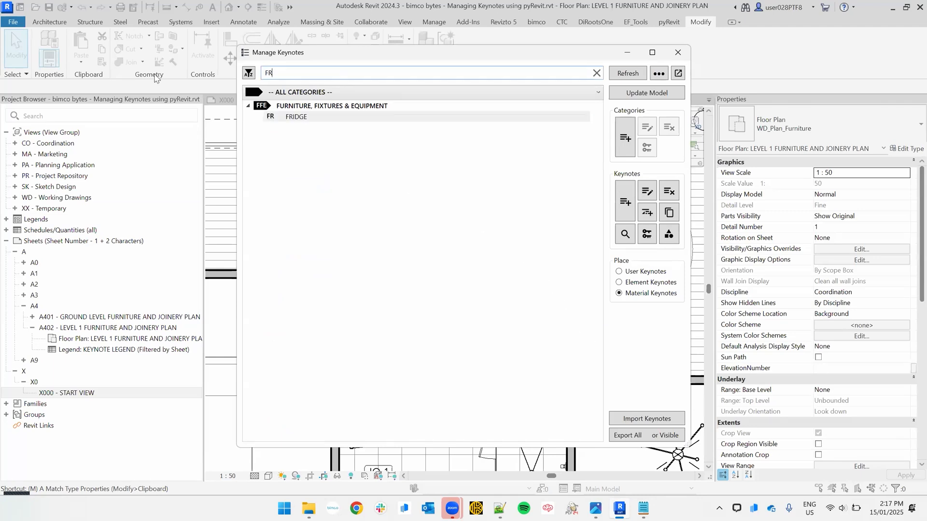
click(596, 72)
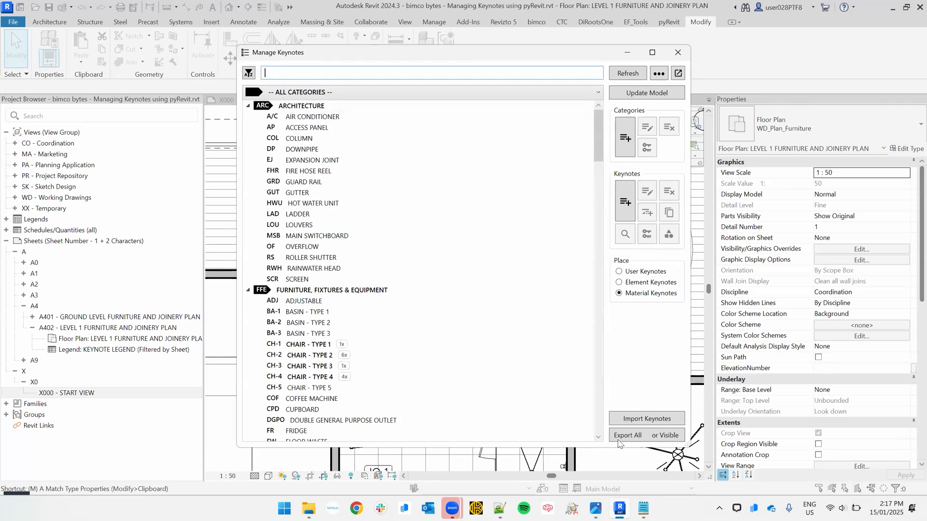
mouse_move(627, 435)
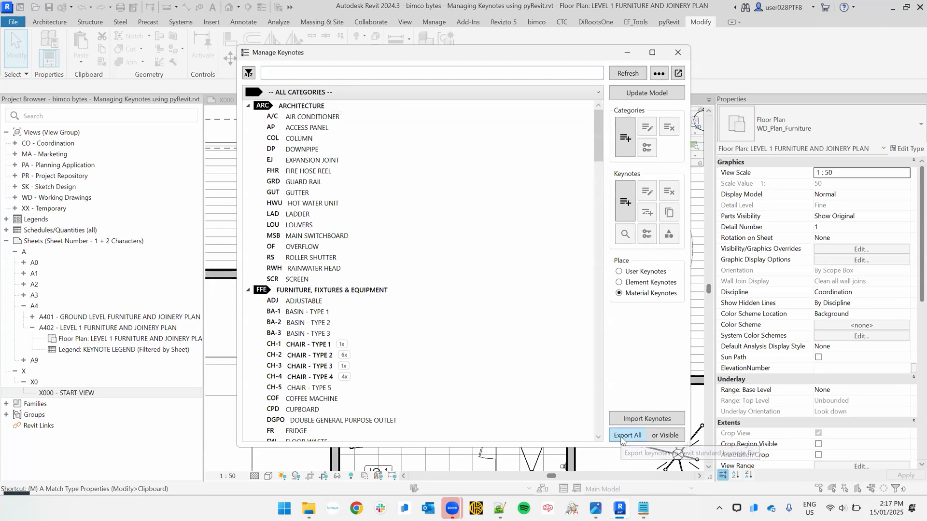
Export all keynotes to a text file named NATIVE KEYS
click(627, 435)
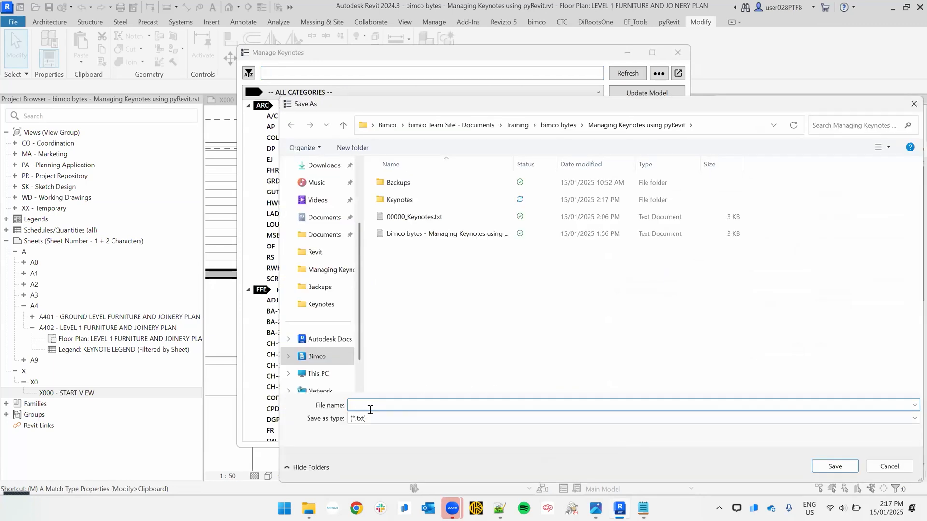
text(NATIVE KEYS)
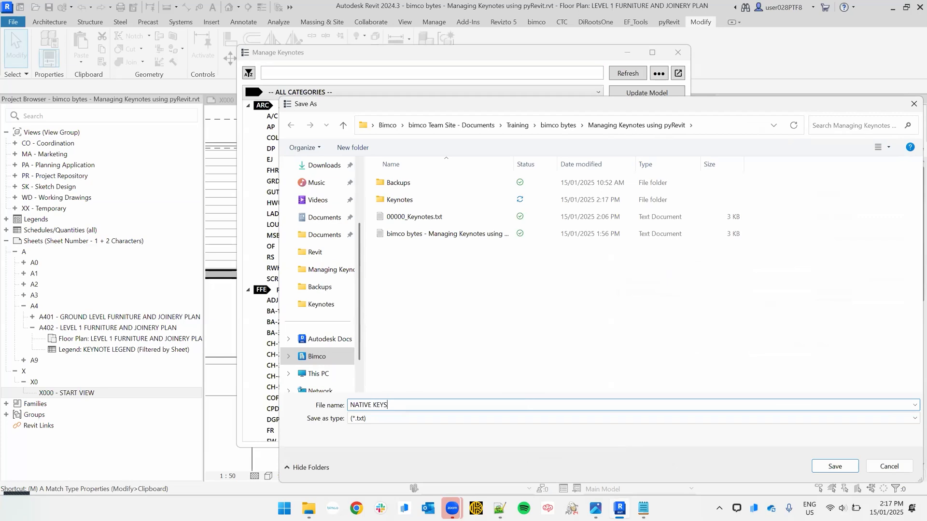
click(834, 466)
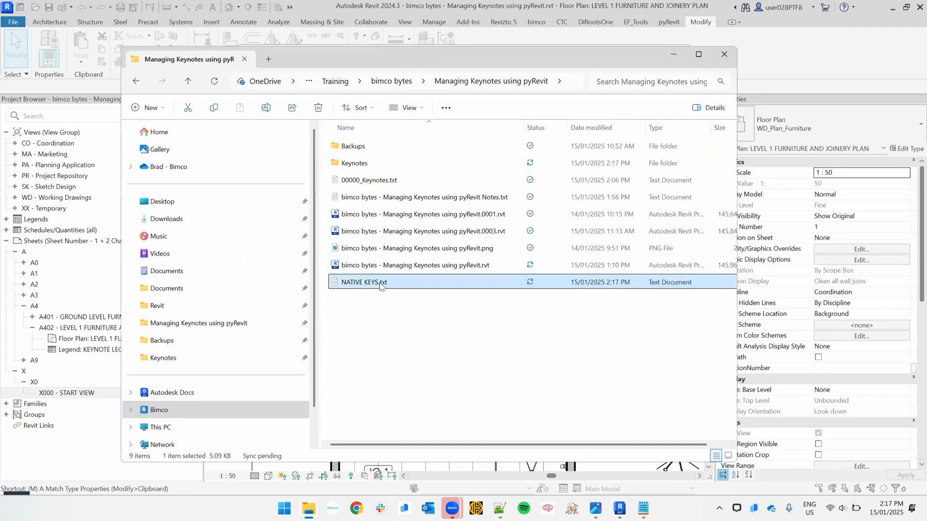
Open NATIVE KEYS.txt in Notepad and scroll through the exported keynote list
double_click(363, 282)
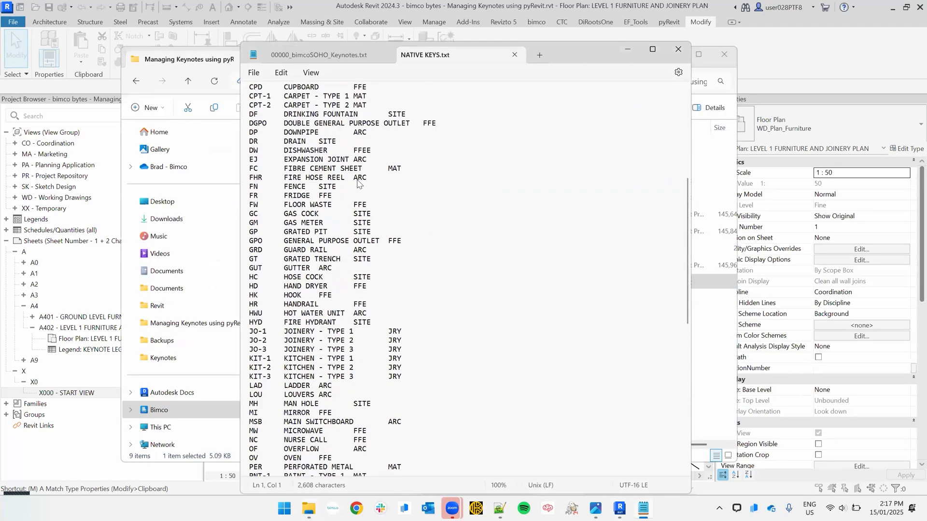
scroll(down, 3)
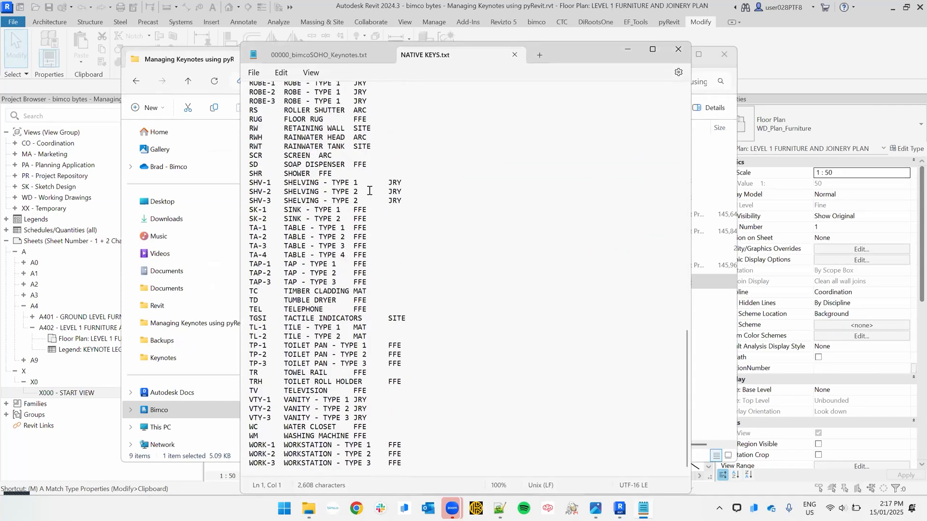
mouse_move(371, 174)
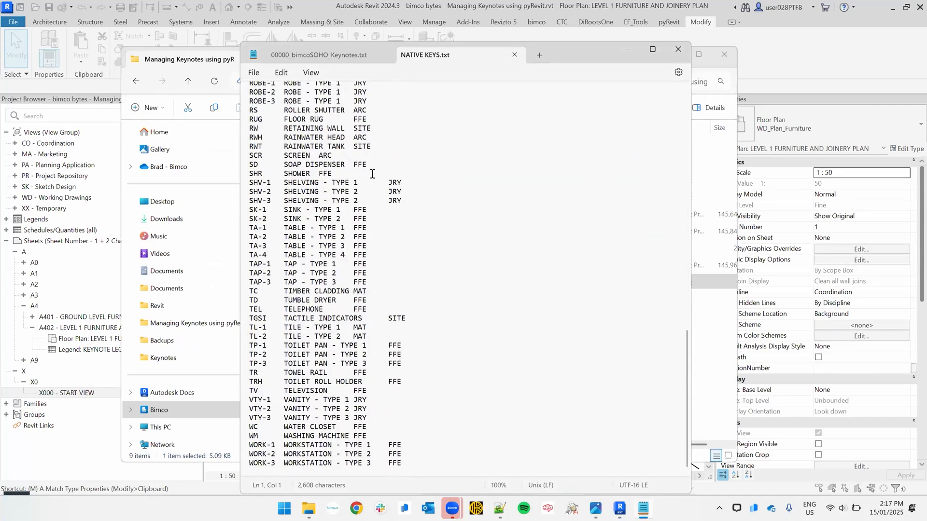